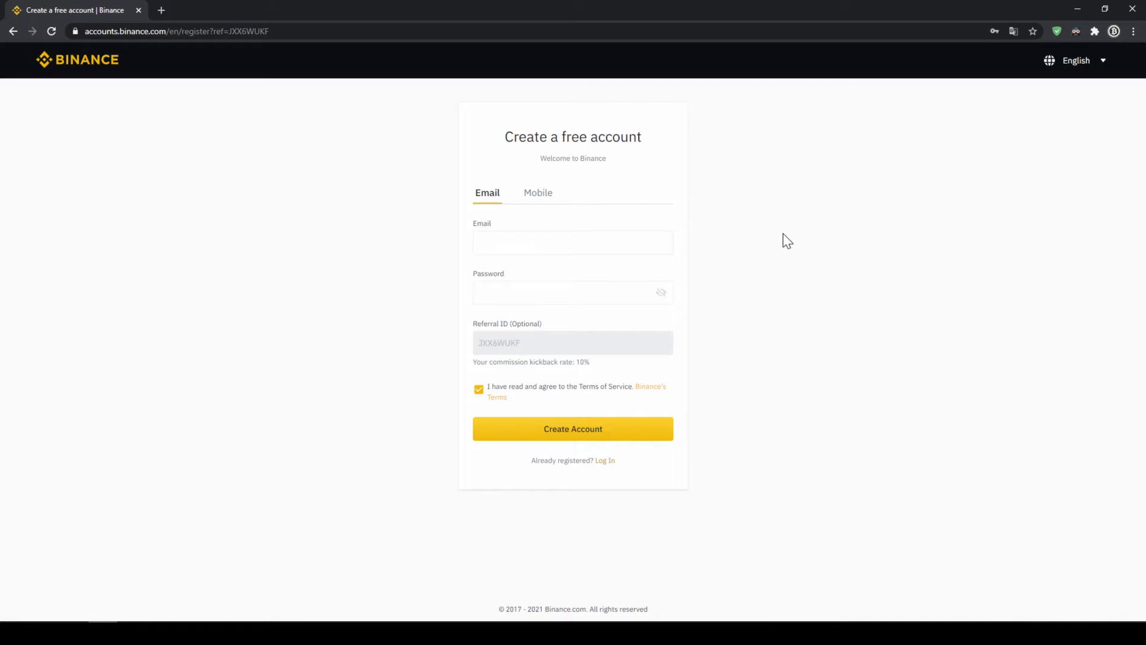
{"action": "mouse_move", "coordinate": [749, 233]}
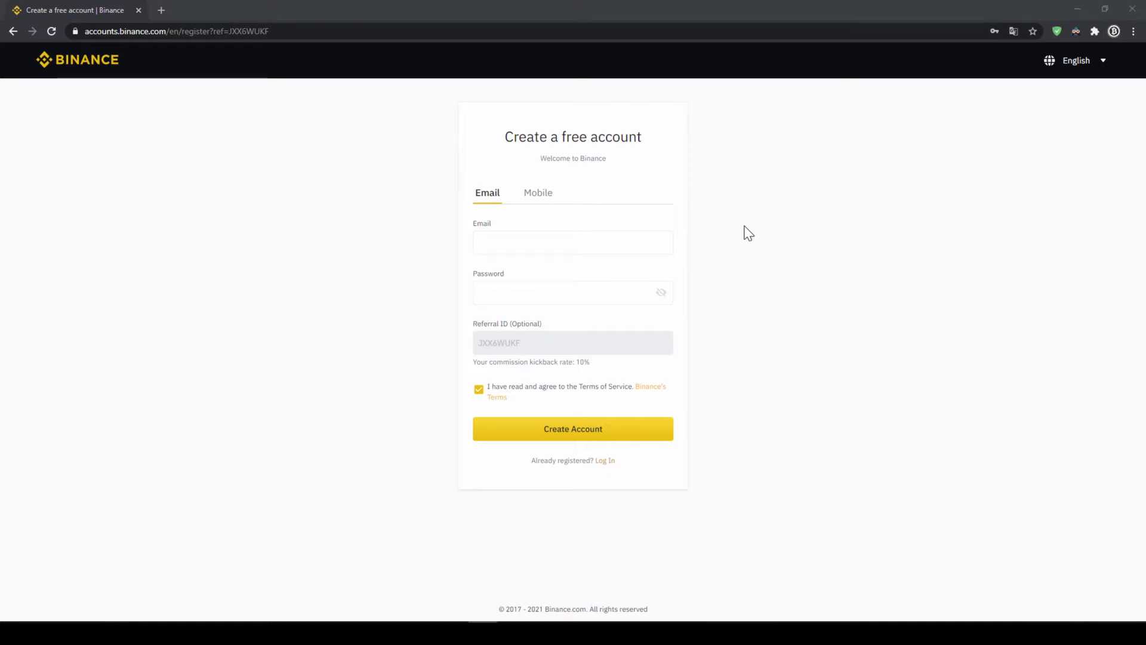
{"action": "mouse_move", "coordinate": [701, 334]}
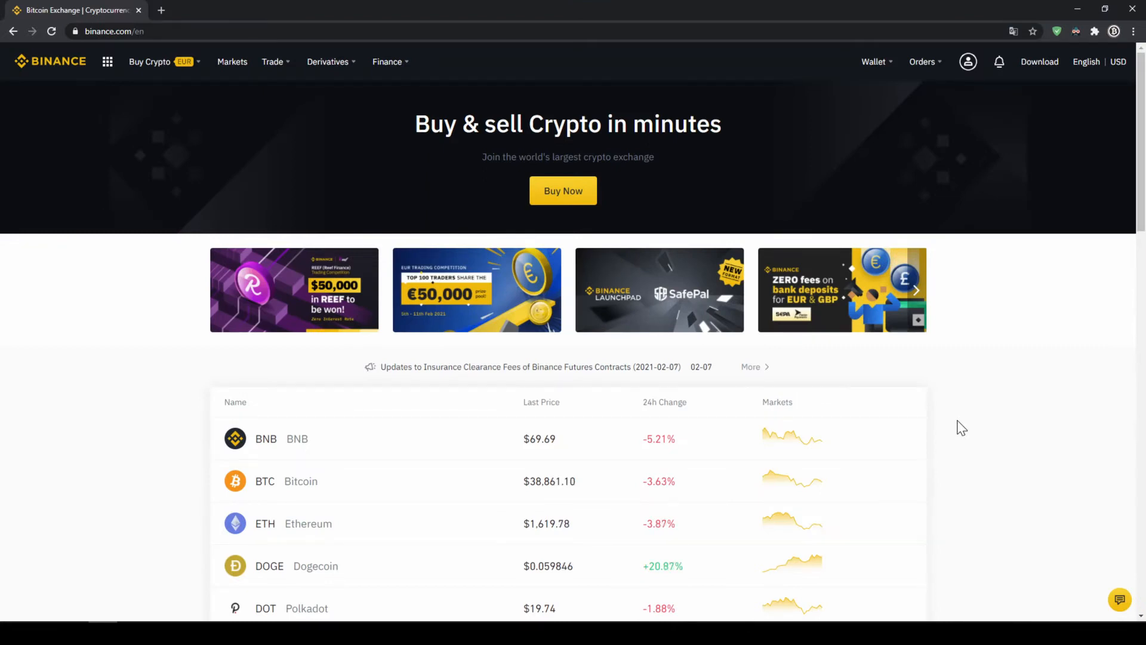
Step: Open Identification from the profile dropdown to reach the account Basic Info page
{"action": "scroll", "scroll_direction": "down", "scroll_amount": 3}
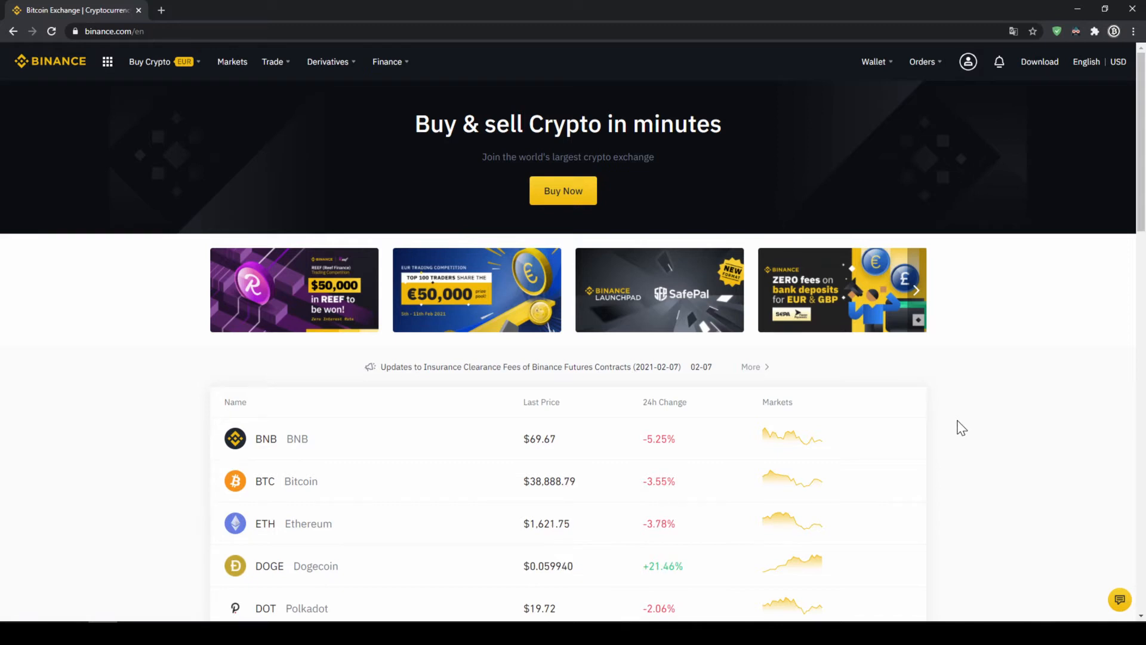
{"action": "mouse_move", "coordinate": [962, 337]}
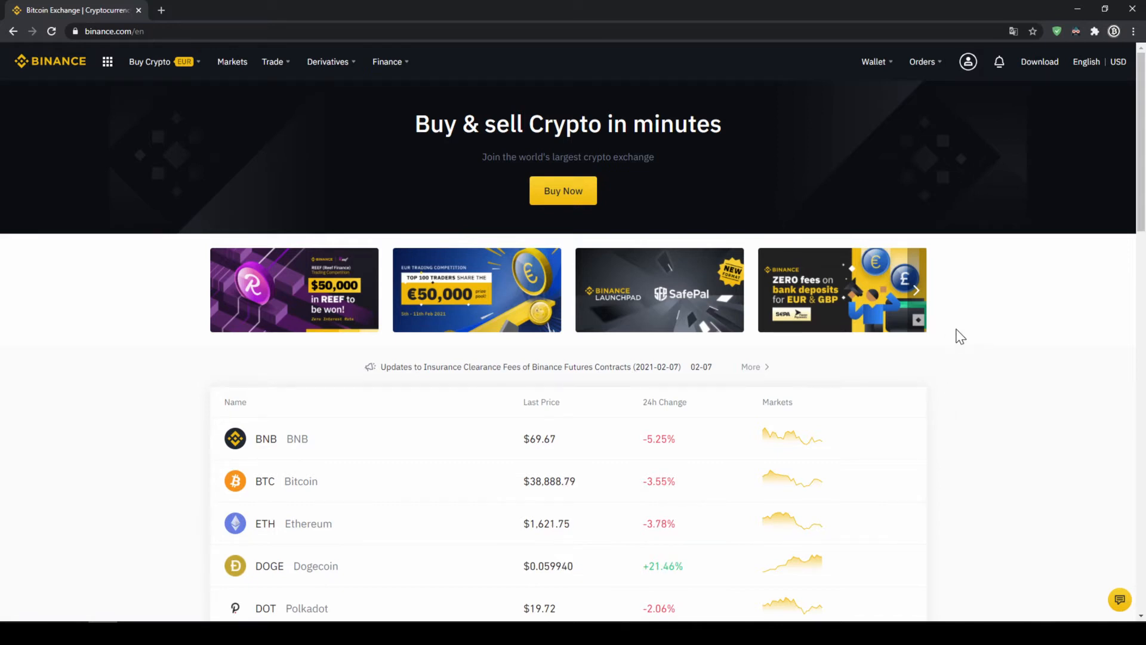
{"action": "left_click", "coordinate": [967, 61]}
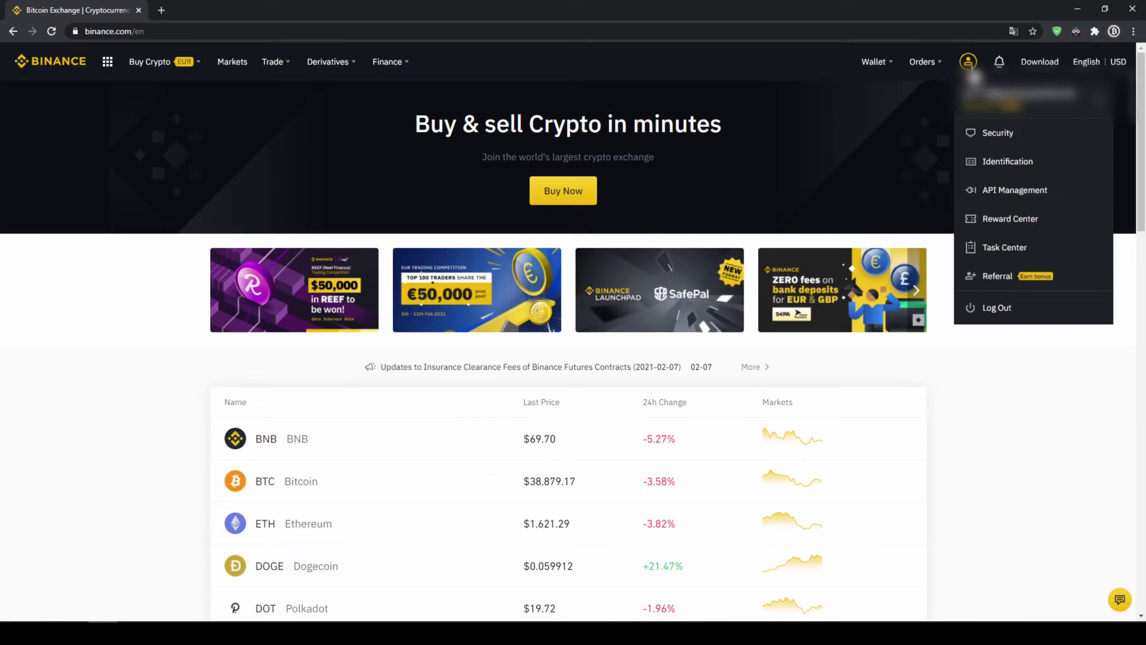
{"action": "mouse_move", "coordinate": [1008, 161]}
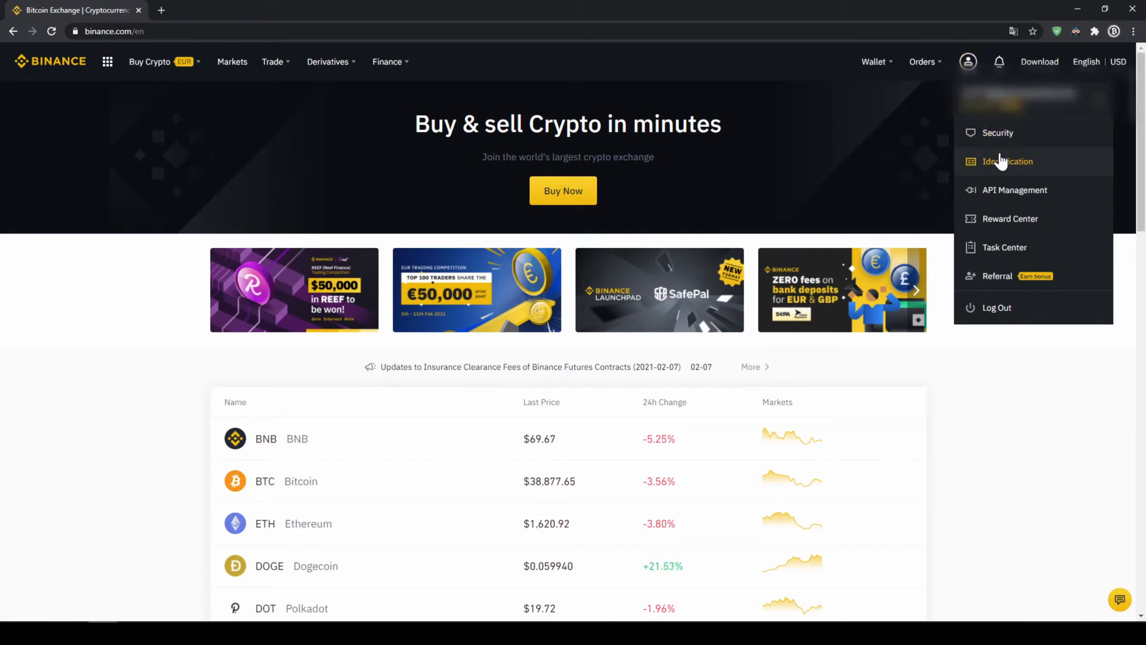
{"action": "left_click", "coordinate": [1008, 161]}
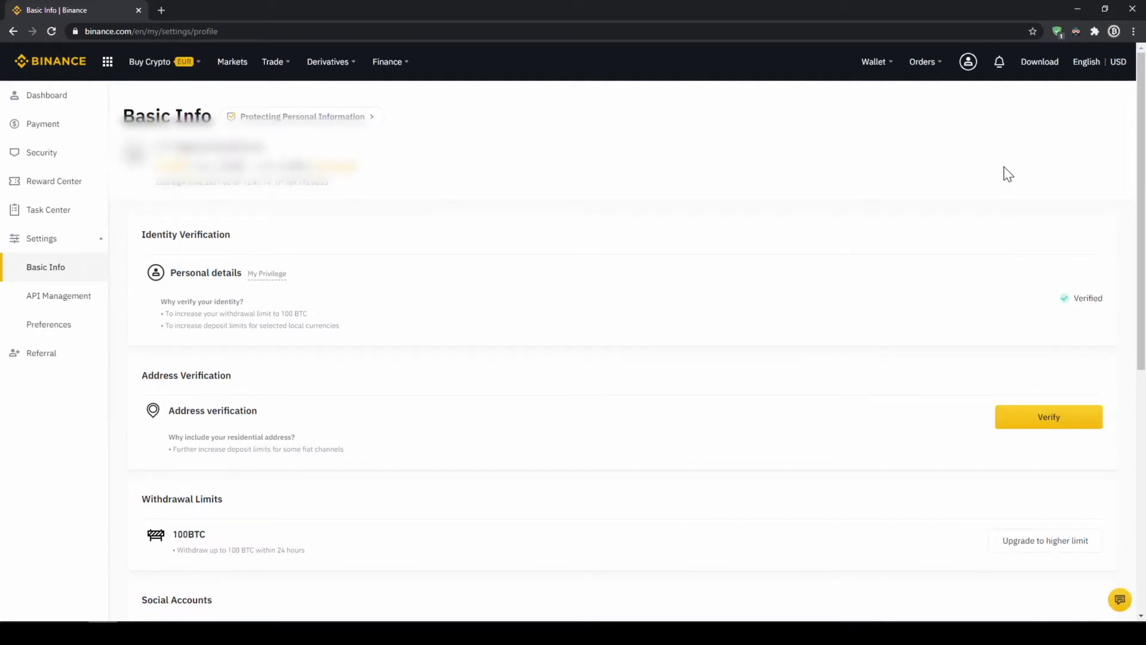
{"action": "mouse_move", "coordinate": [286, 271]}
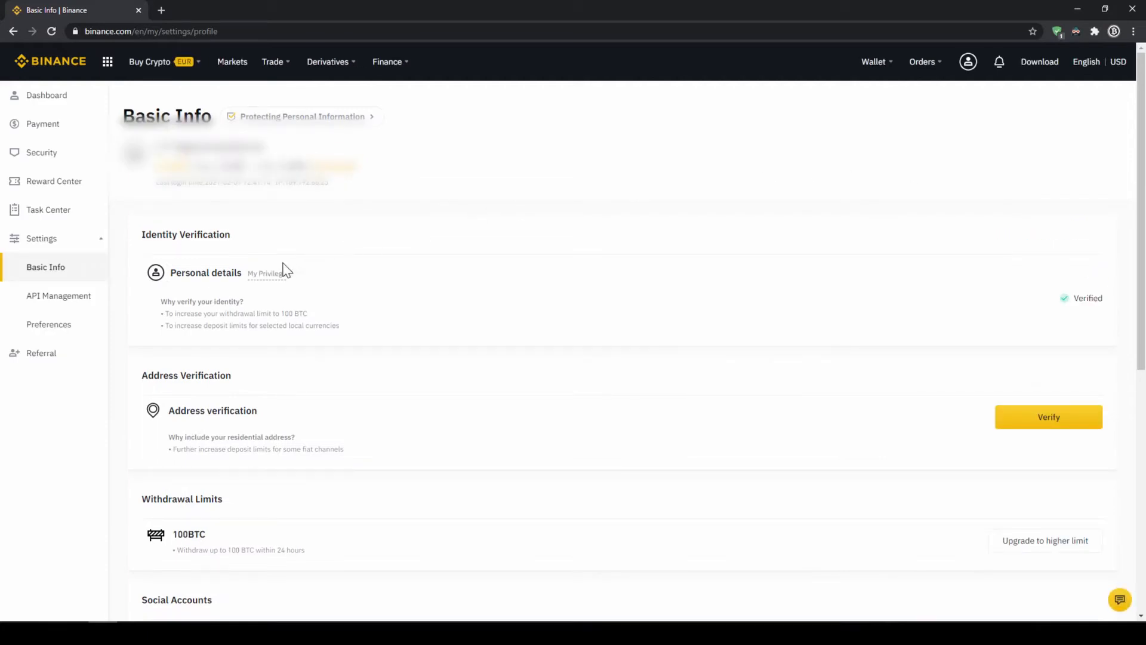
{"action": "mouse_move", "coordinate": [563, 304]}
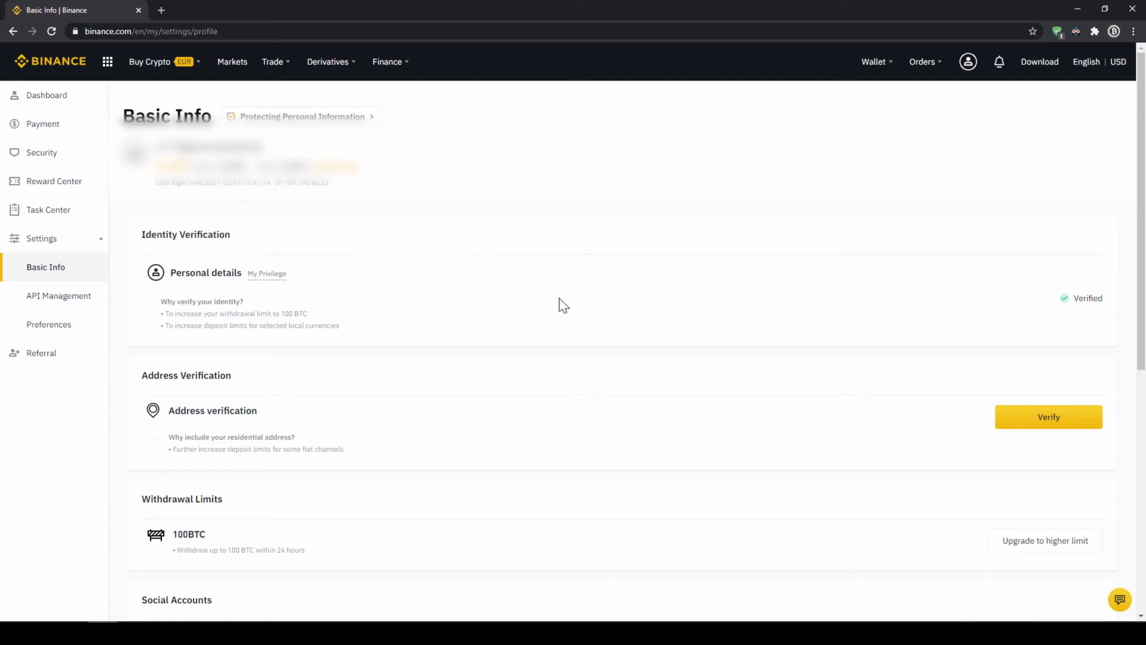
{"action": "double_click", "coordinate": [1089, 298]}
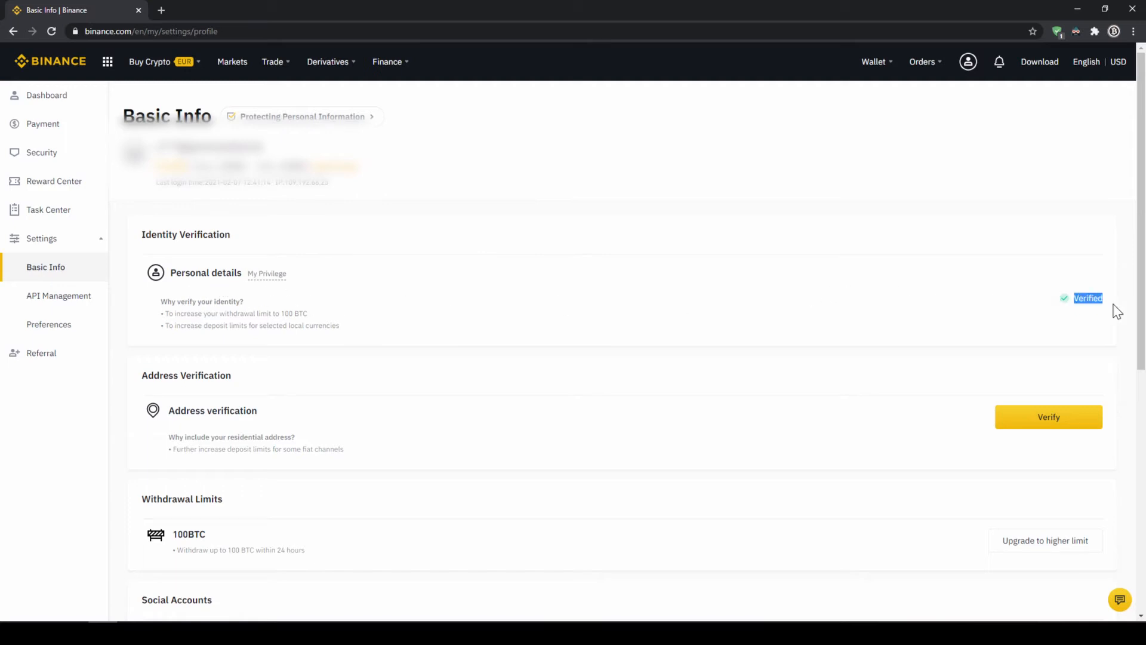
{"action": "mouse_move", "coordinate": [1048, 417]}
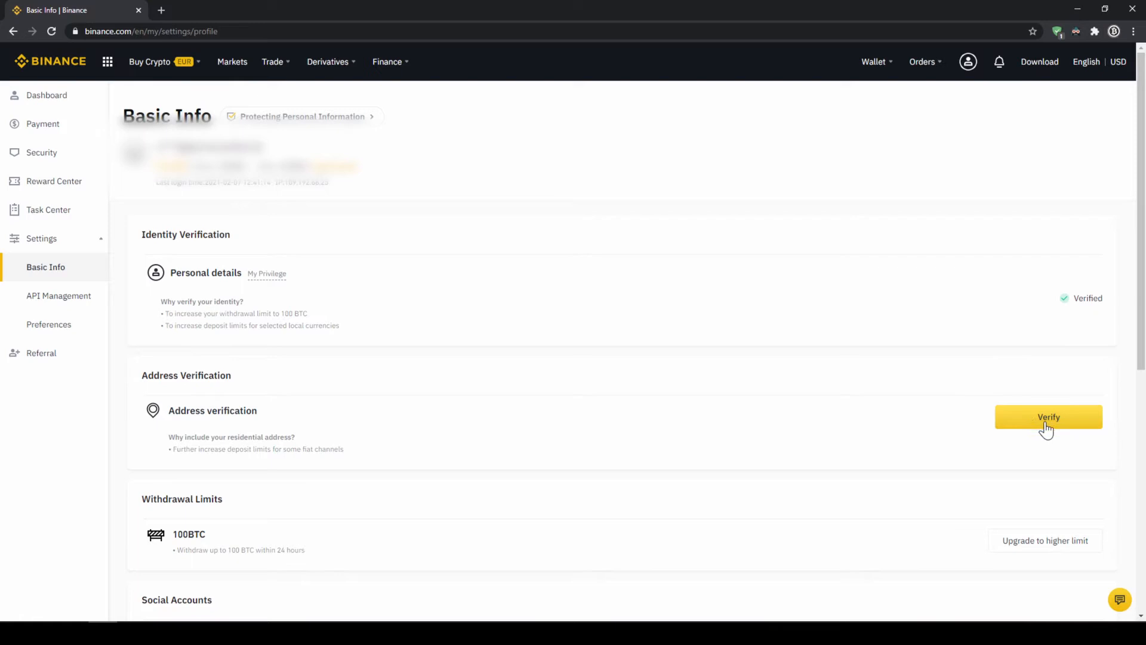
{"action": "mouse_move", "coordinate": [1049, 428]}
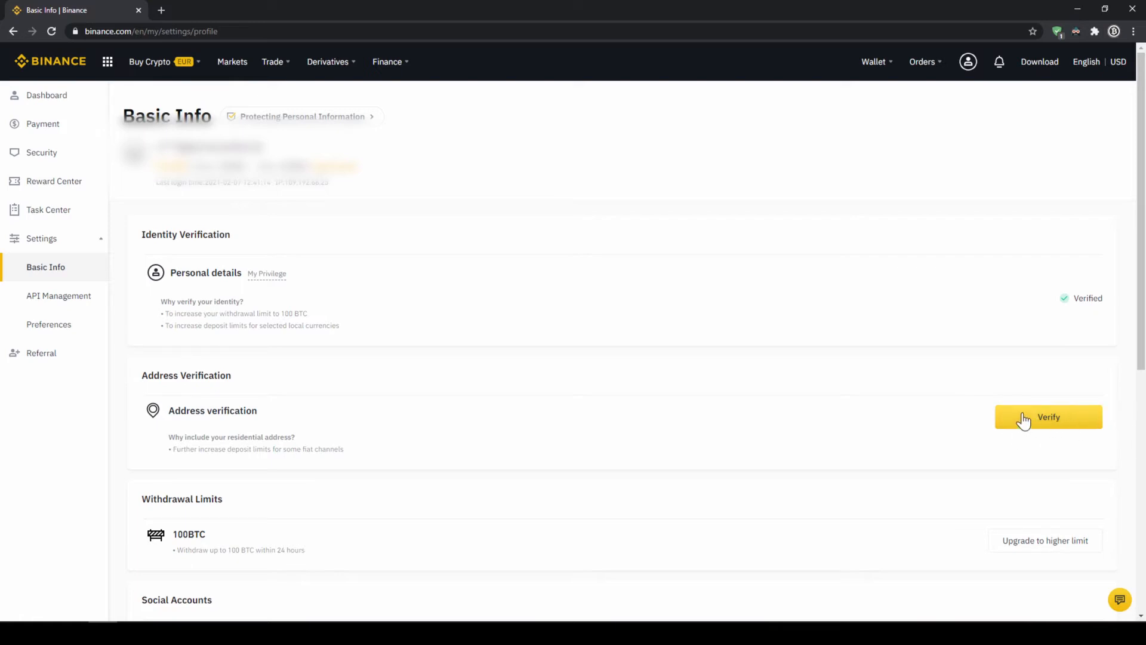
{"action": "mouse_move", "coordinate": [1027, 417]}
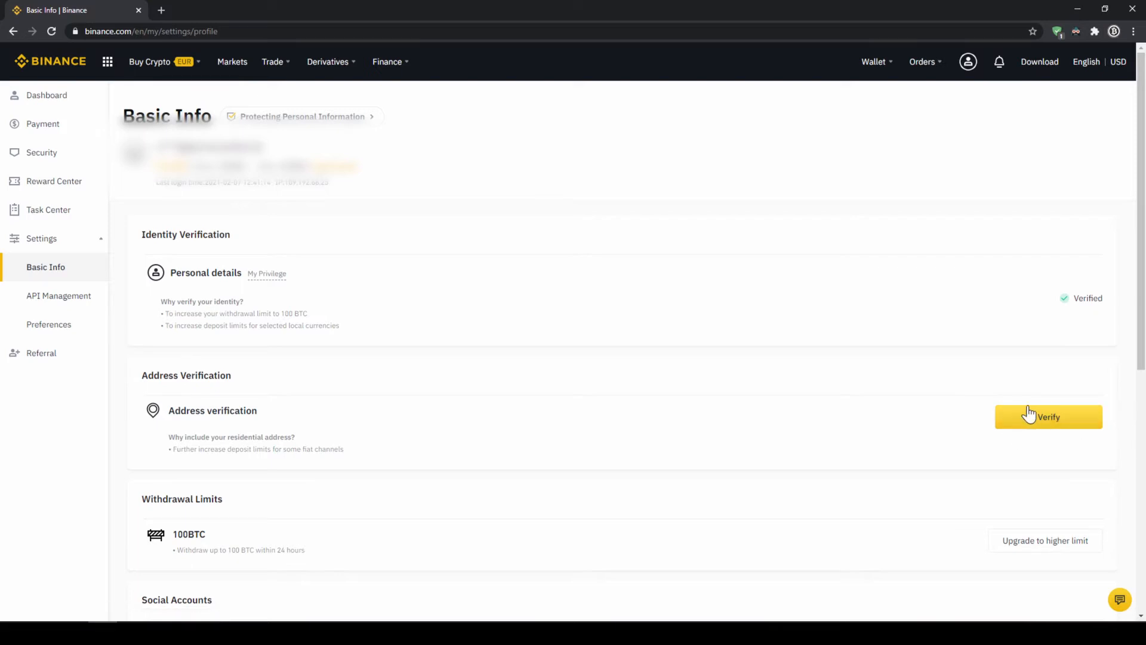
{"action": "mouse_move", "coordinate": [1027, 394]}
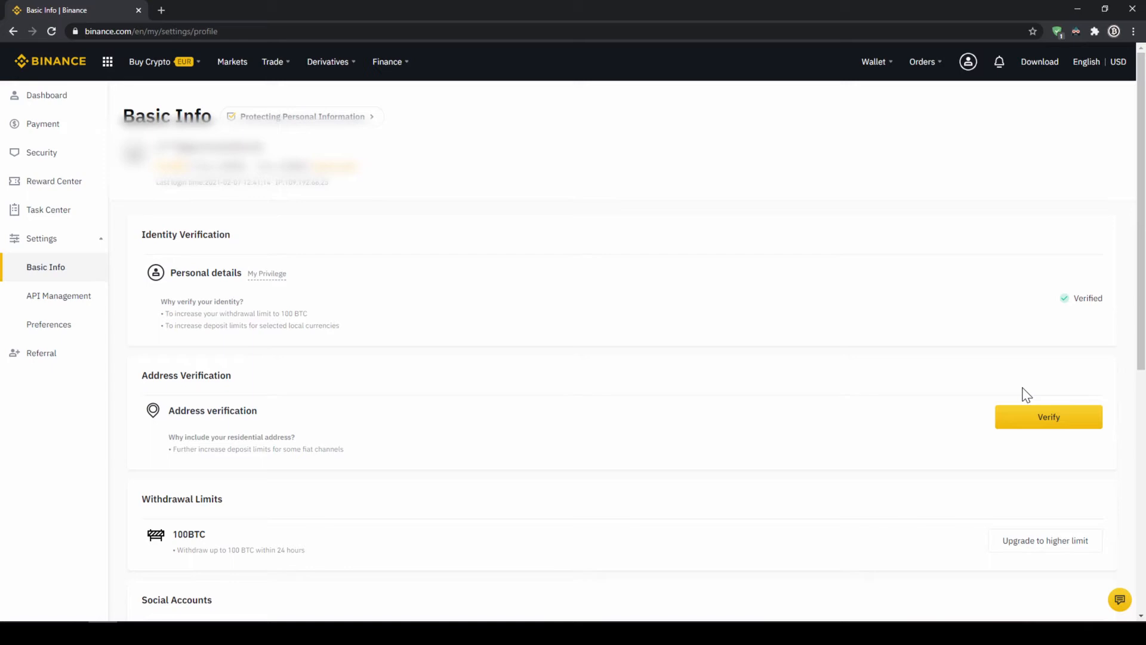
{"action": "mouse_move", "coordinate": [985, 366]}
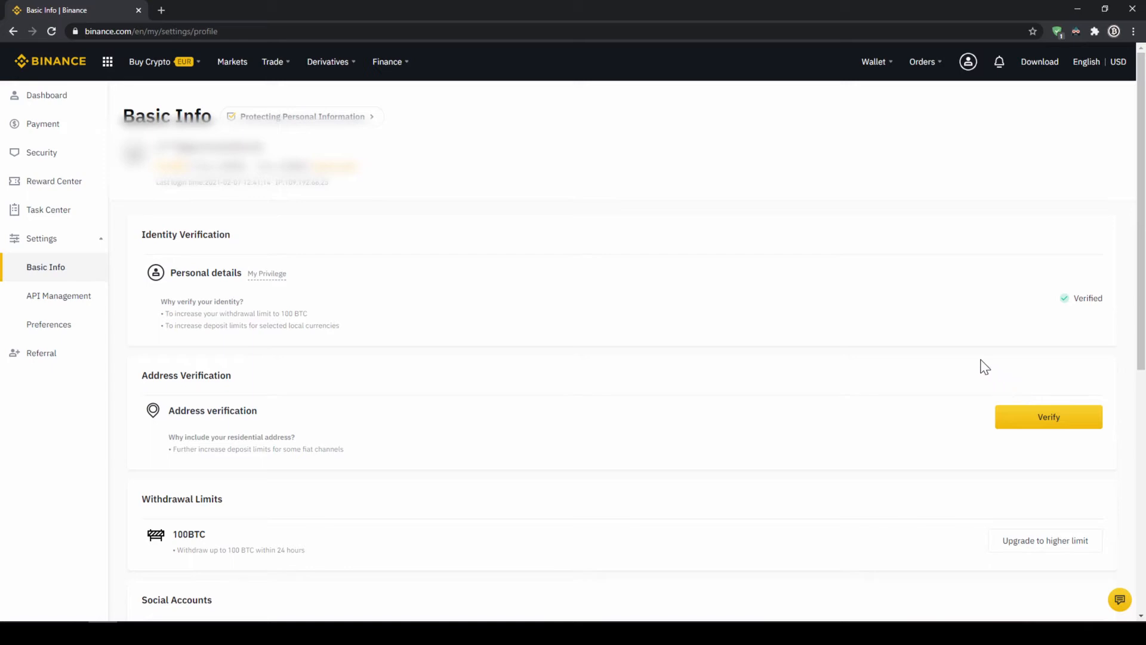
{"action": "mouse_move", "coordinate": [917, 330]}
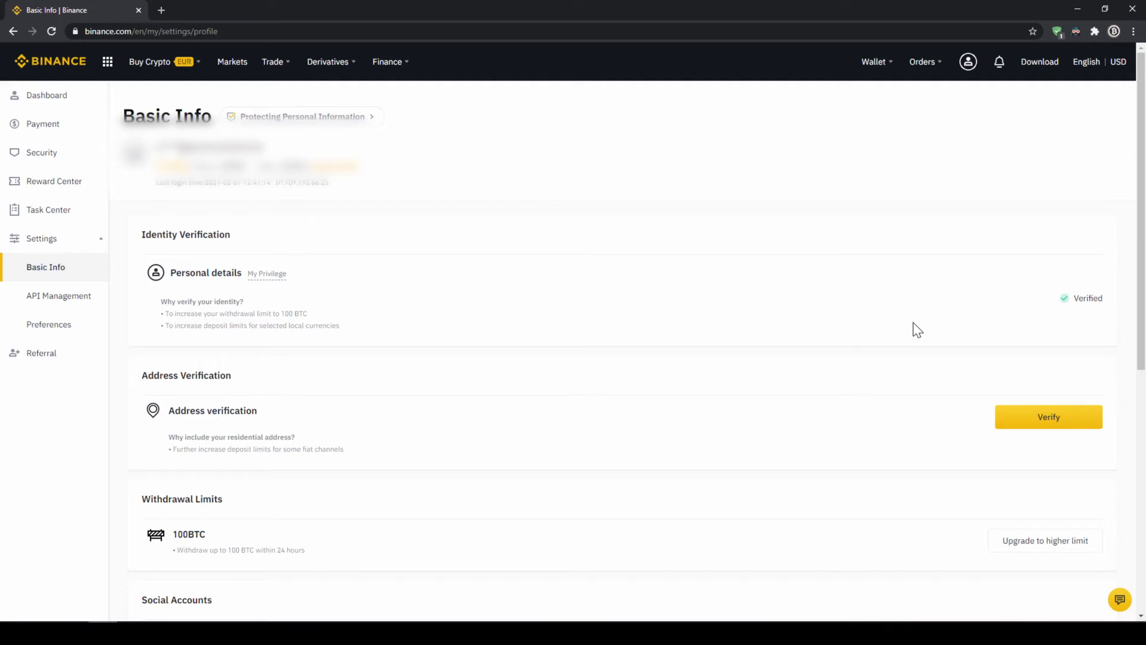
{"action": "mouse_move", "coordinate": [953, 241]}
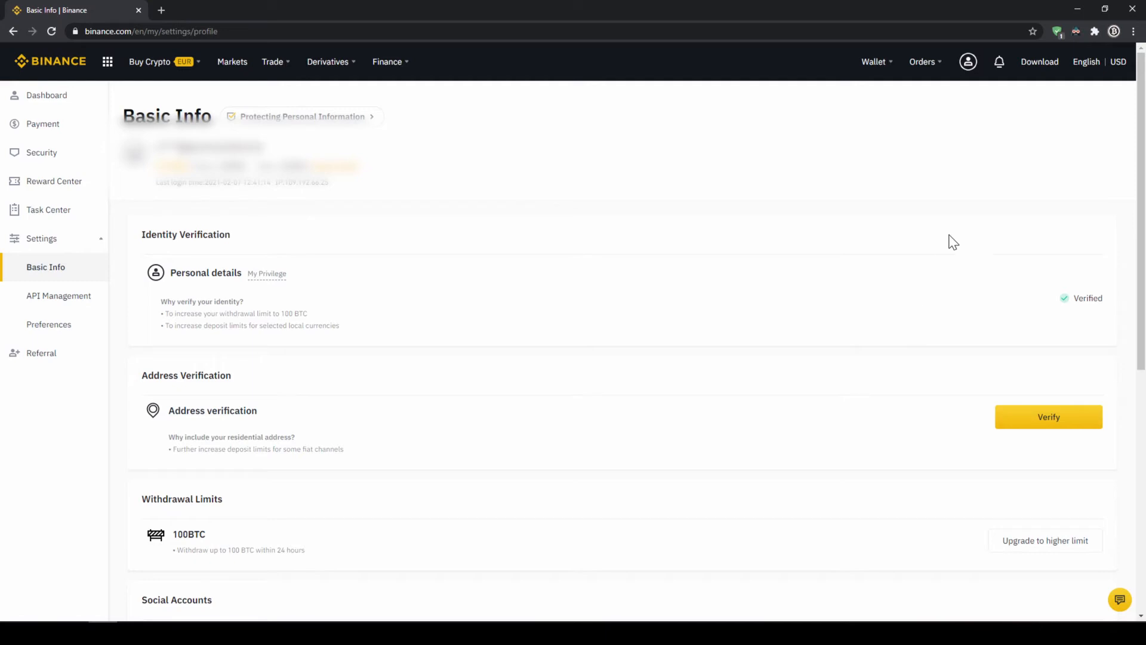
Step: Choose Fiat and Spot from the Wallet menu to see euro and crypto balances
{"action": "left_click", "coordinate": [874, 61]}
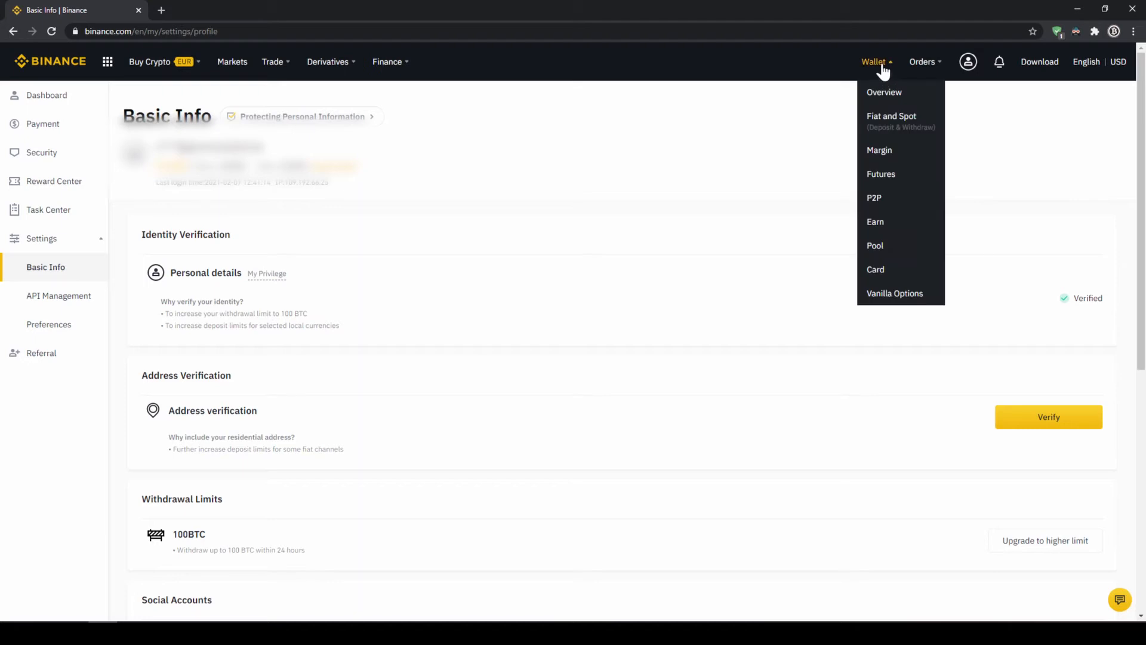
{"action": "mouse_move", "coordinate": [898, 121]}
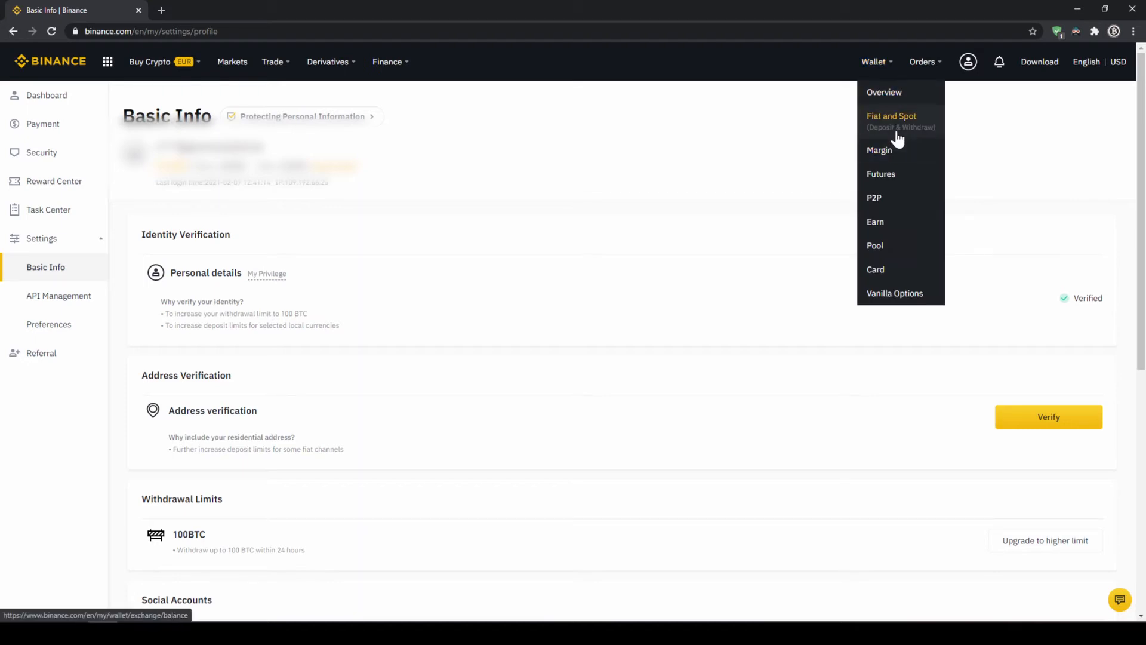
{"action": "left_click", "coordinate": [891, 116]}
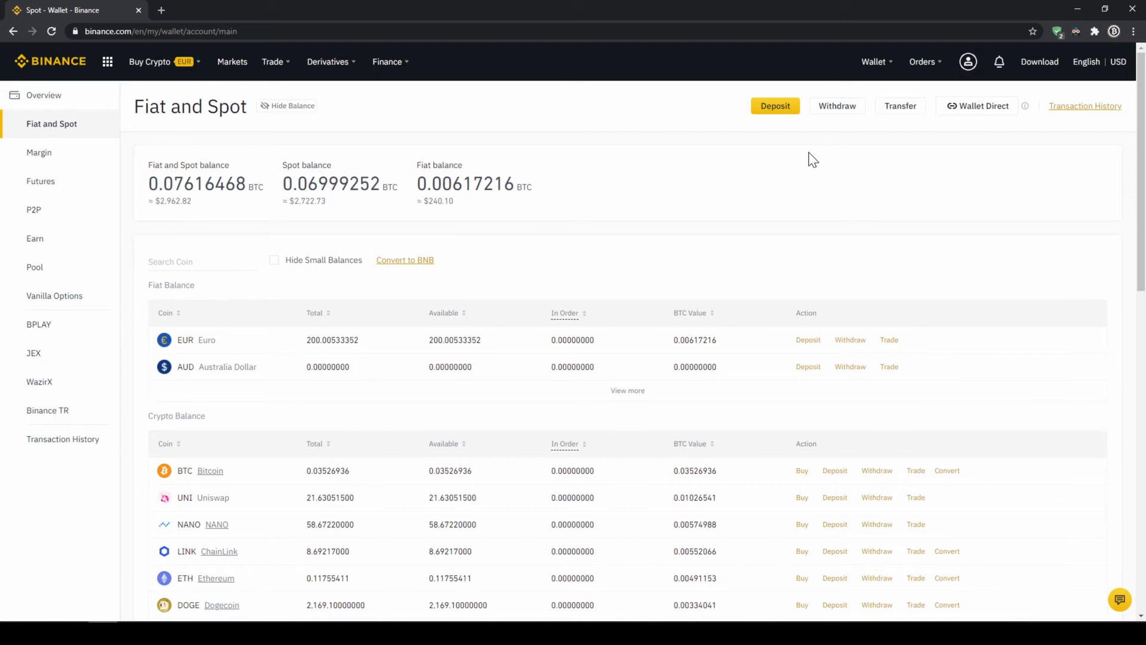
{"action": "mouse_move", "coordinate": [467, 165]}
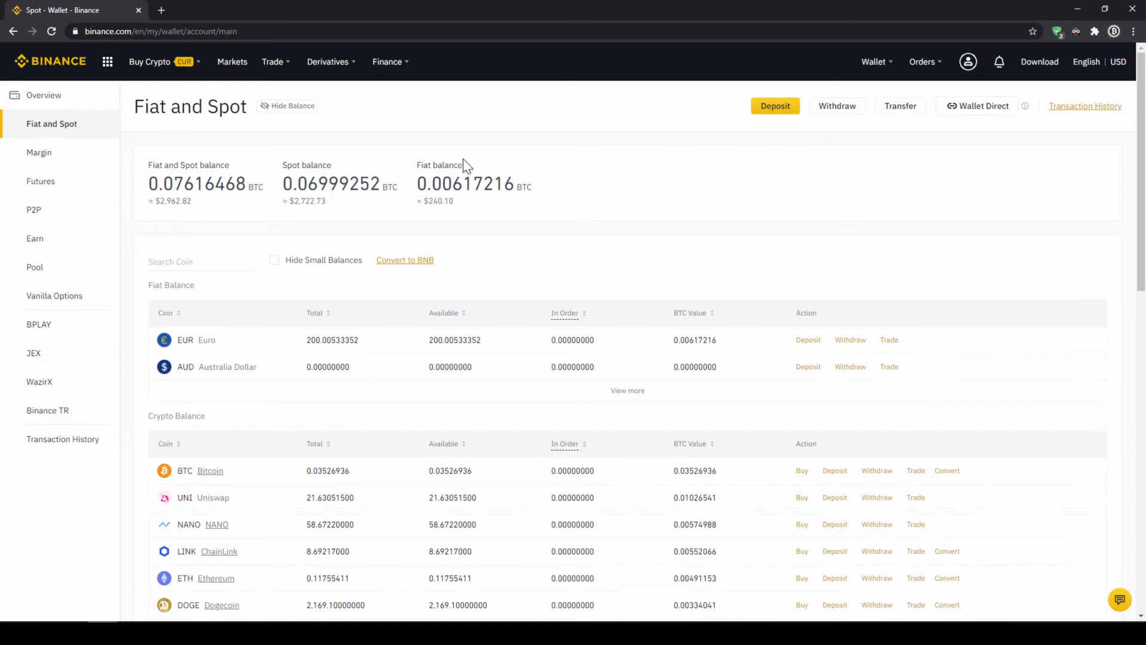
{"action": "double_click", "coordinate": [177, 284]}
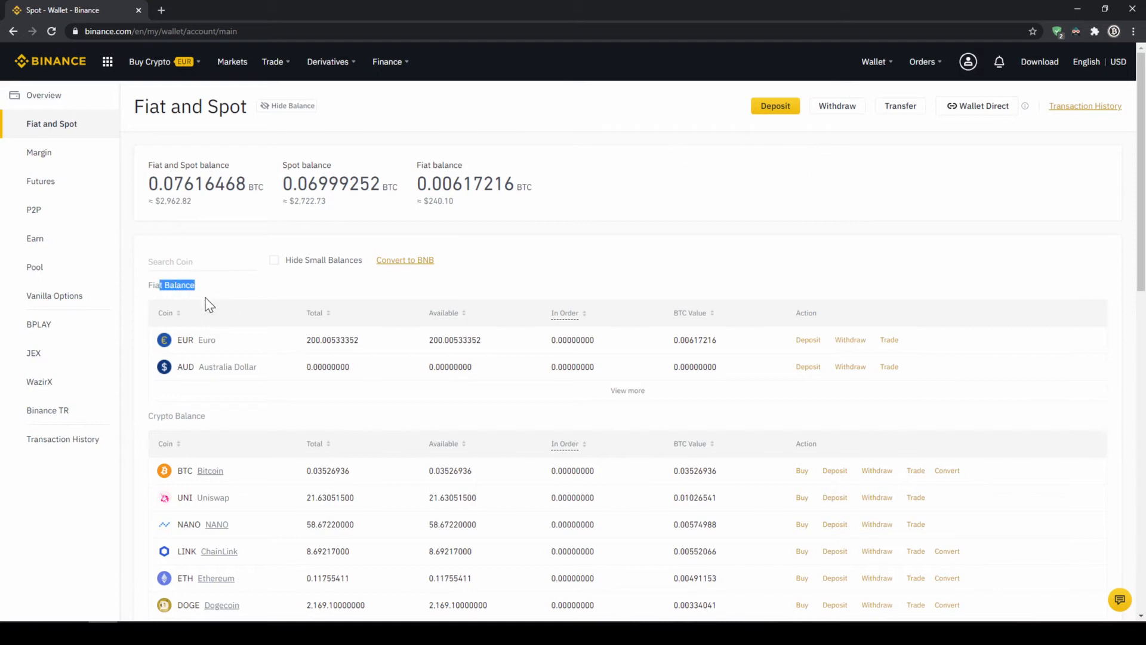
{"action": "double_click", "coordinate": [175, 416]}
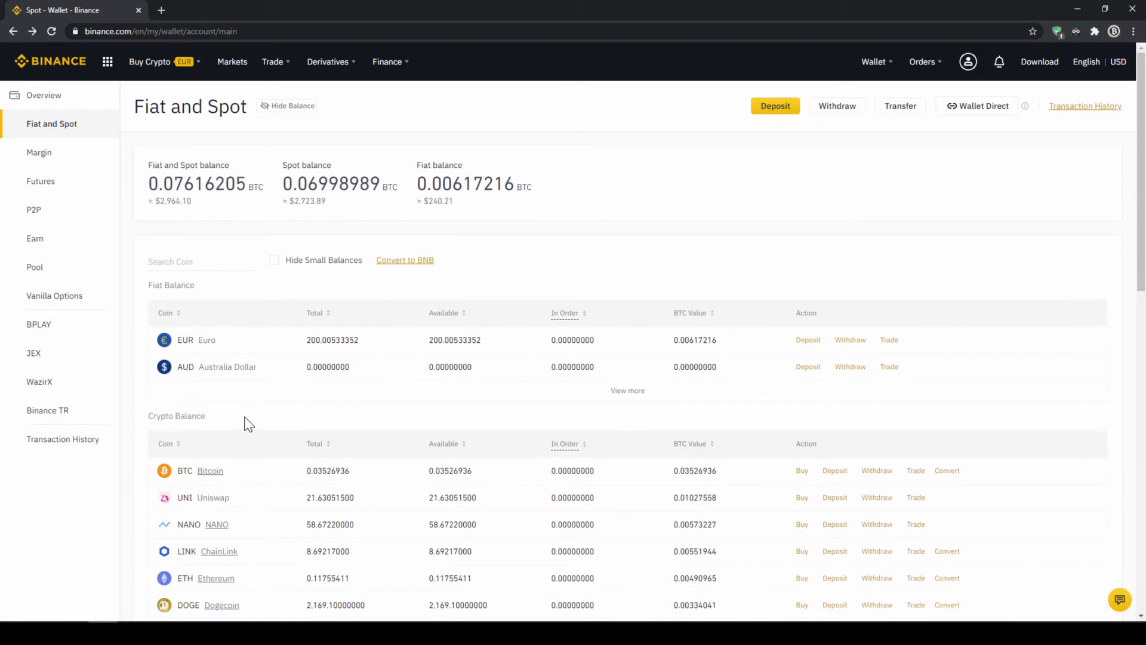
{"action": "mouse_move", "coordinate": [775, 106]}
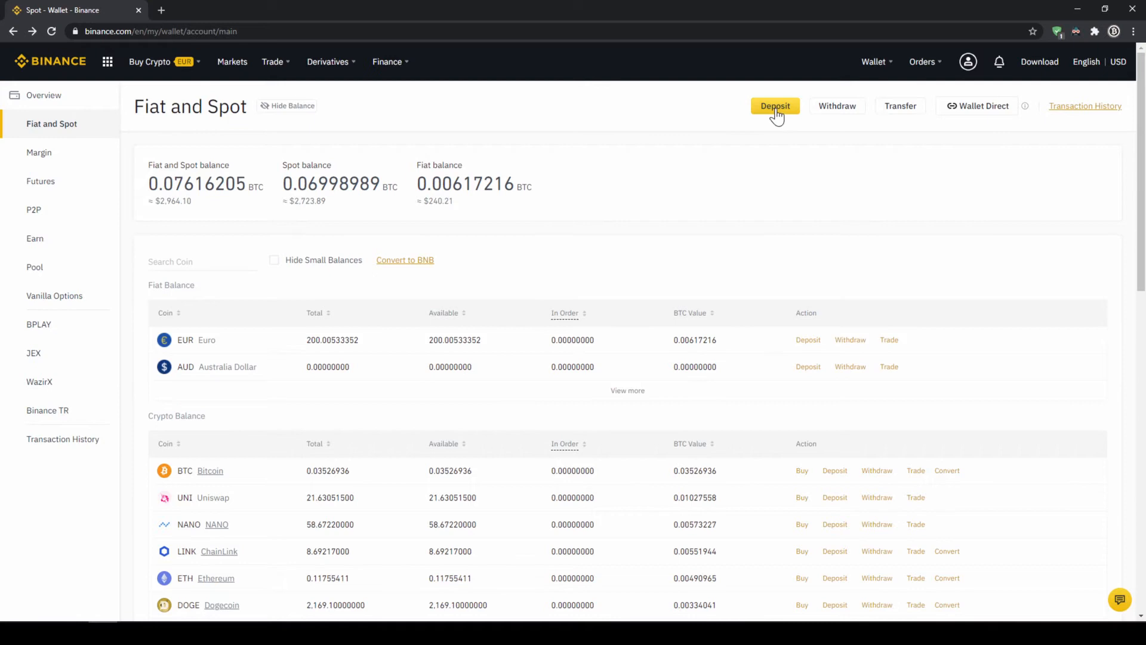
Step: Start a deposit from the wallet, landing on the EUR fiat deposit form with SEPA
{"action": "left_click", "coordinate": [775, 106]}
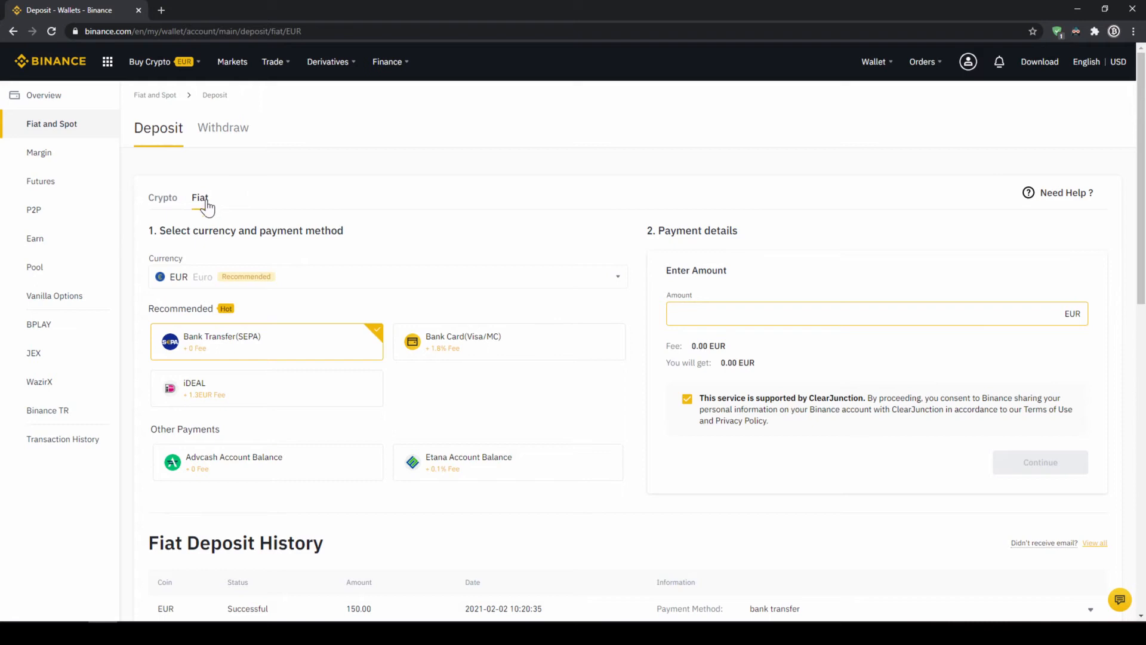
{"action": "mouse_move", "coordinate": [497, 283]}
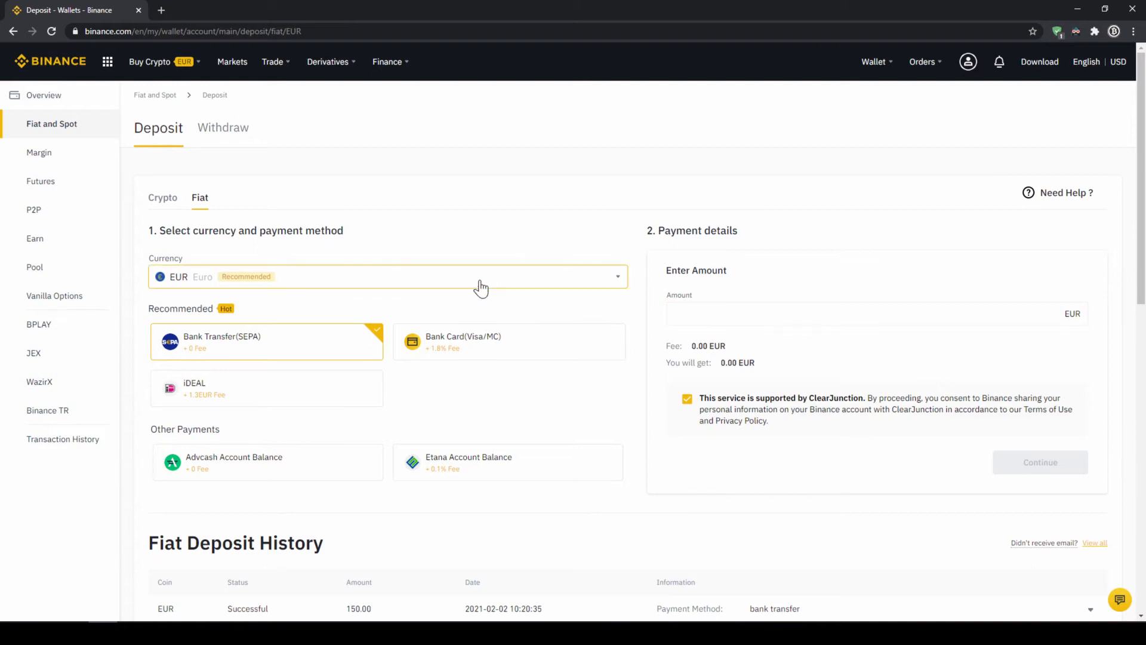
Step: Select USD as the deposit currency to view its Silvergate bank transfer options
{"action": "left_click", "coordinate": [387, 276]}
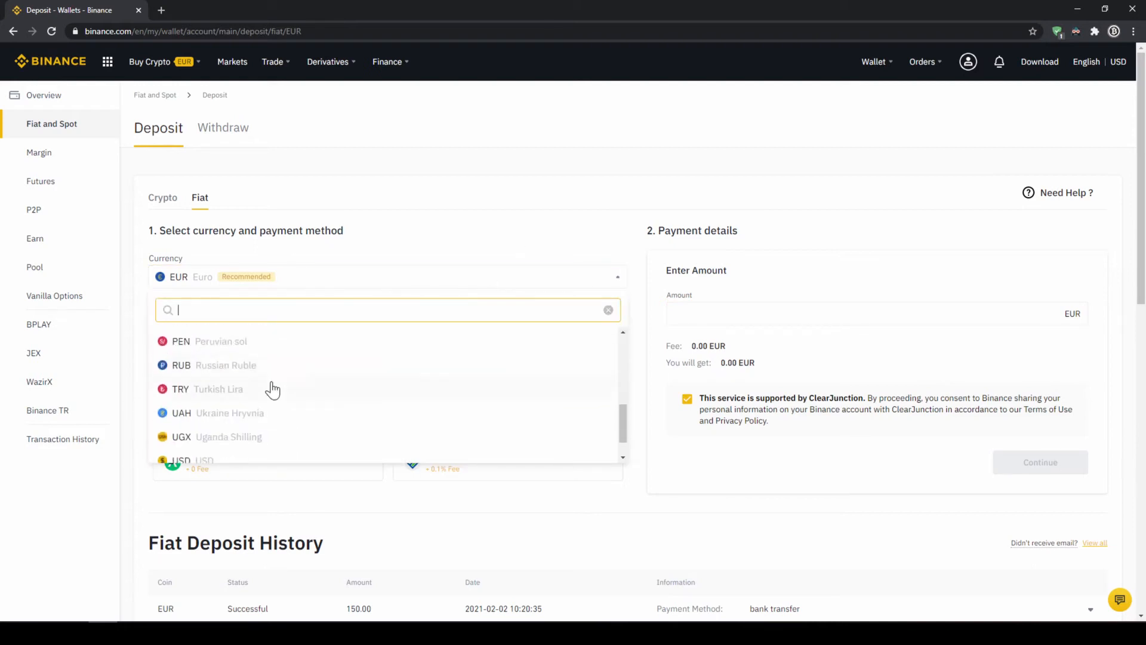
{"action": "left_click", "coordinate": [180, 458]}
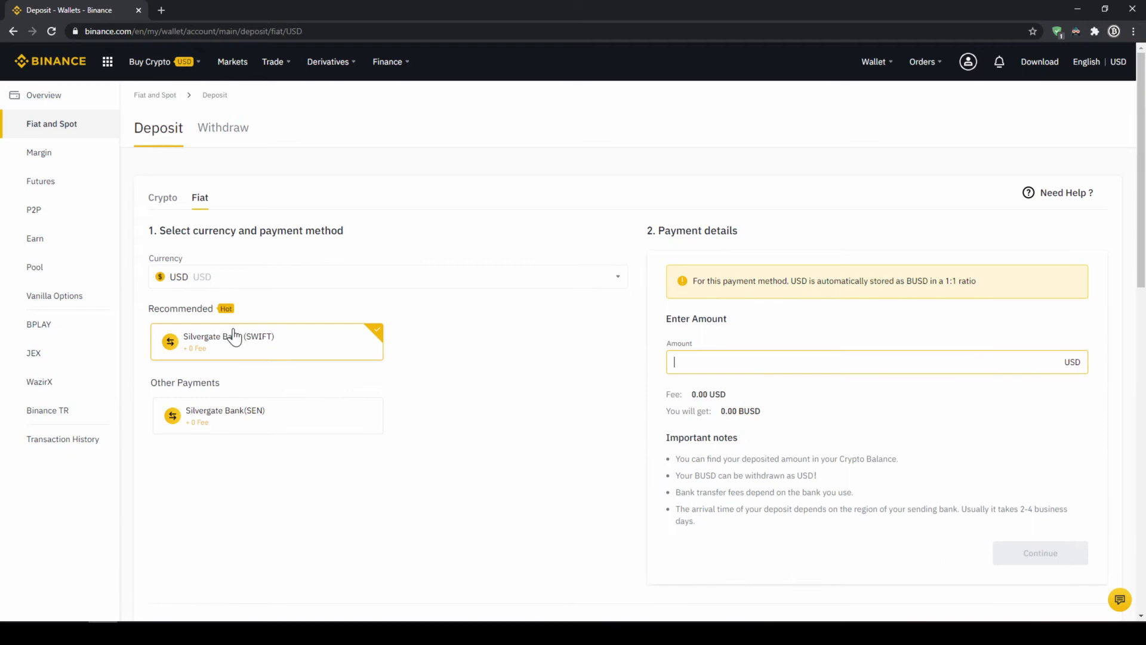
{"action": "mouse_move", "coordinate": [393, 374]}
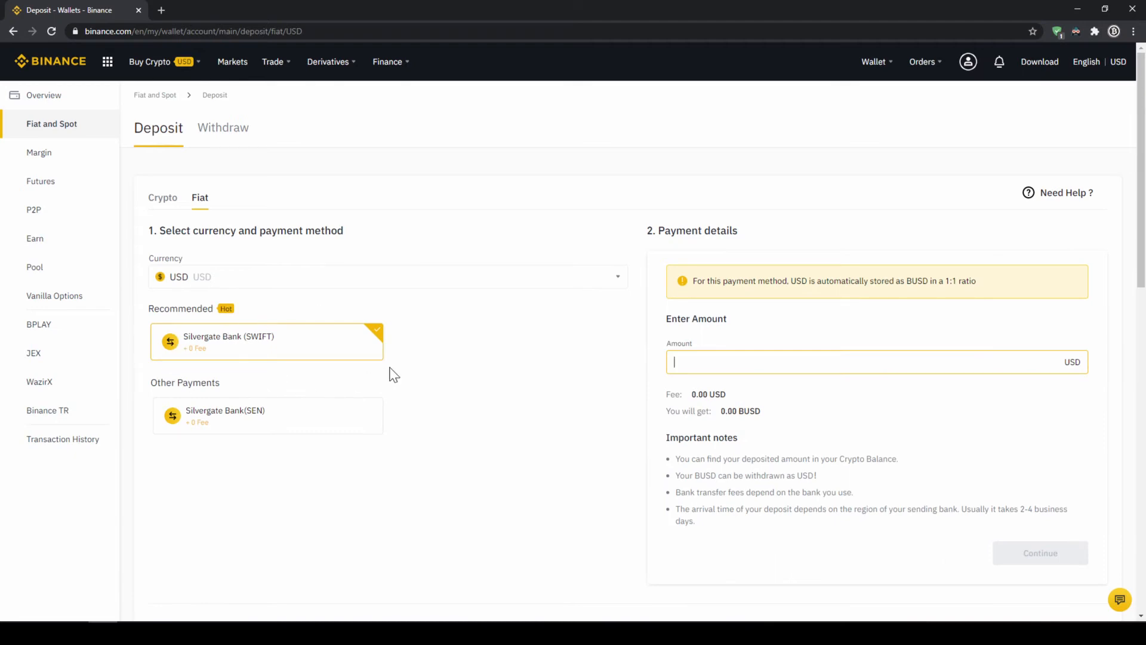
{"action": "mouse_move", "coordinate": [403, 322]}
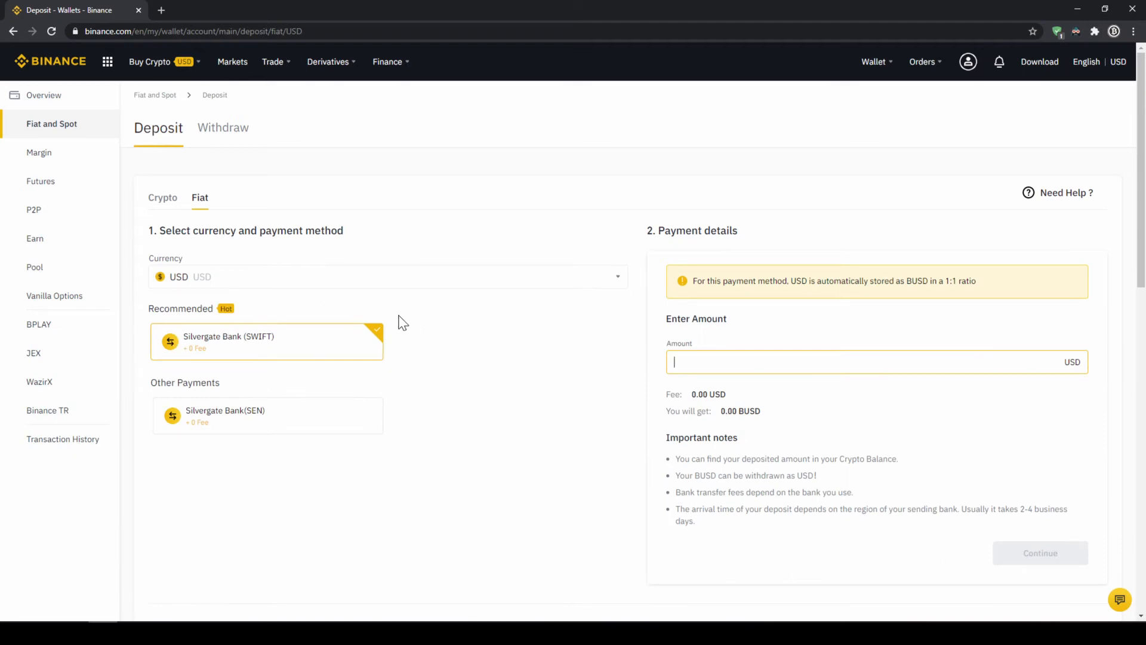
{"action": "mouse_move", "coordinate": [393, 305]}
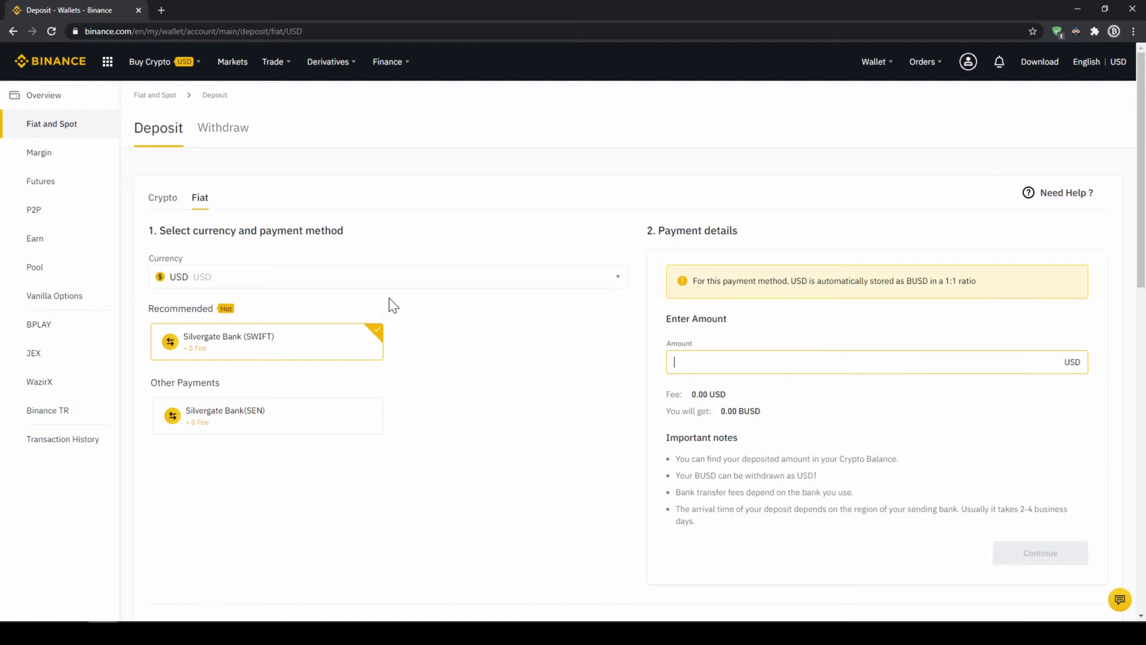
Step: Switch the deposit currency back to EUR via SEPA and enter 1000 EUR as the amount
{"action": "left_click", "coordinate": [386, 276]}
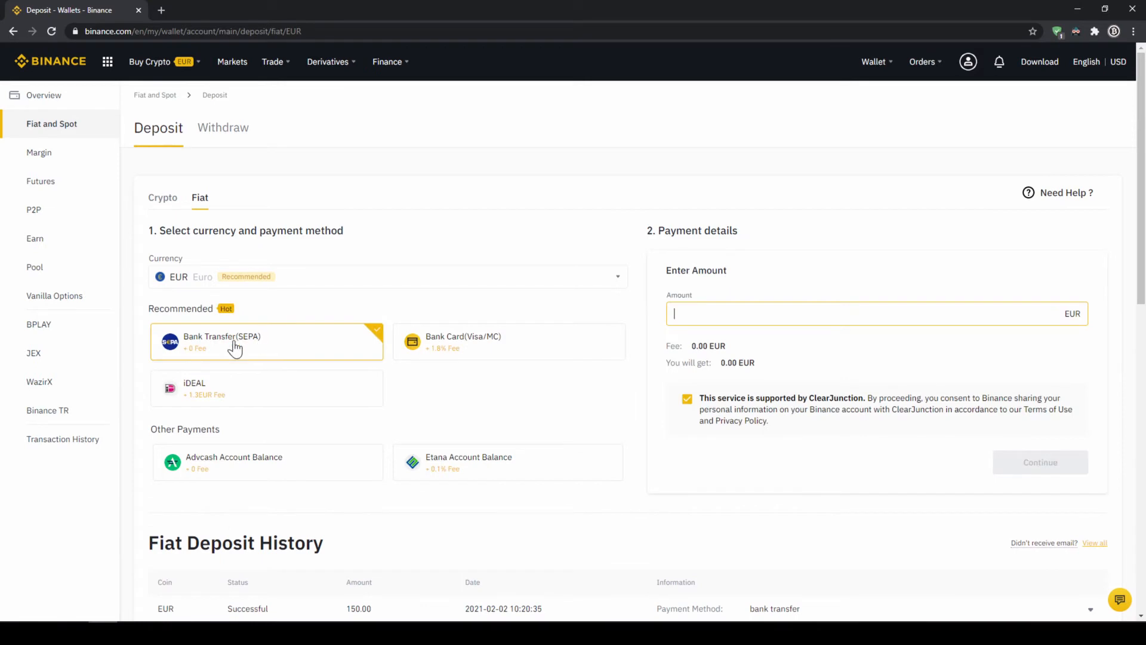
{"action": "mouse_move", "coordinate": [371, 340]}
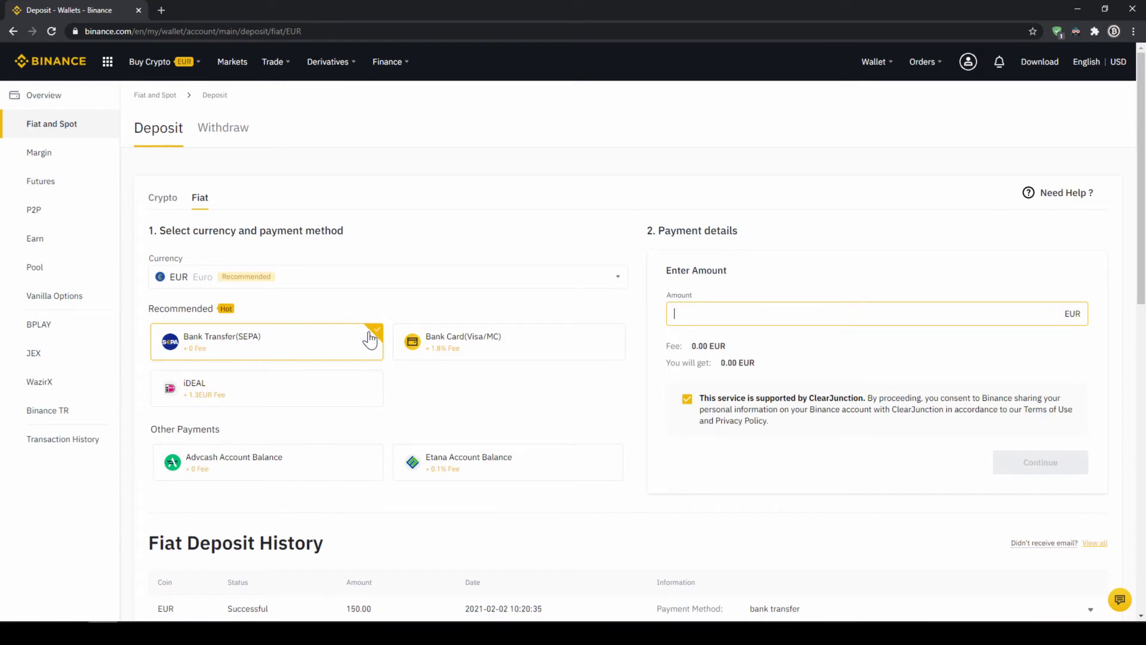
{"action": "mouse_move", "coordinate": [844, 308]}
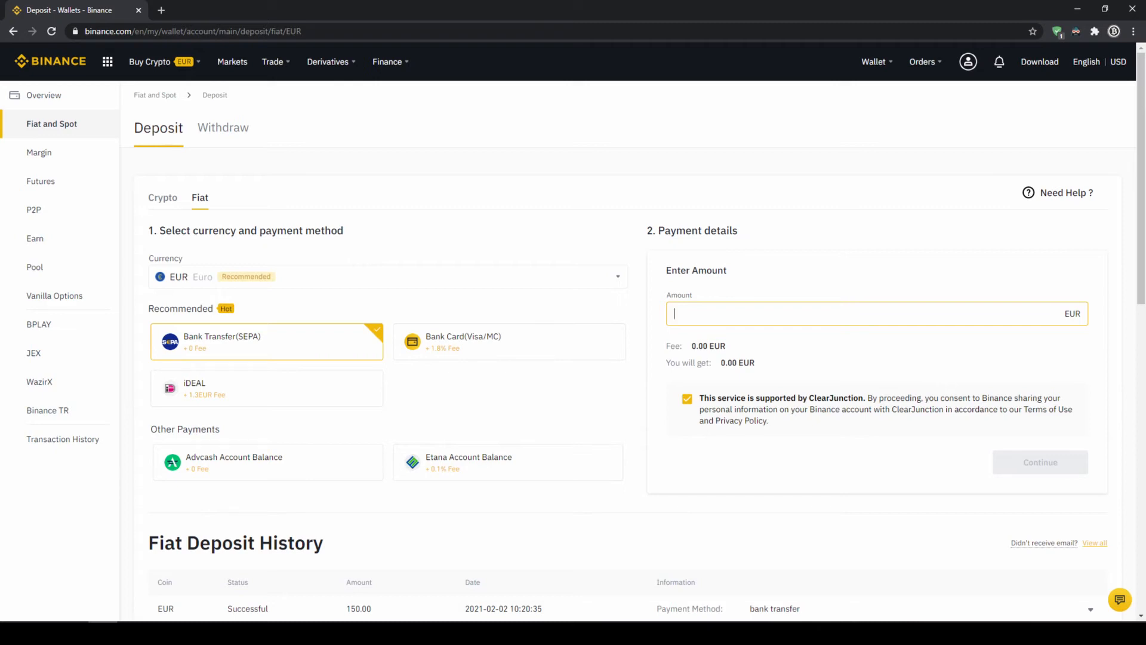
{"action": "type", "text": "1000"}
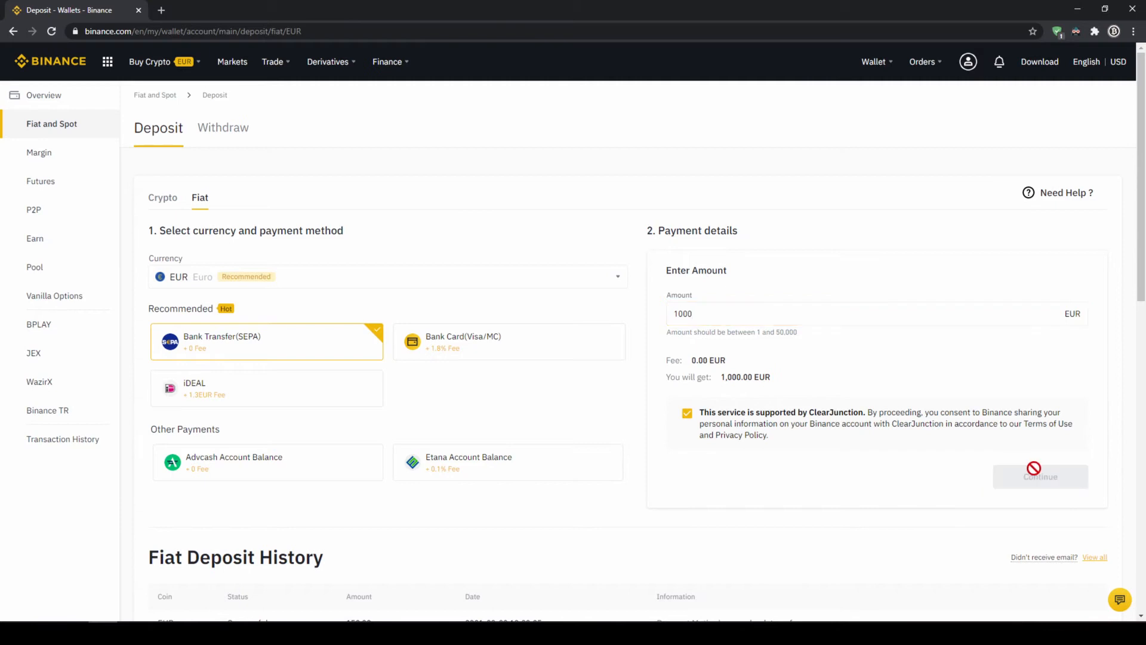
Step: Continue to the SEPA bank details with IBAN, BIC and reference code for 1000 EUR
{"action": "left_click", "coordinate": [1040, 476]}
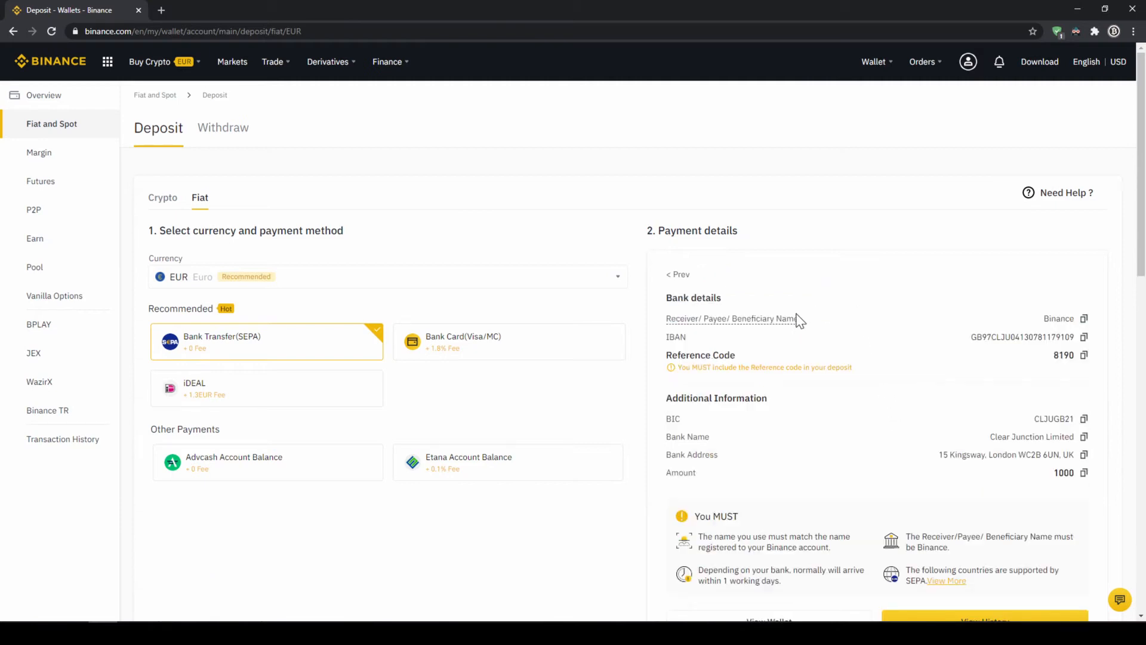
{"action": "mouse_move", "coordinate": [921, 427]}
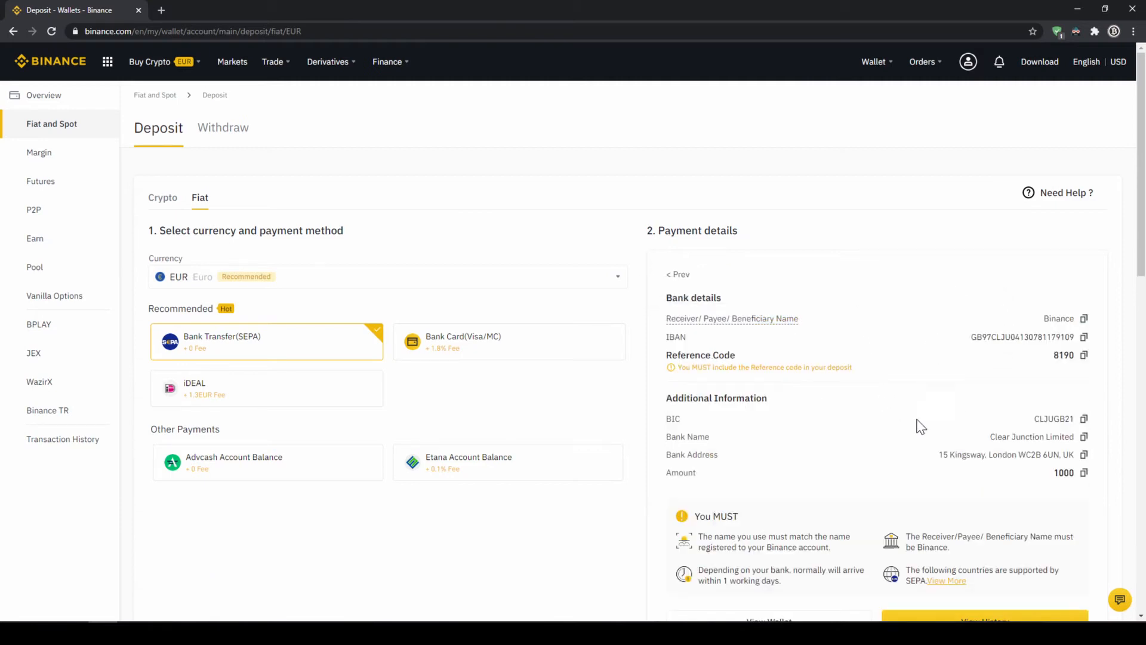
{"action": "mouse_move", "coordinate": [1065, 399]}
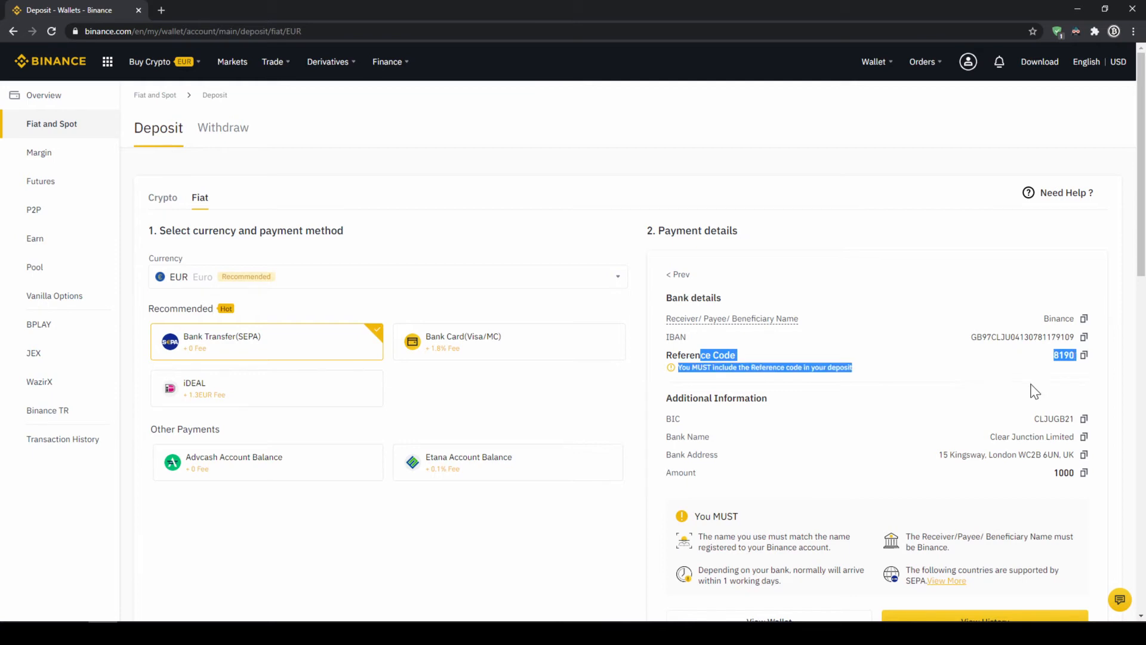
{"action": "mouse_move", "coordinate": [978, 393]}
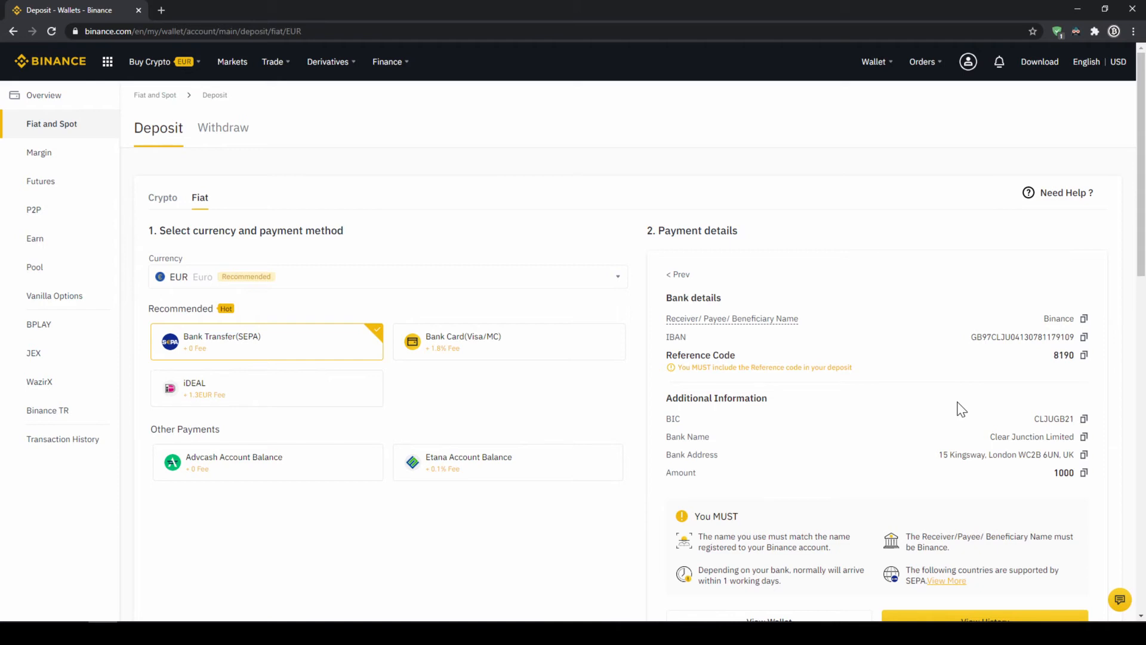
{"action": "mouse_move", "coordinate": [954, 271]}
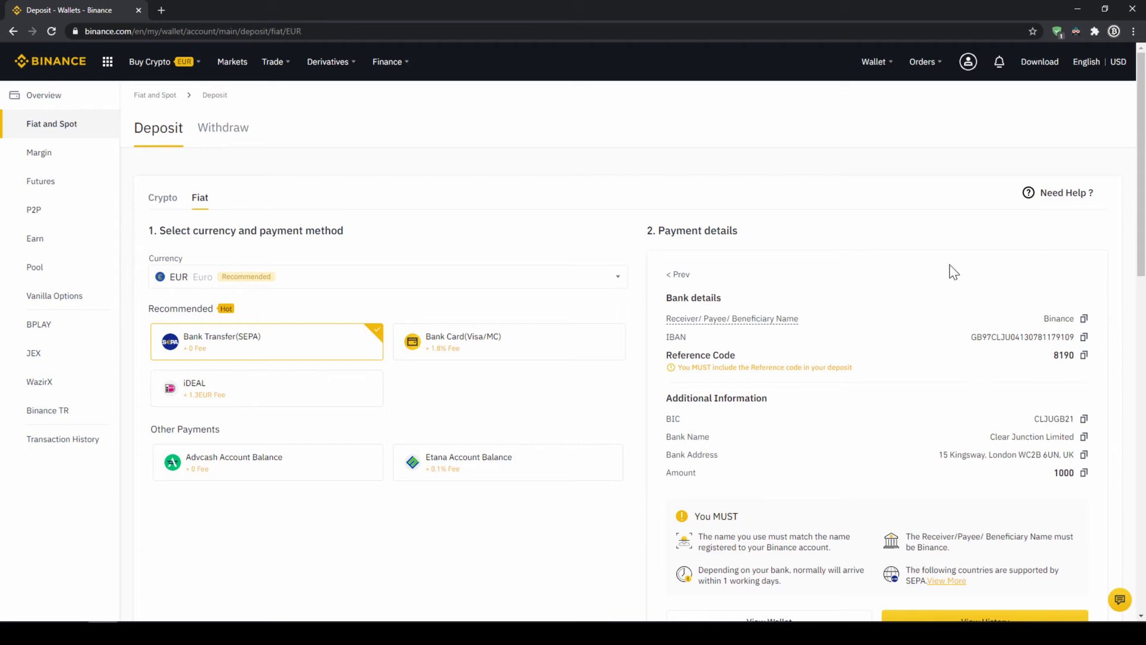
Step: Return to the Fiat and Spot wallet from the Wallet menu
{"action": "left_click", "coordinate": [873, 61]}
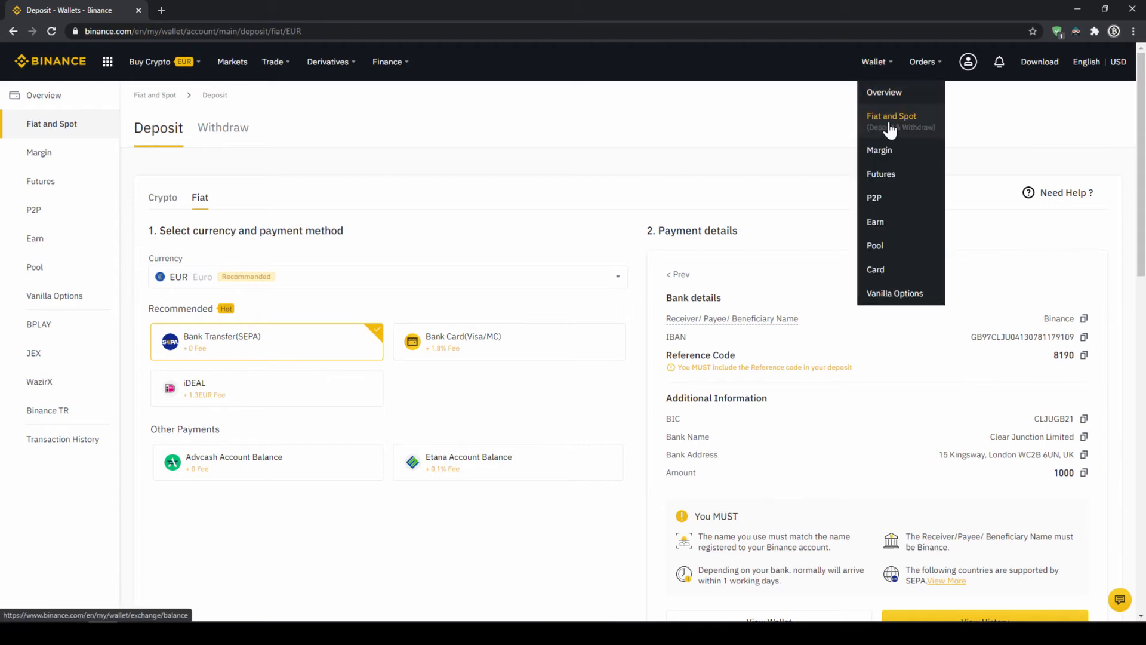
{"action": "left_click", "coordinate": [890, 118]}
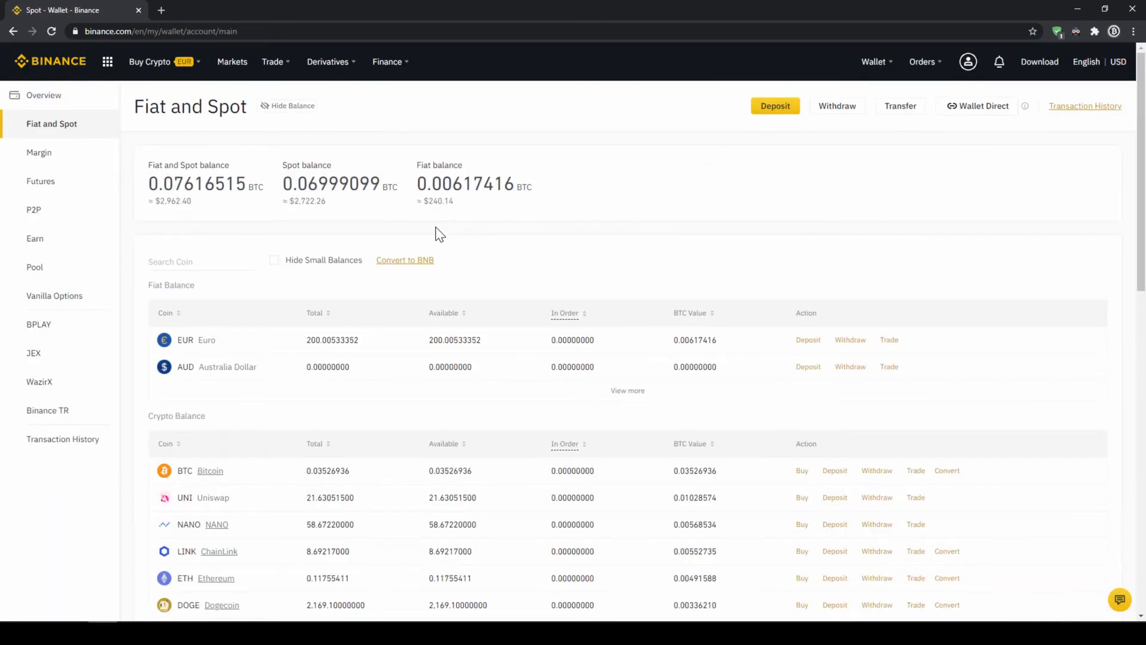
{"action": "mouse_move", "coordinate": [182, 345]}
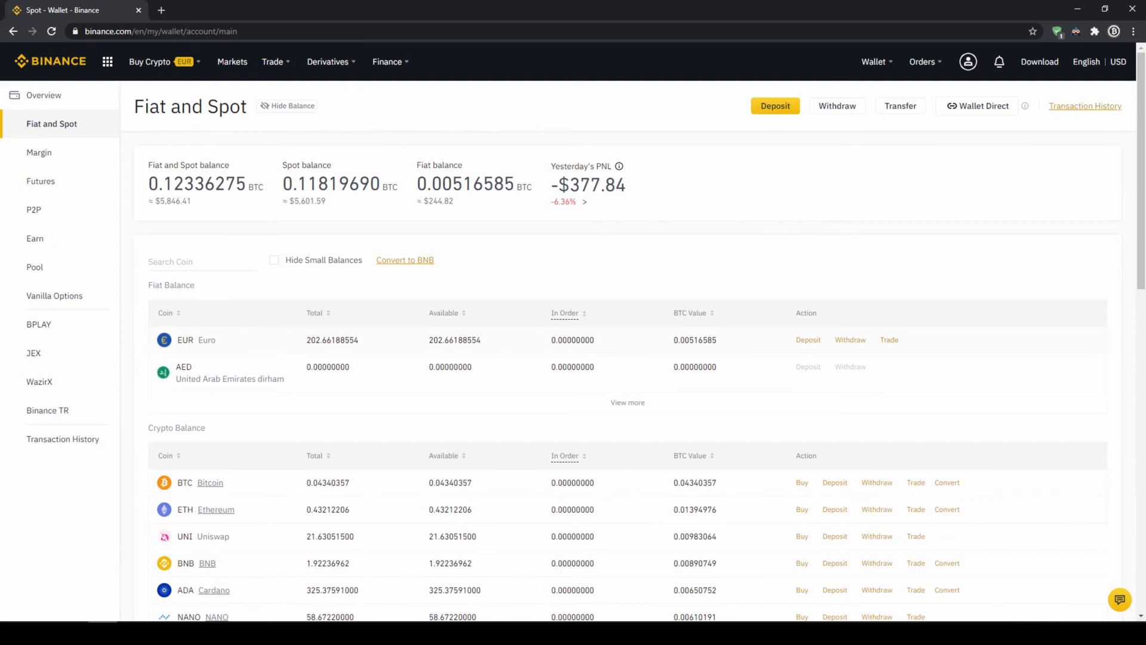
{"action": "mouse_move", "coordinate": [161, 92]}
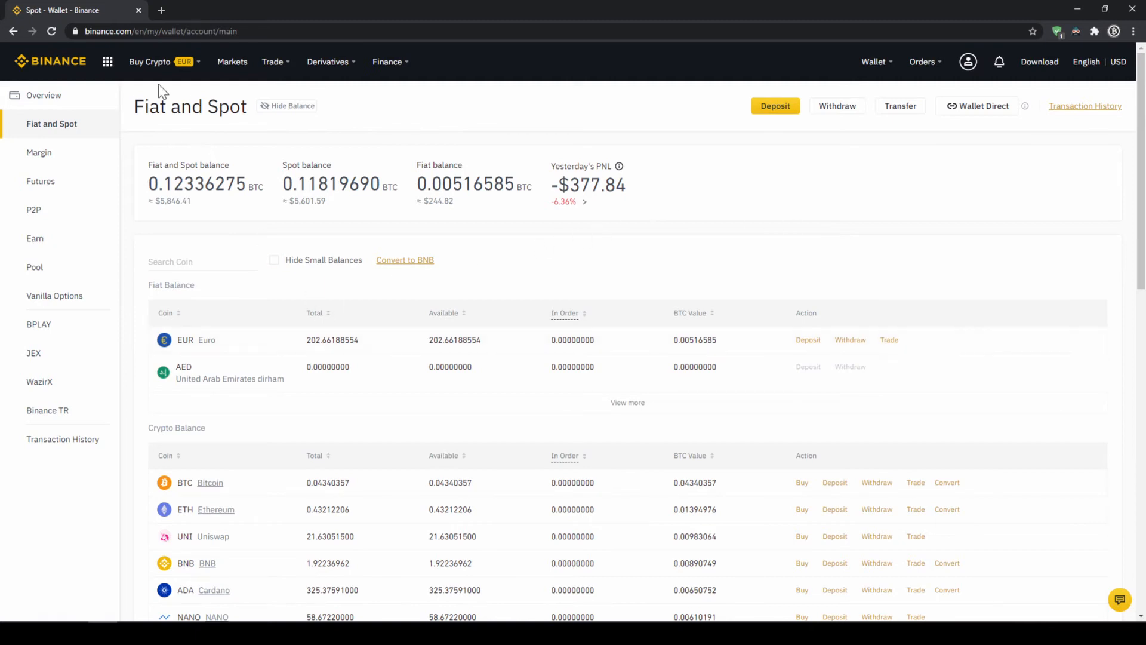
Step: Start a Buy Crypto order paid from the EUR cash balance, keeping EUR as the fiat currency
{"action": "left_click", "coordinate": [150, 61]}
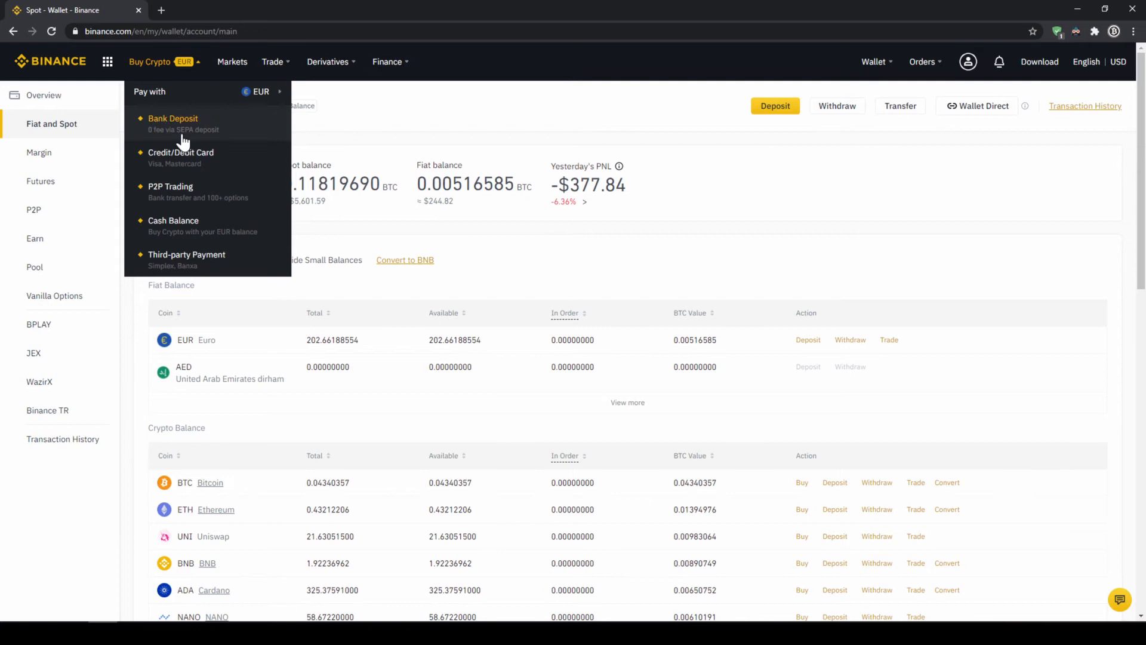
{"action": "left_click", "coordinate": [173, 219]}
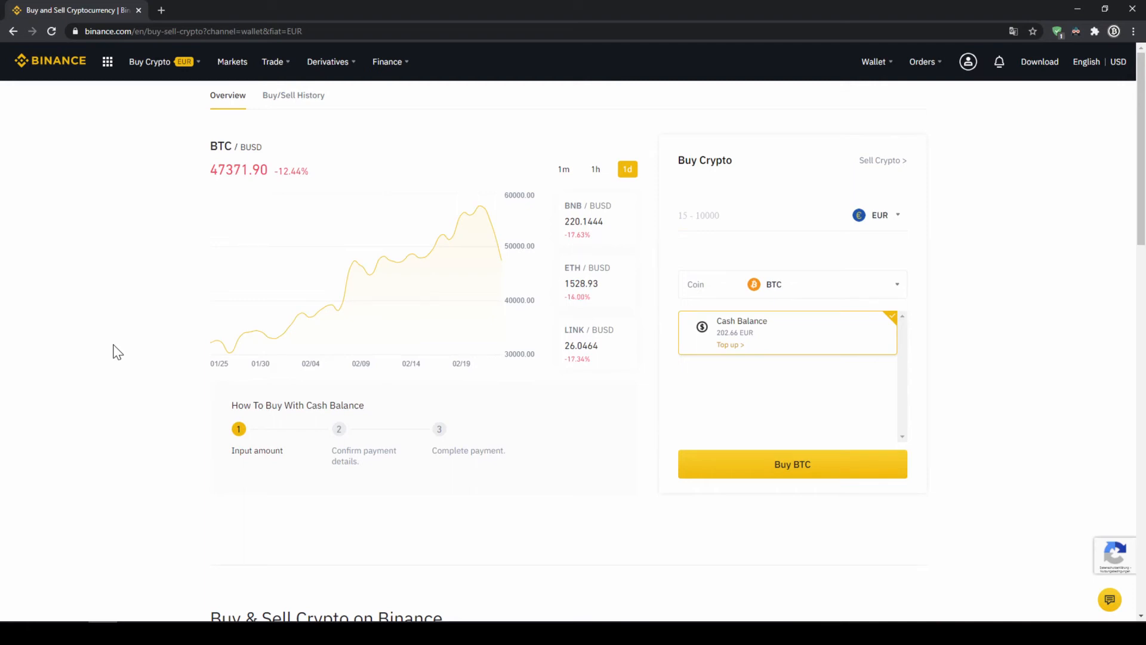
{"action": "mouse_move", "coordinate": [898, 224]}
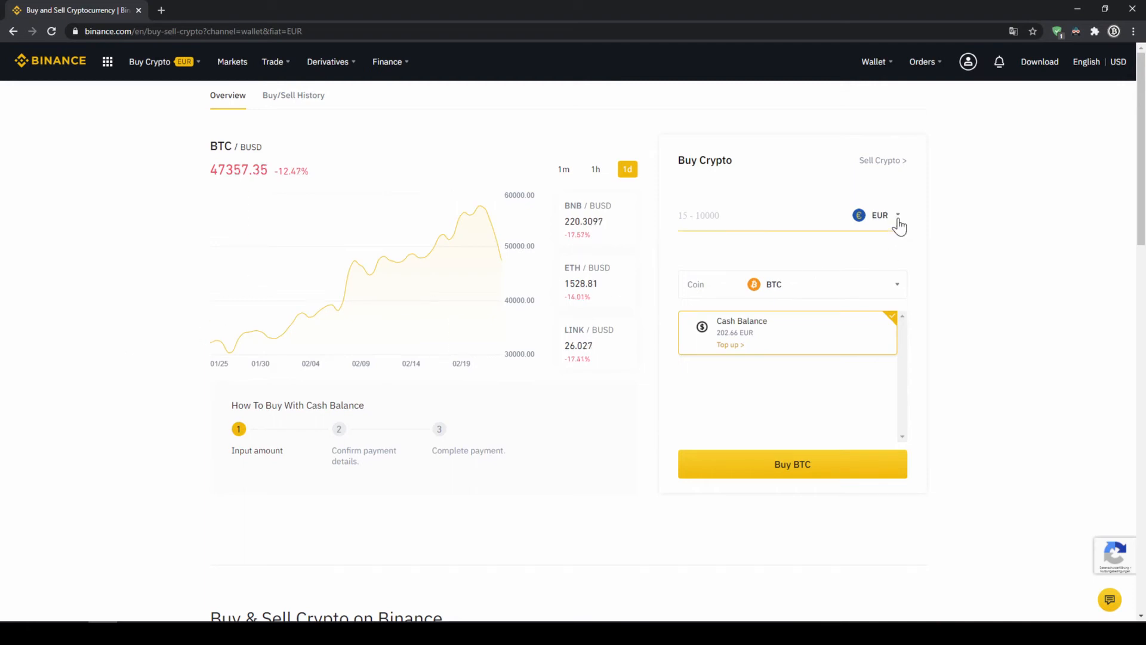
{"action": "left_click", "coordinate": [880, 215]}
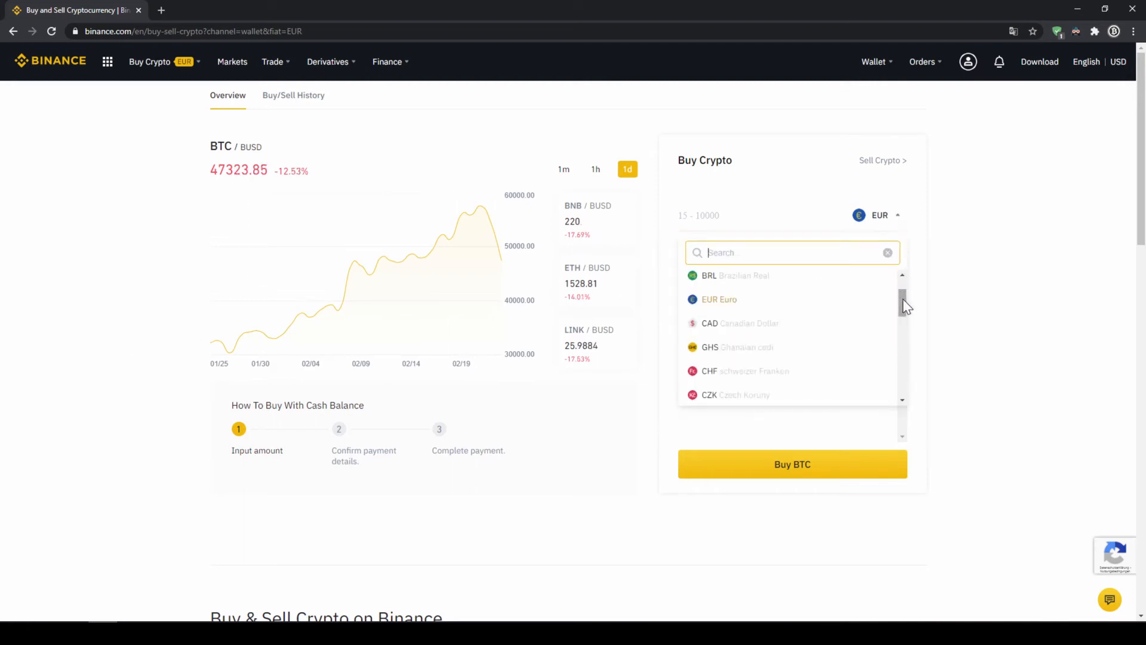
{"action": "scroll", "scroll_direction": "down", "scroll_amount": 3}
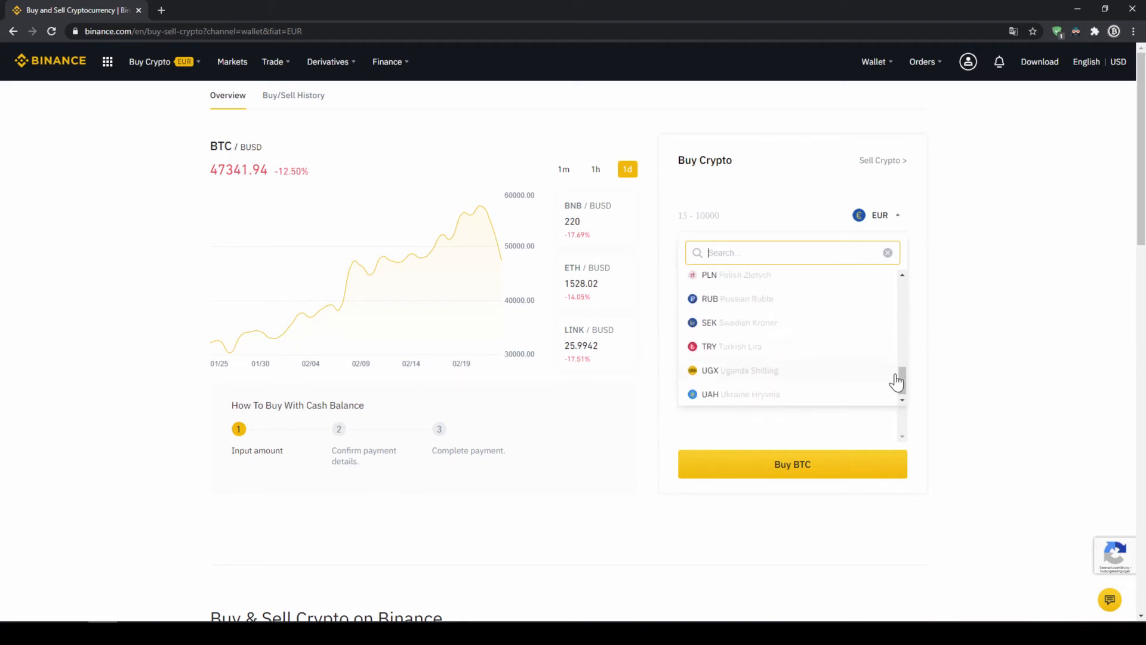
{"action": "scroll", "scroll_direction": "up", "scroll_amount": 3}
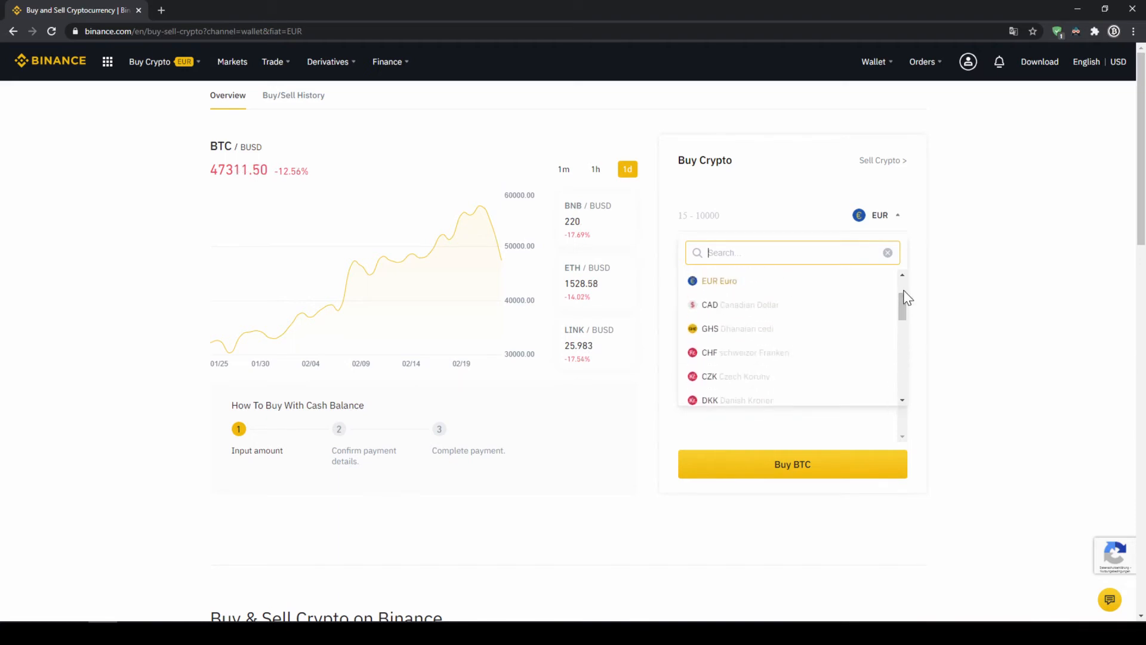
{"action": "left_click", "coordinate": [719, 281]}
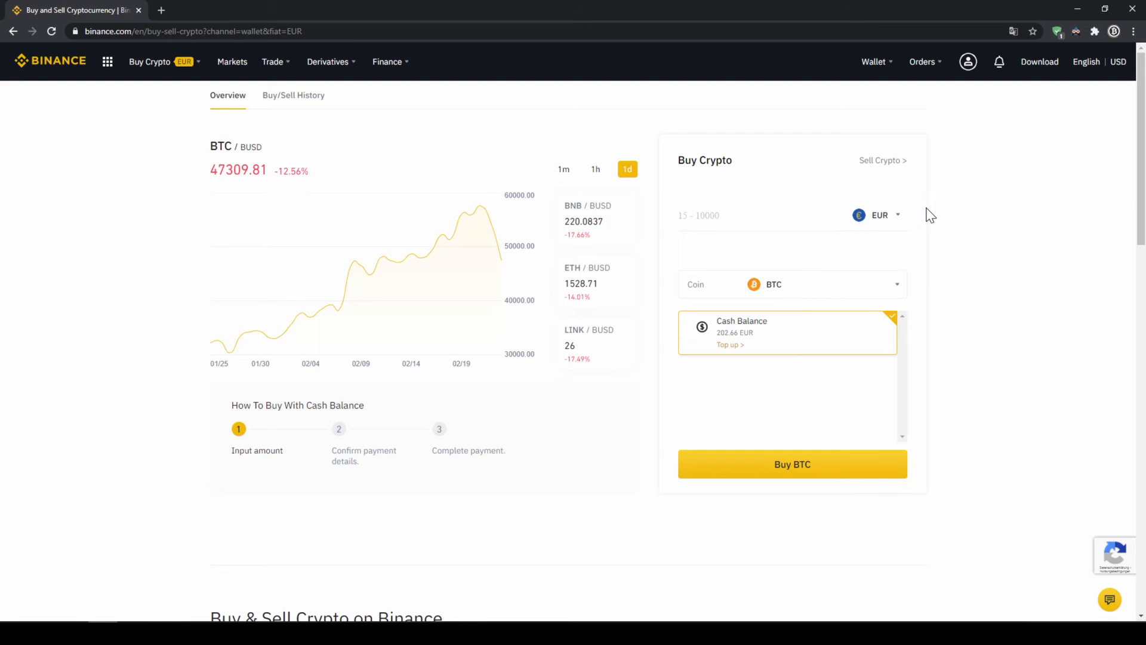
{"action": "mouse_move", "coordinate": [754, 344]}
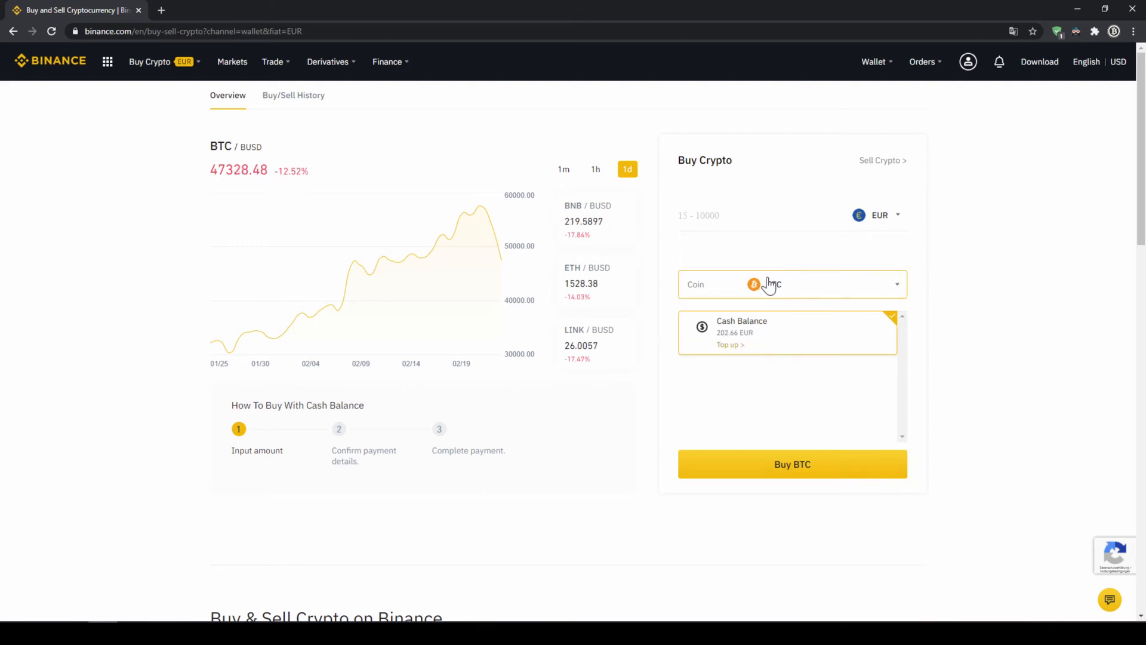
Step: Select USDT as the coin to buy and enter 200 EUR, about 241.72 USDT
{"action": "left_click", "coordinate": [792, 284]}
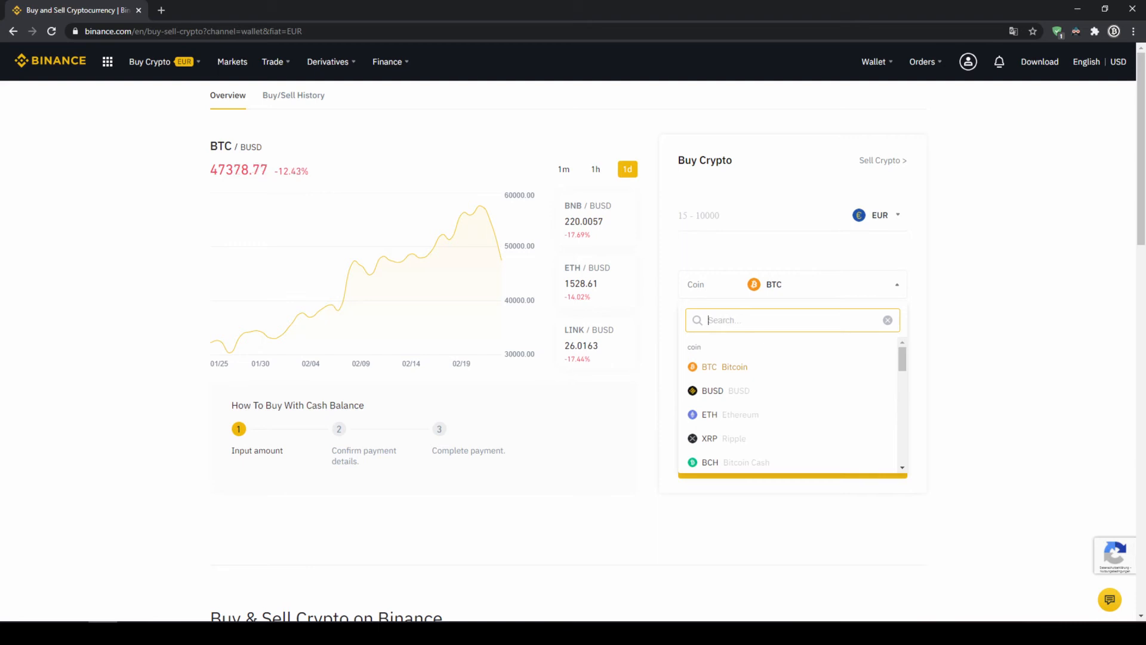
{"action": "type", "text": "usdt"}
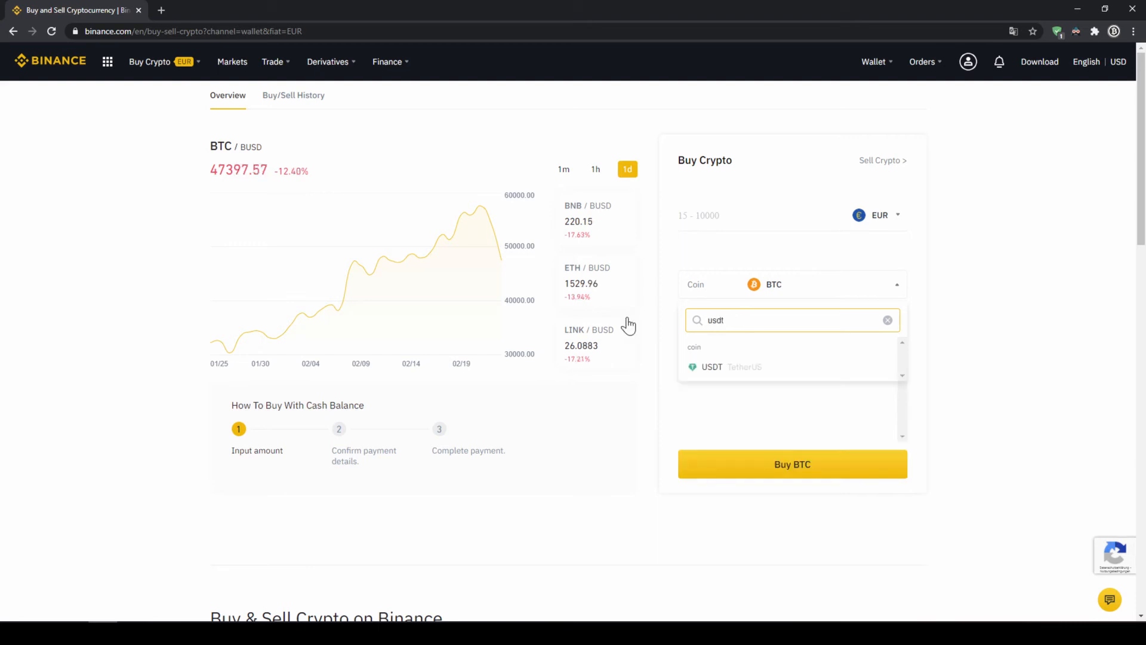
{"action": "left_click", "coordinate": [712, 367]}
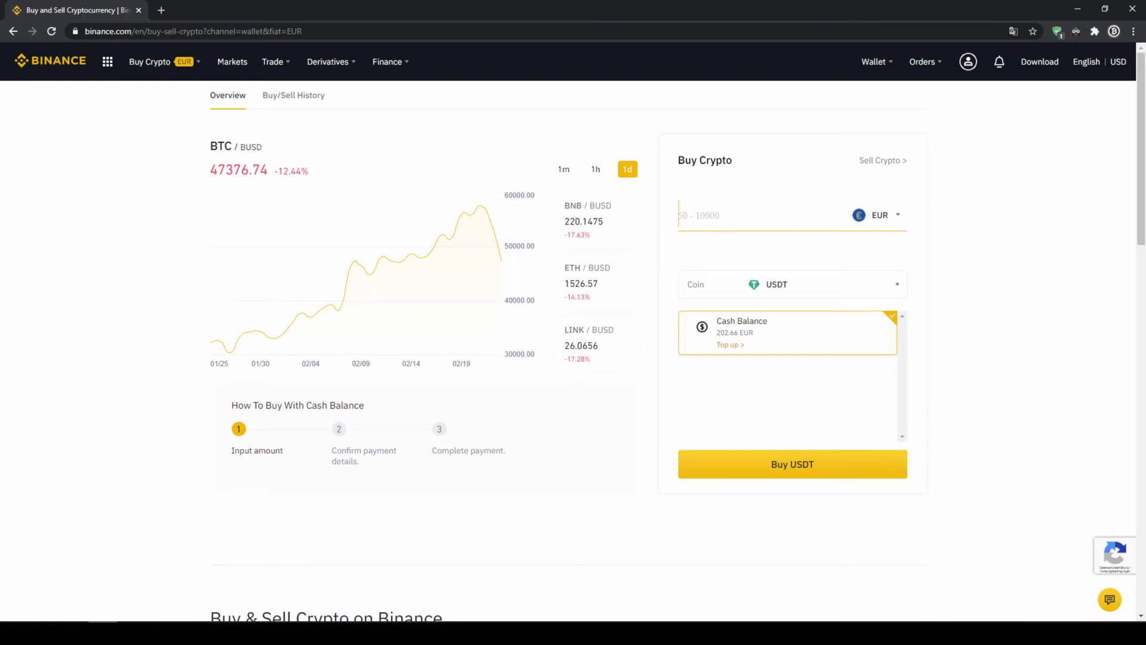
{"action": "type", "text": "20"}
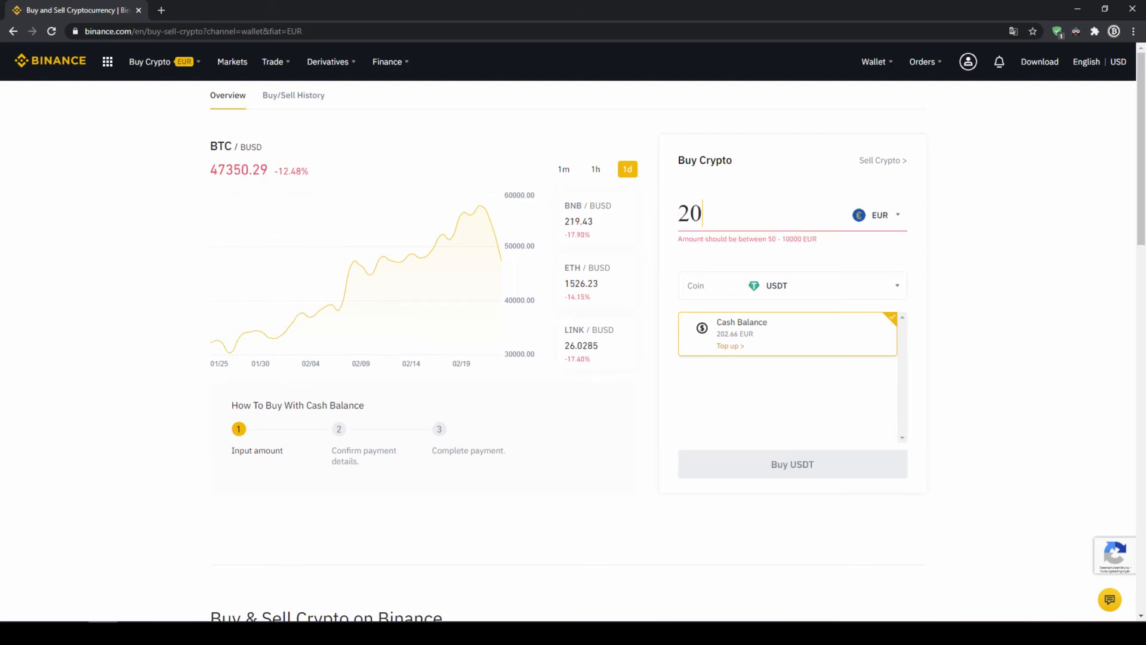
{"action": "type", "text": "0"}
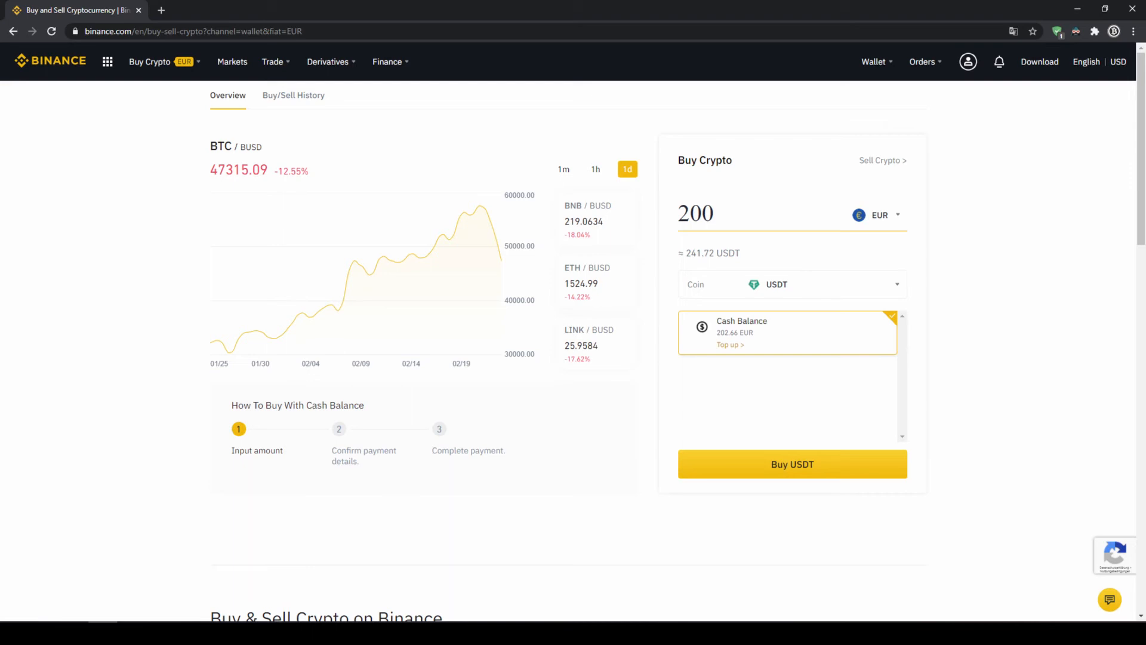
Step: Review and confirm the order, buying 241.447563 USDT for 200 EUR from cash balance
{"action": "left_click", "coordinate": [792, 463]}
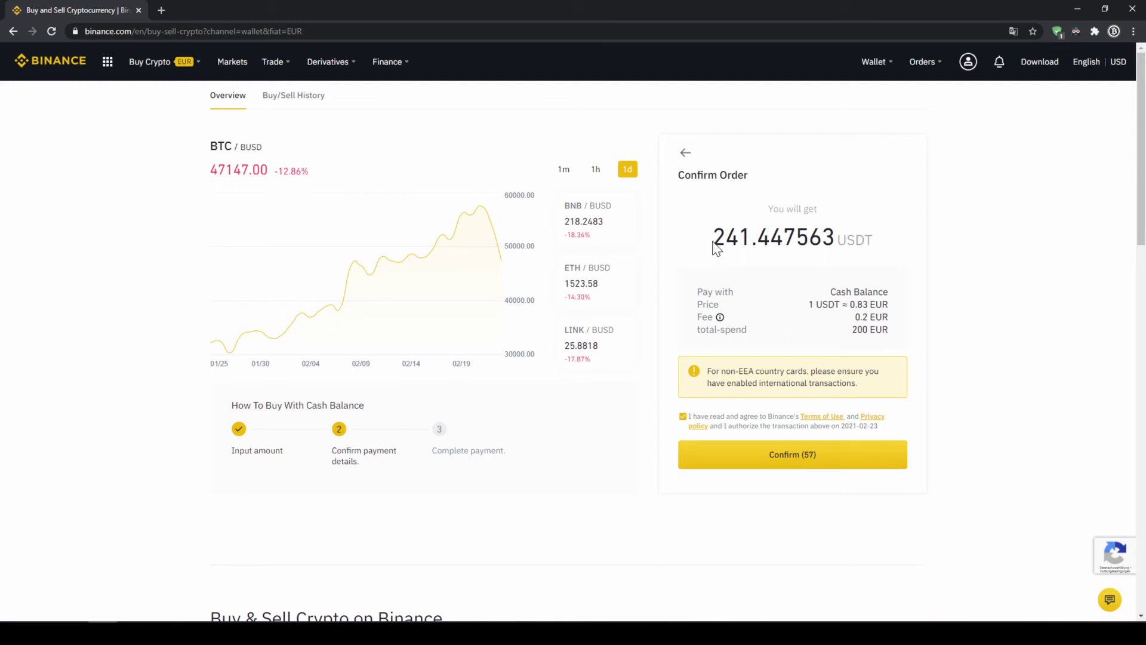
{"action": "double_click", "coordinate": [730, 238]}
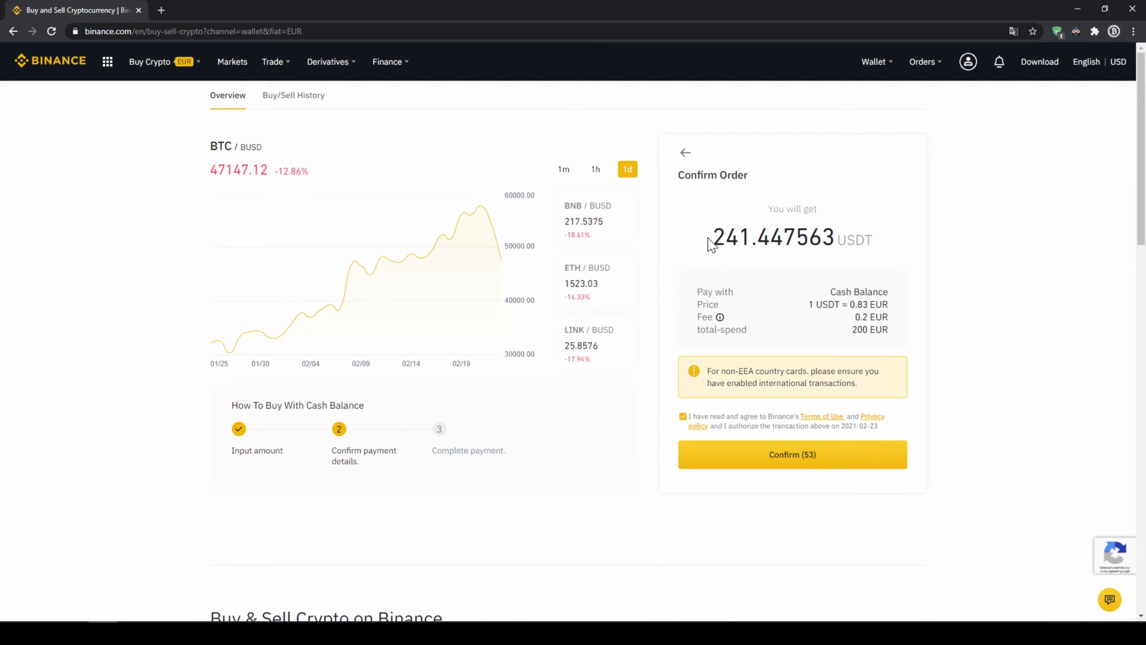
{"action": "double_click", "coordinate": [731, 236]}
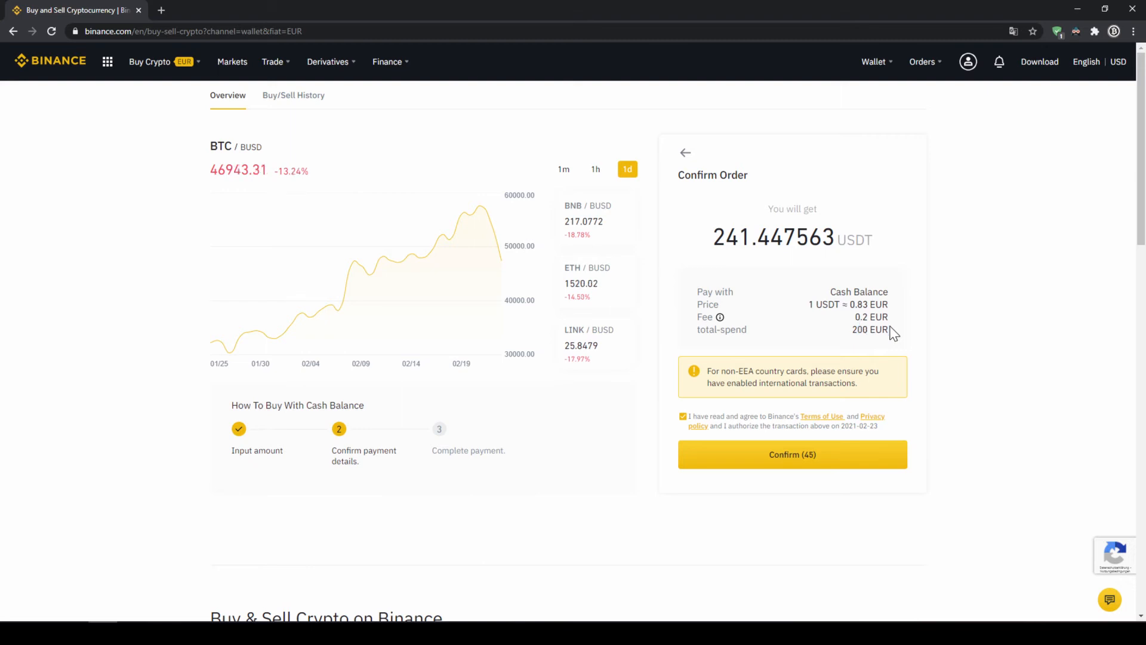
{"action": "left_click", "coordinate": [792, 454]}
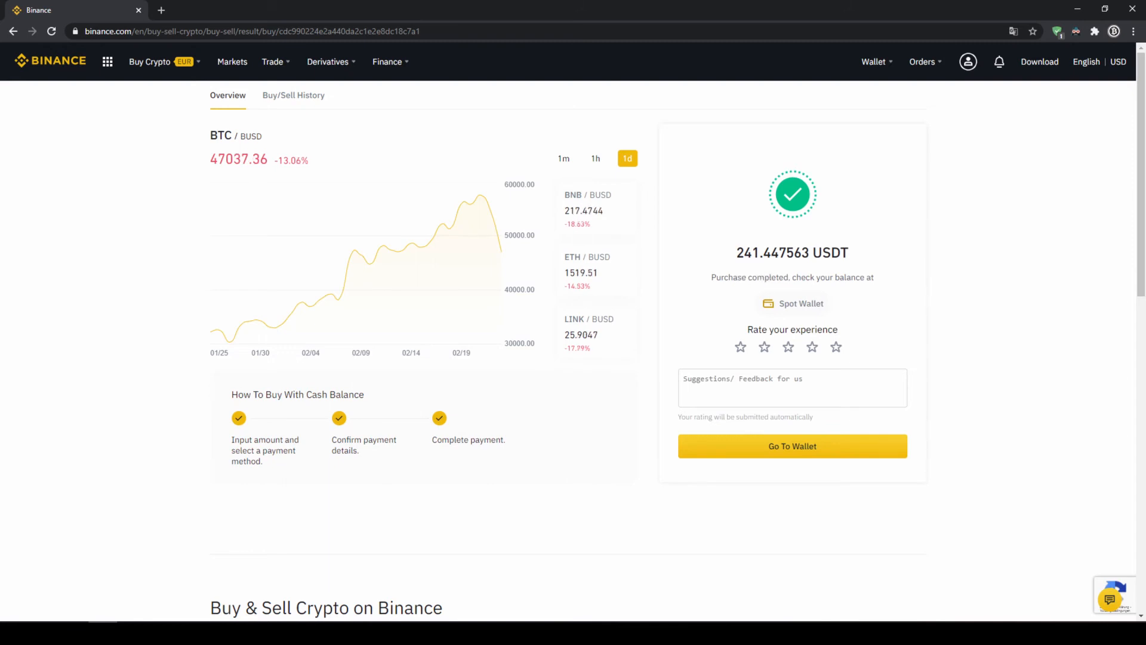
Step: Check the Spot wallet shows EUR near 2.66 and USDT at 241.46490760, then head to Buy Crypto
{"action": "left_click", "coordinate": [792, 304]}
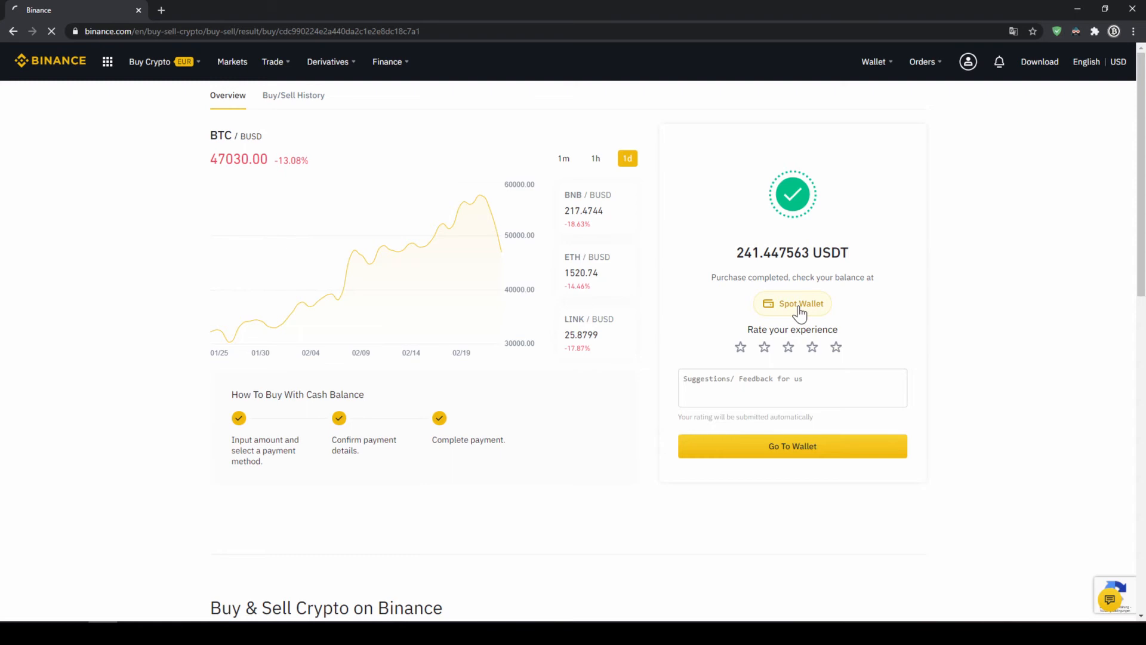
{"action": "left_click", "coordinate": [792, 303]}
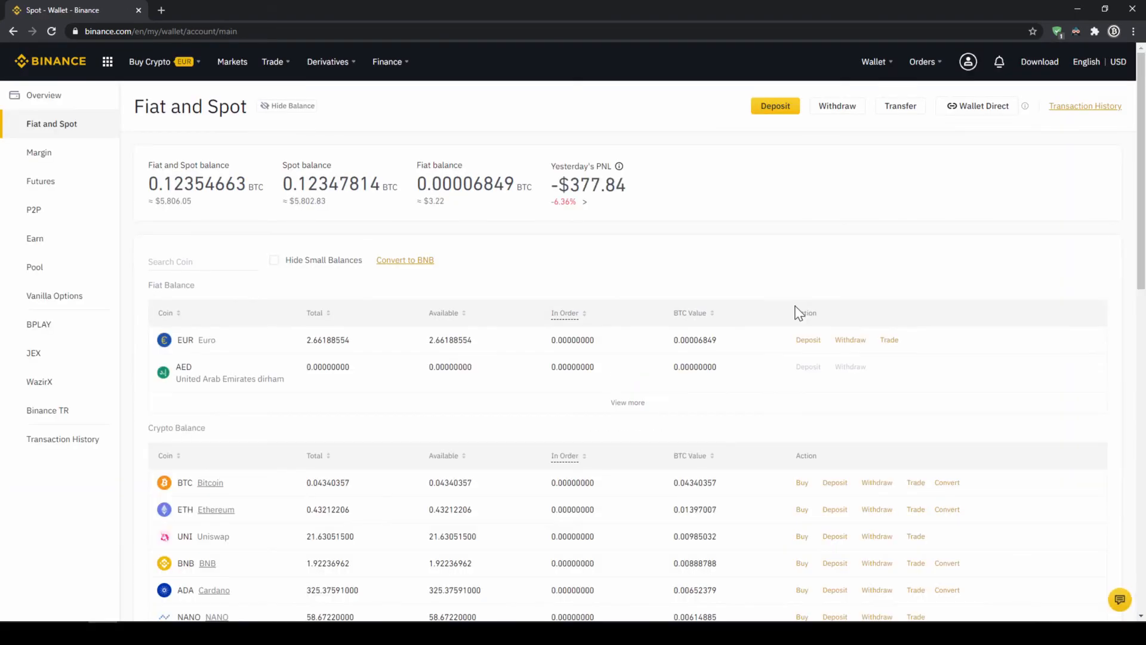
{"action": "double_click", "coordinate": [185, 340]}
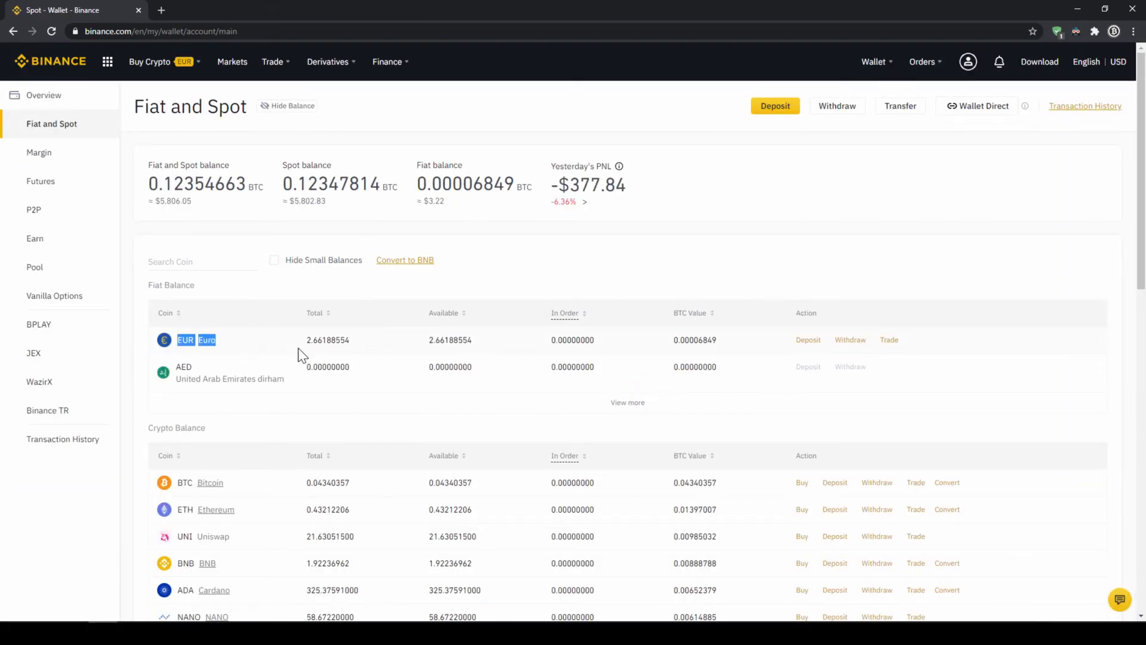
{"action": "scroll", "scroll_direction": "down", "scroll_amount": 3}
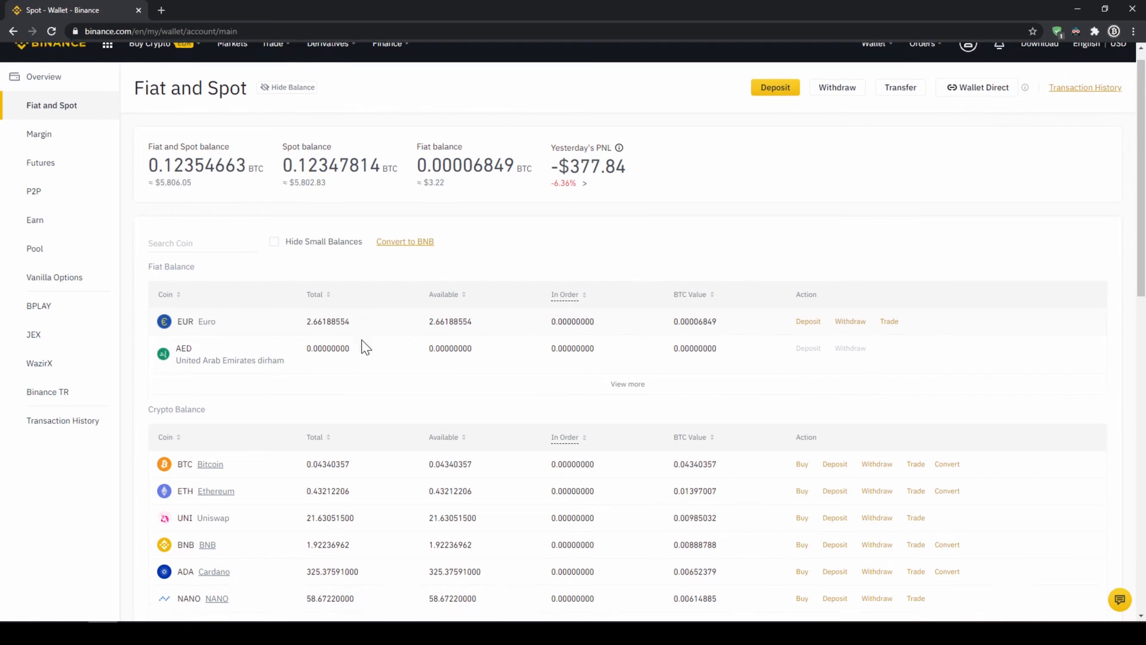
{"action": "scroll", "scroll_direction": "down", "scroll_amount": 3}
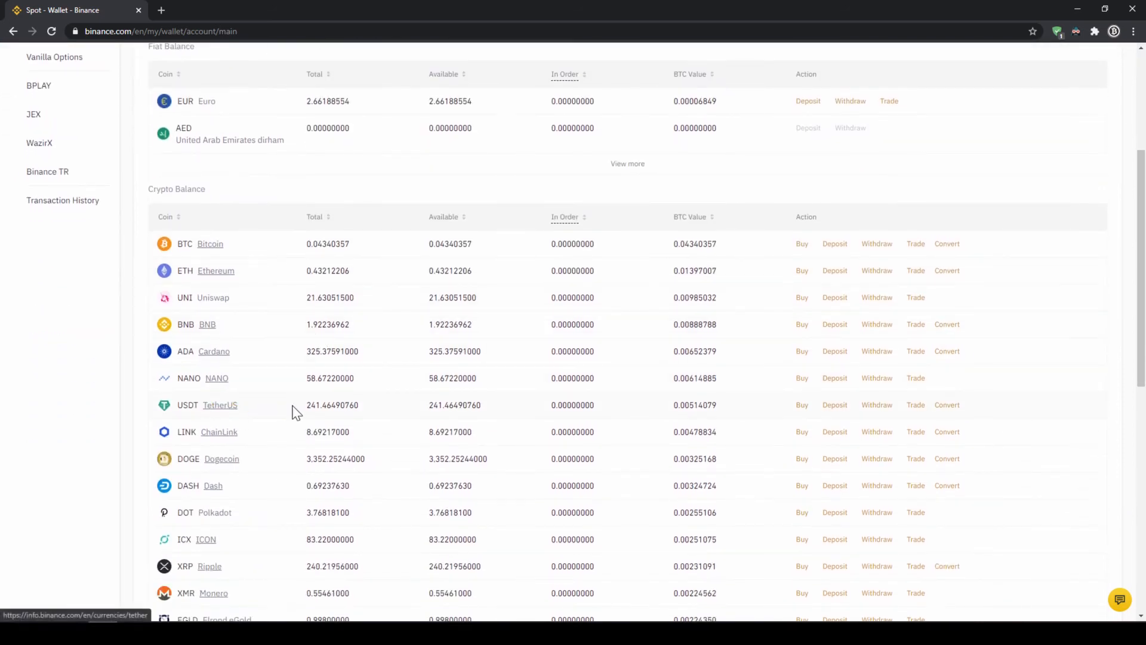
{"action": "double_click", "coordinate": [332, 405]}
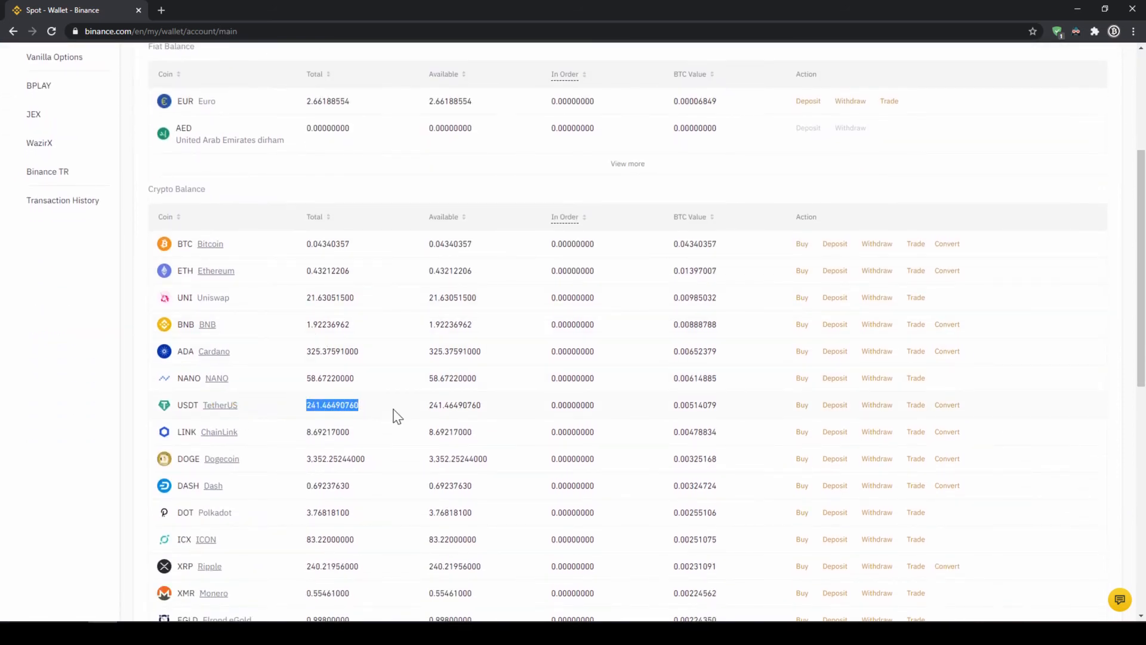
{"action": "scroll", "scroll_direction": "up", "scroll_amount": 3}
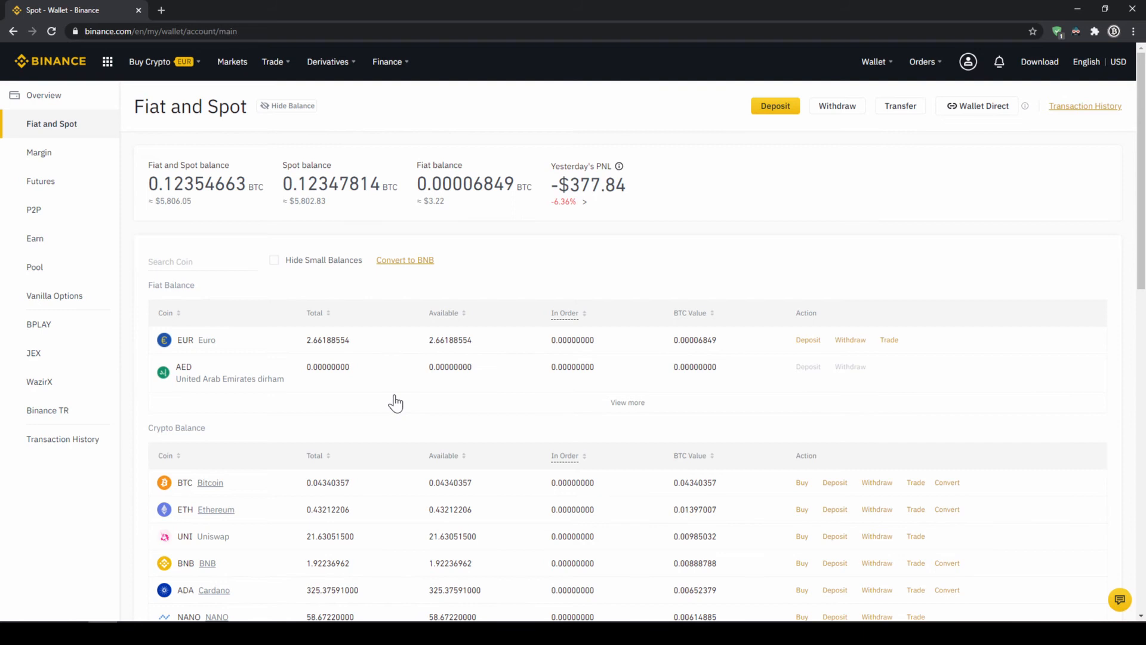
{"action": "mouse_move", "coordinate": [338, 306]}
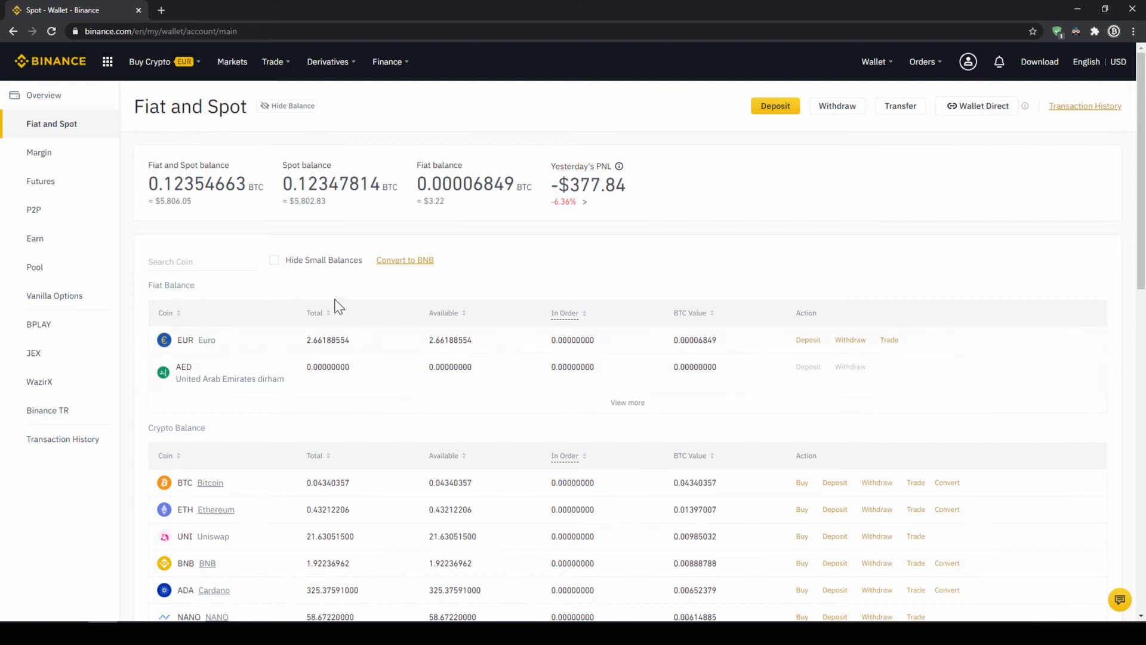
{"action": "left_click", "coordinate": [150, 61]}
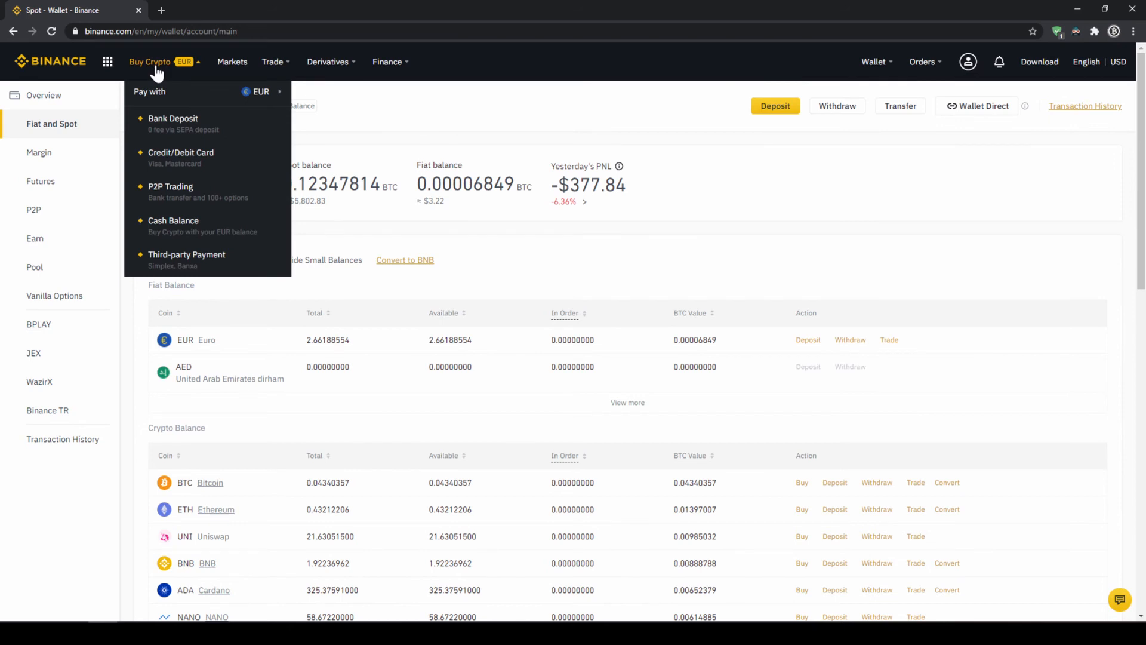
Step: Choose card payment and keep EUR as the fiat currency
{"action": "left_click", "coordinate": [173, 119]}
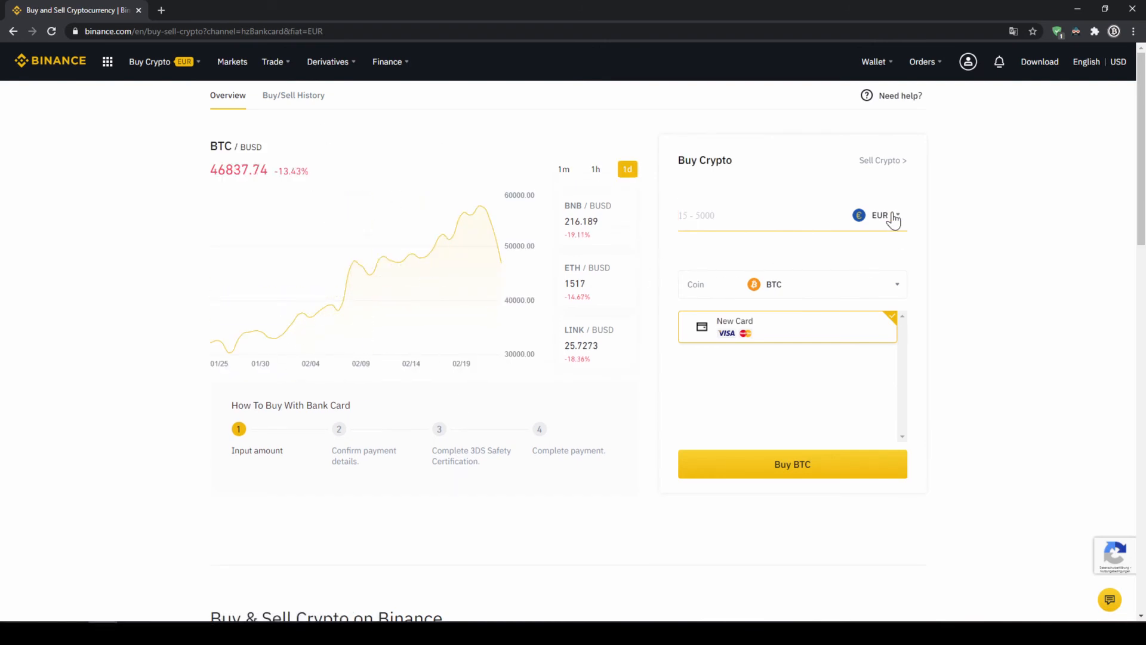
{"action": "left_click", "coordinate": [885, 215]}
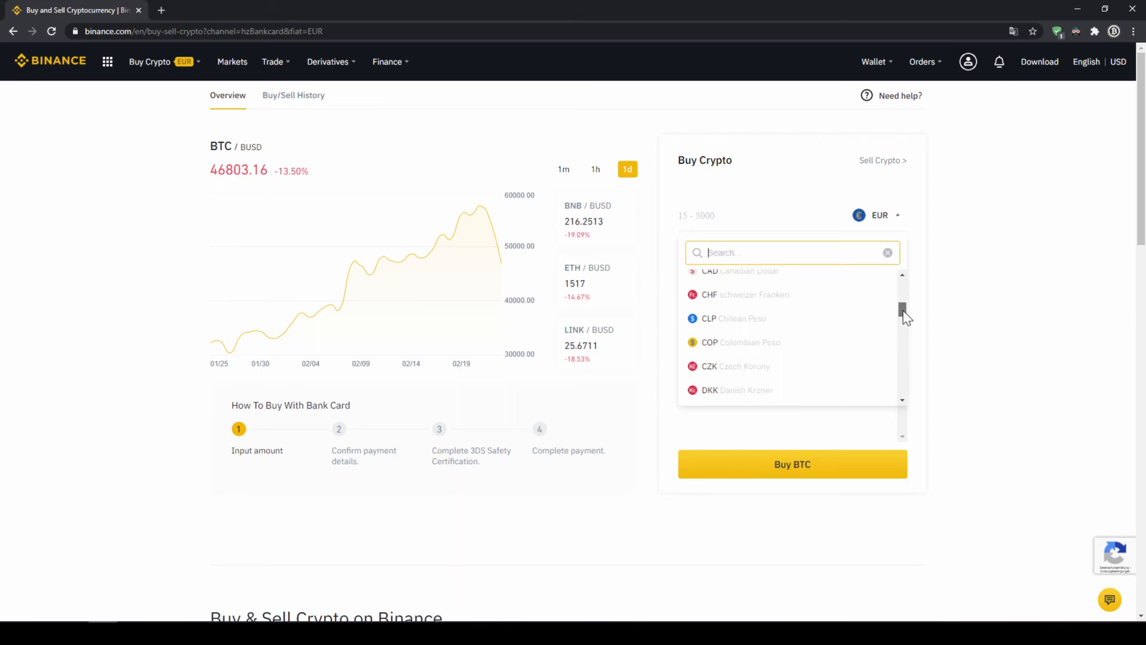
{"action": "scroll", "scroll_direction": "down", "scroll_amount": 3}
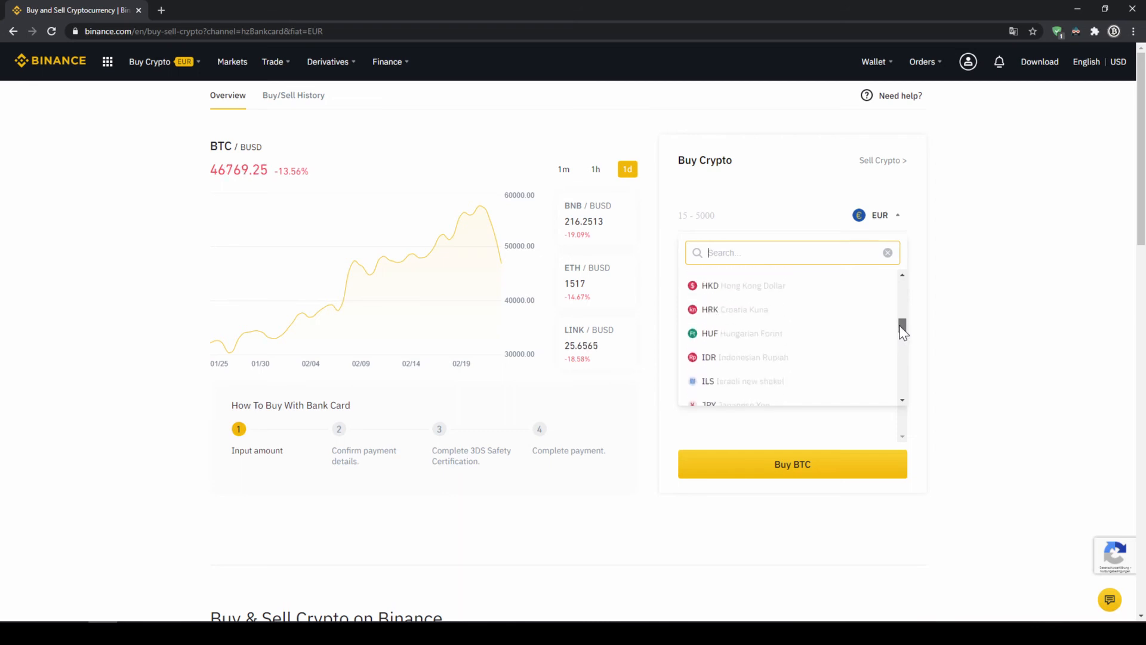
{"action": "left_click", "coordinate": [924, 263]}
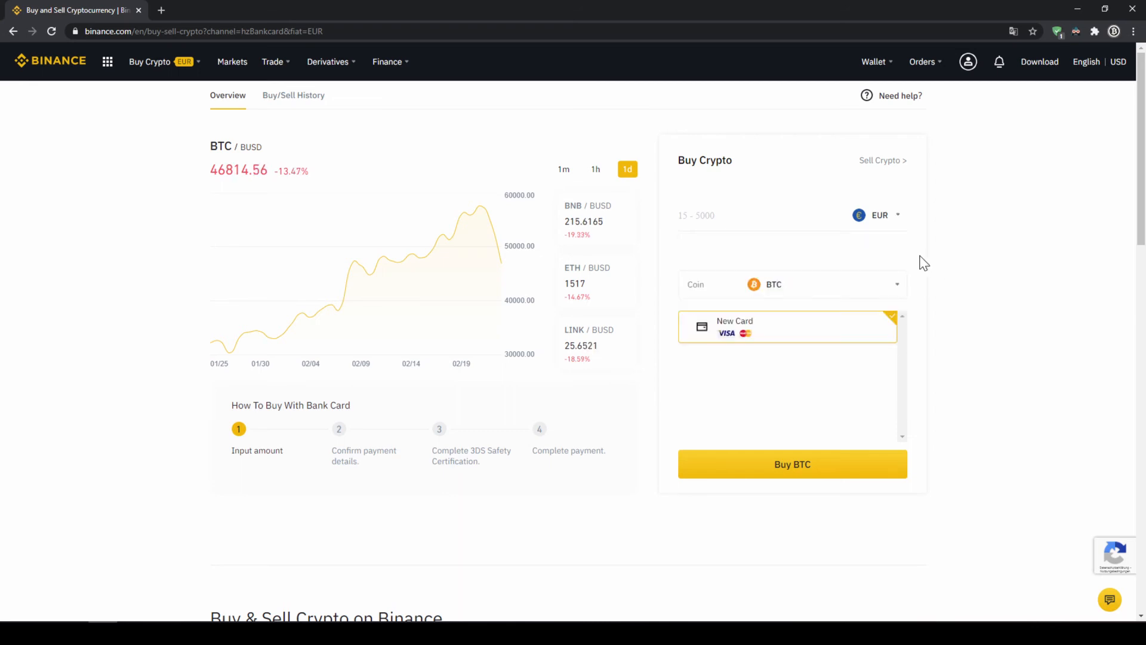
Step: Select USDT as the coin to buy and enter 500 EUR (about 604.22 USDT)
{"action": "left_click", "coordinate": [792, 284]}
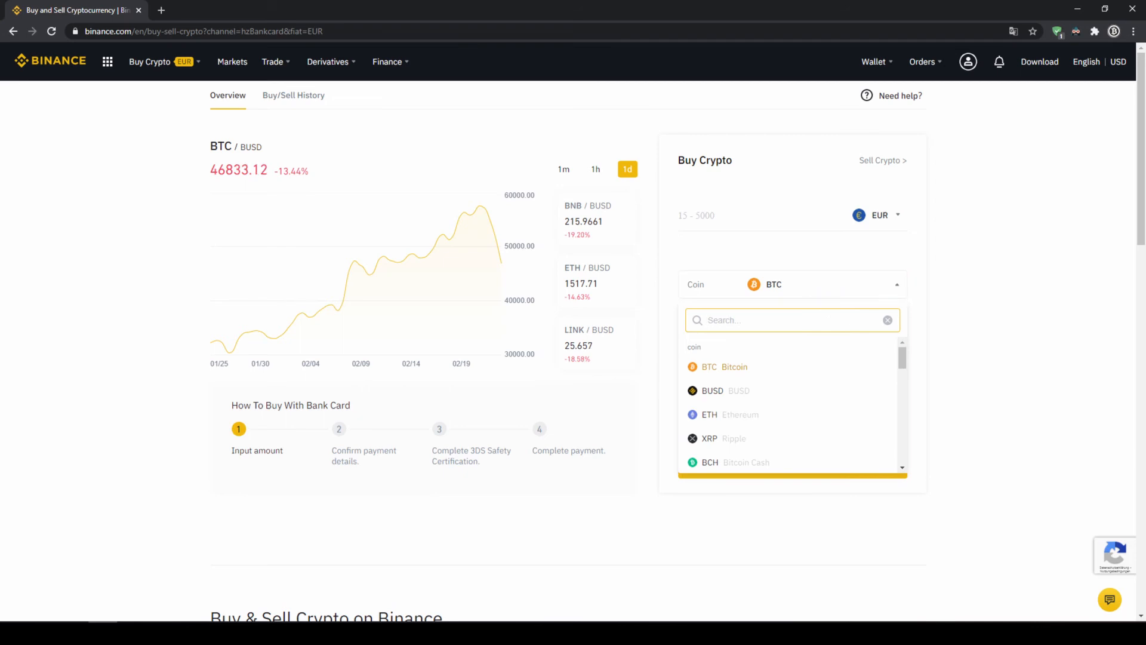
{"action": "type", "text": "usdt"}
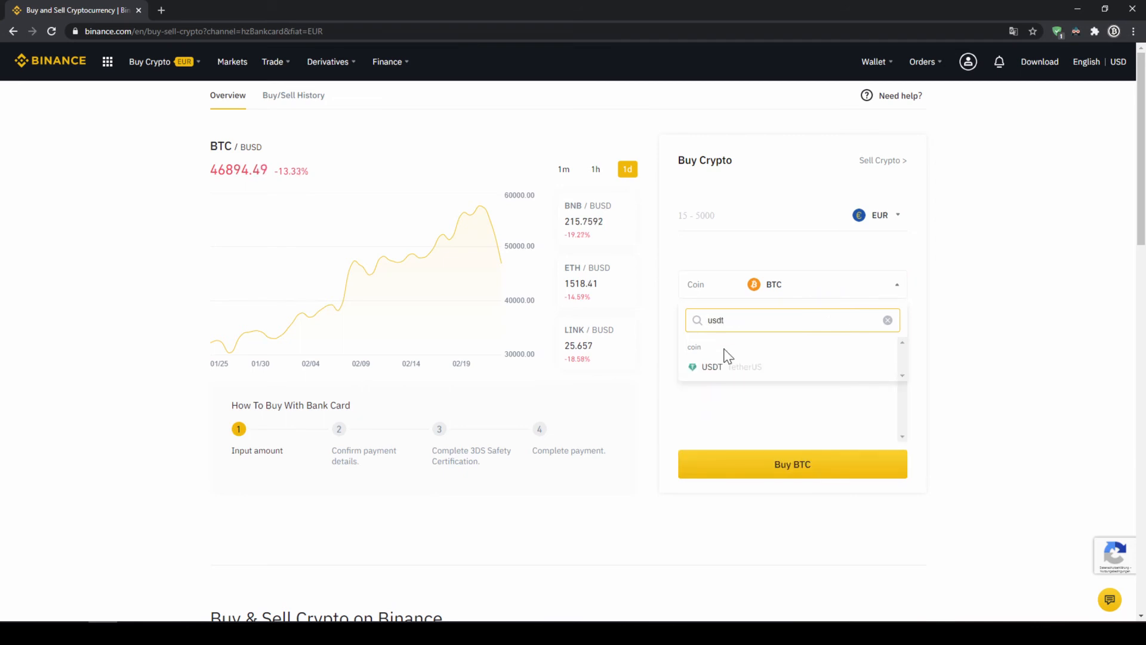
{"action": "left_click", "coordinate": [710, 366]}
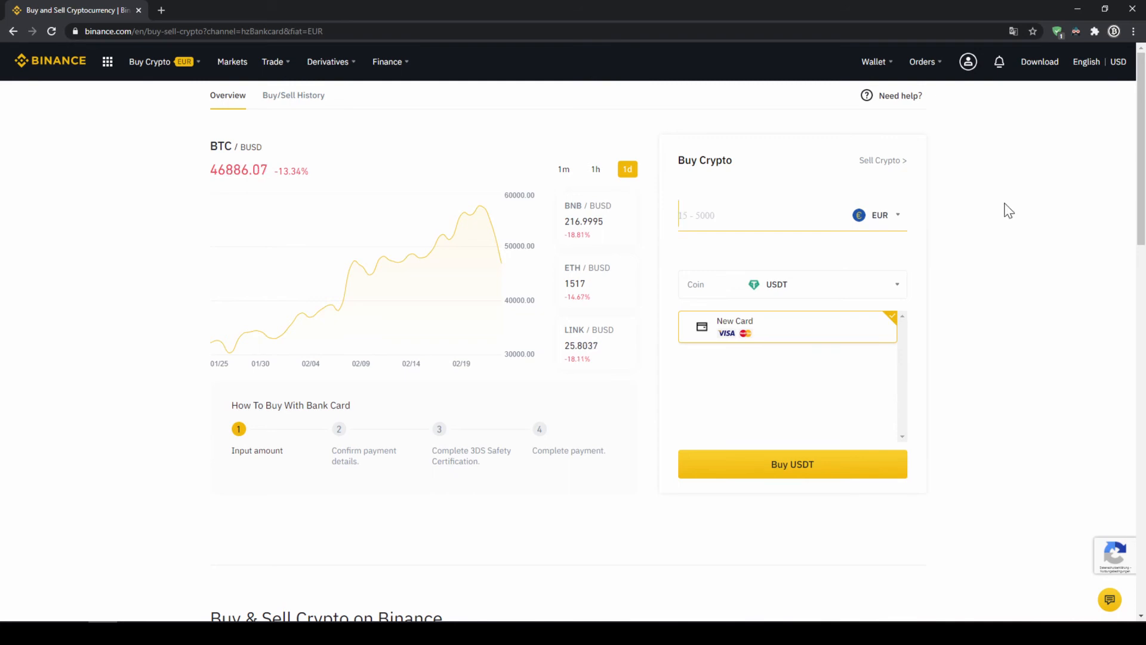
{"action": "type", "text": "500"}
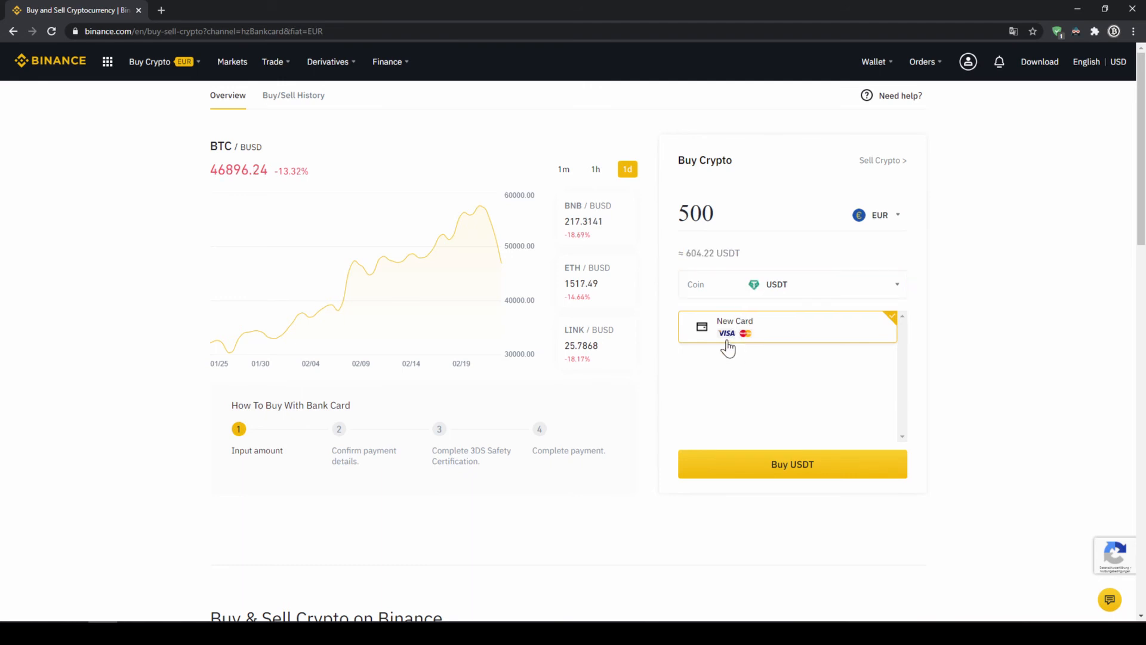
{"action": "mouse_move", "coordinate": [832, 380]}
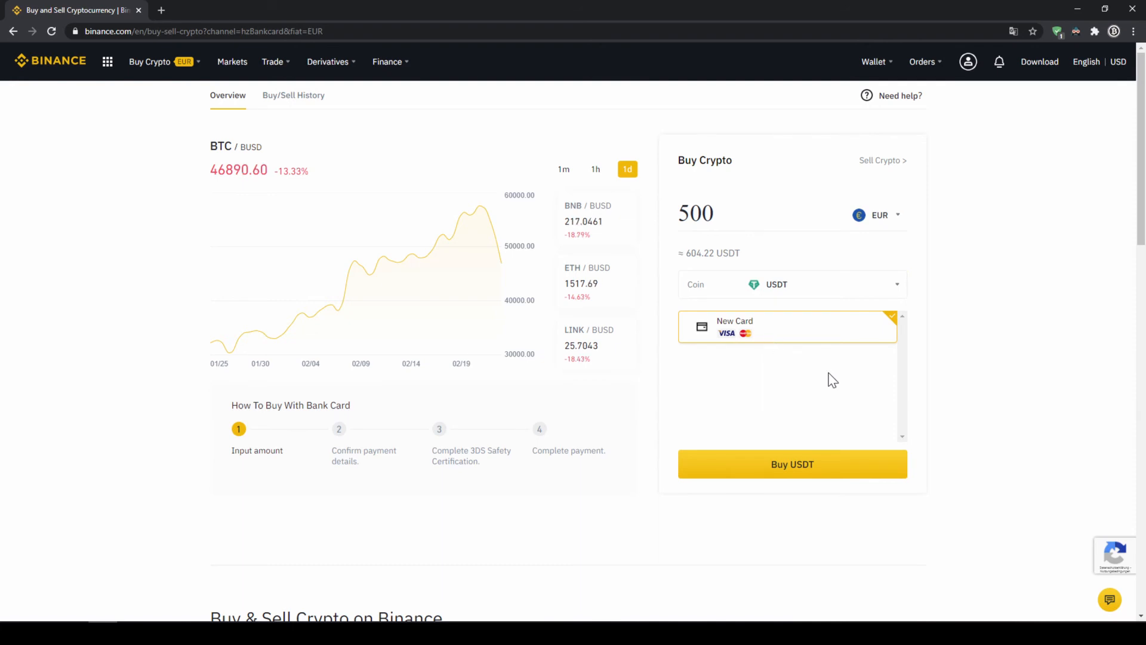
{"action": "mouse_move", "coordinate": [838, 473]}
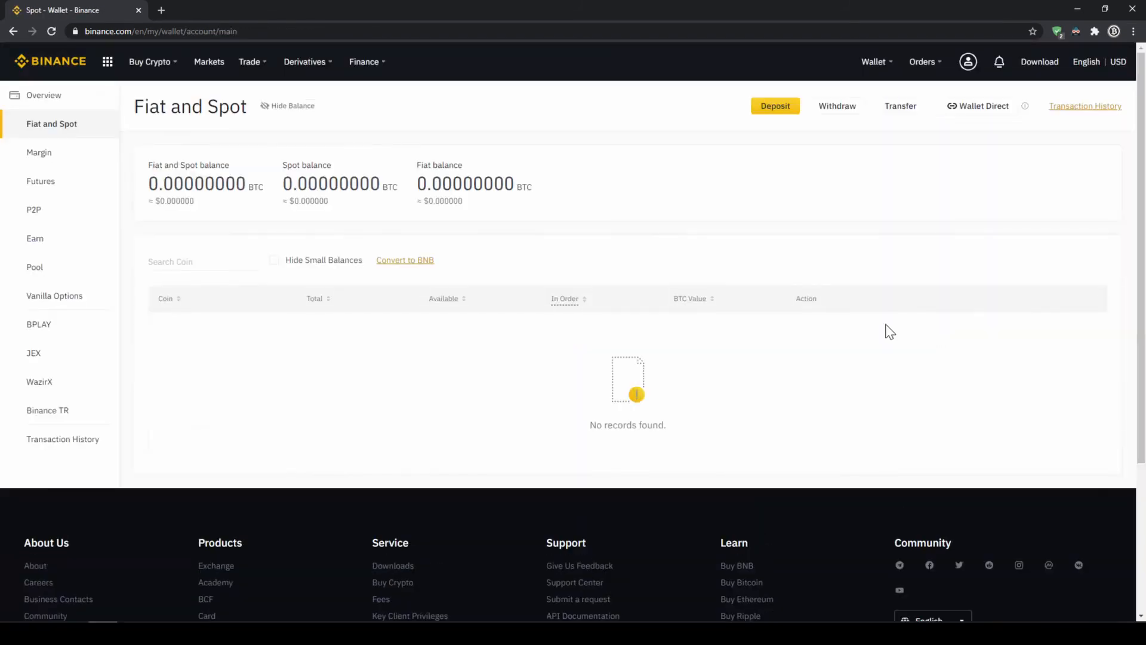
{"action": "scroll", "scroll_direction": "down", "scroll_amount": 3}
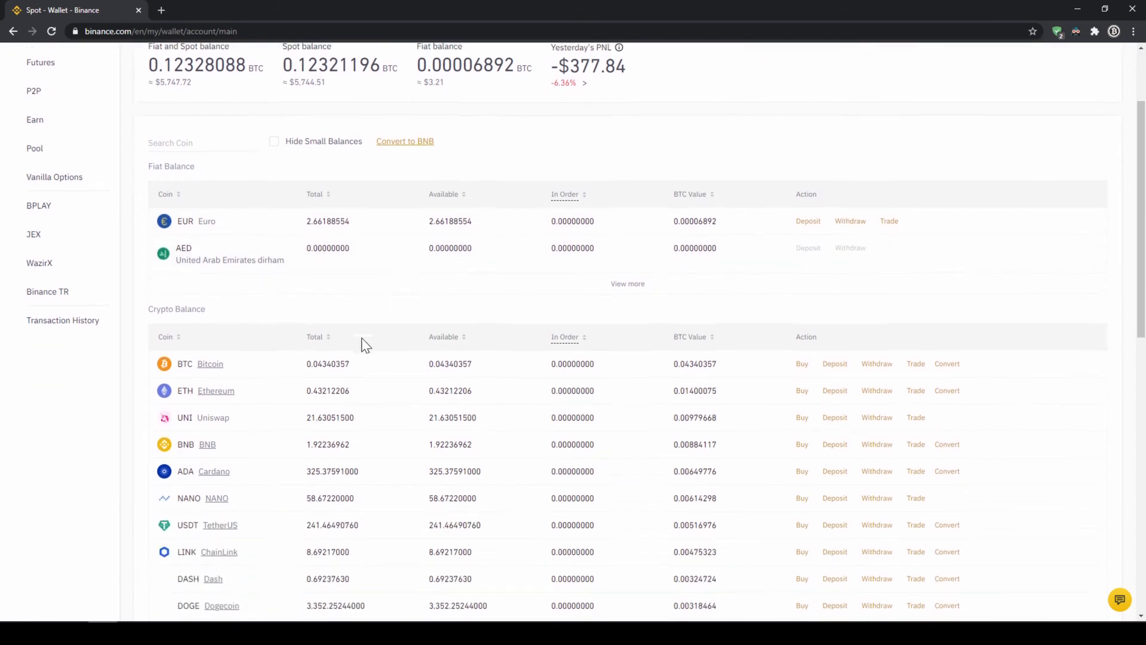
{"action": "scroll", "scroll_direction": "down", "scroll_amount": 3}
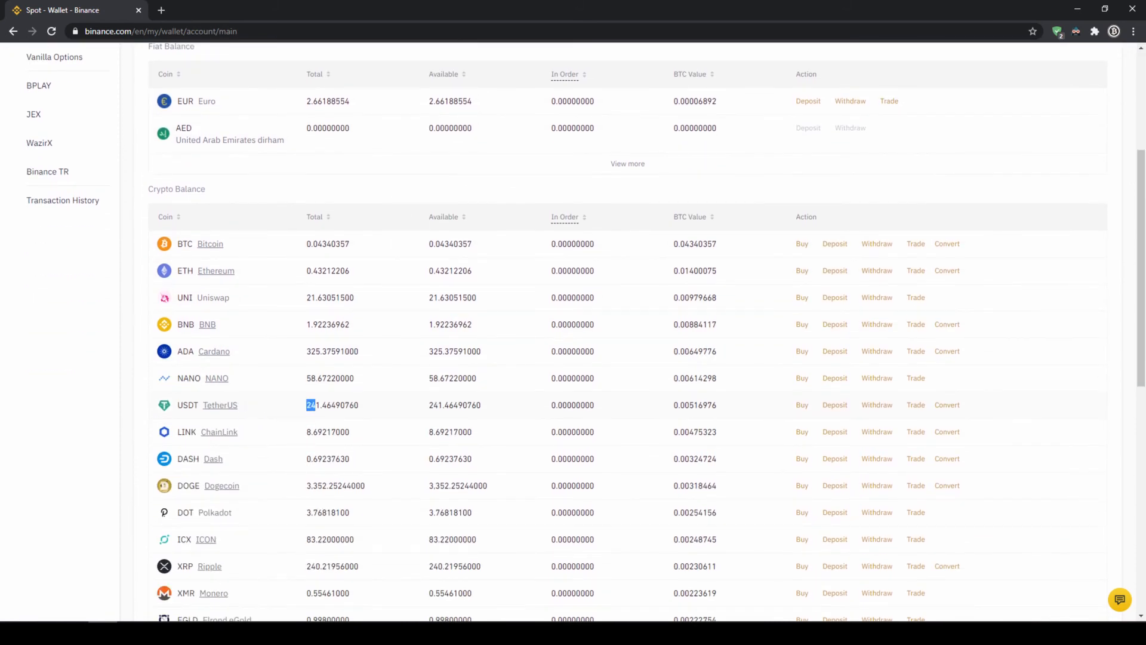
{"action": "scroll", "scroll_direction": "up", "scroll_amount": 3}
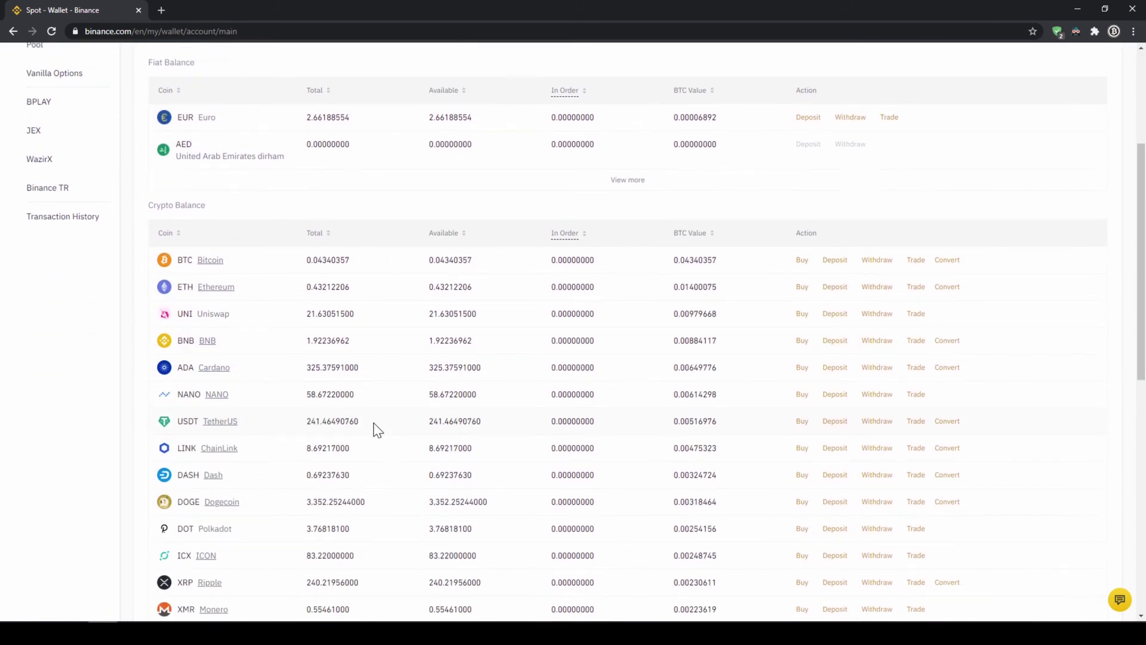
{"action": "scroll", "scroll_direction": "up", "scroll_amount": 3}
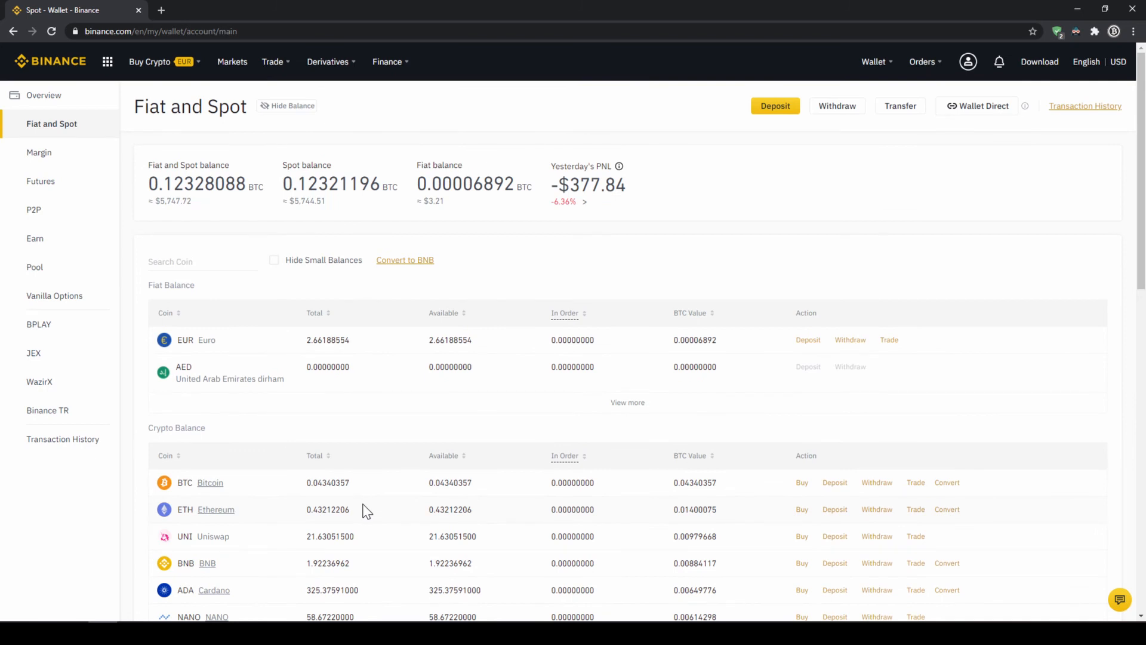
{"action": "mouse_move", "coordinate": [823, 273]}
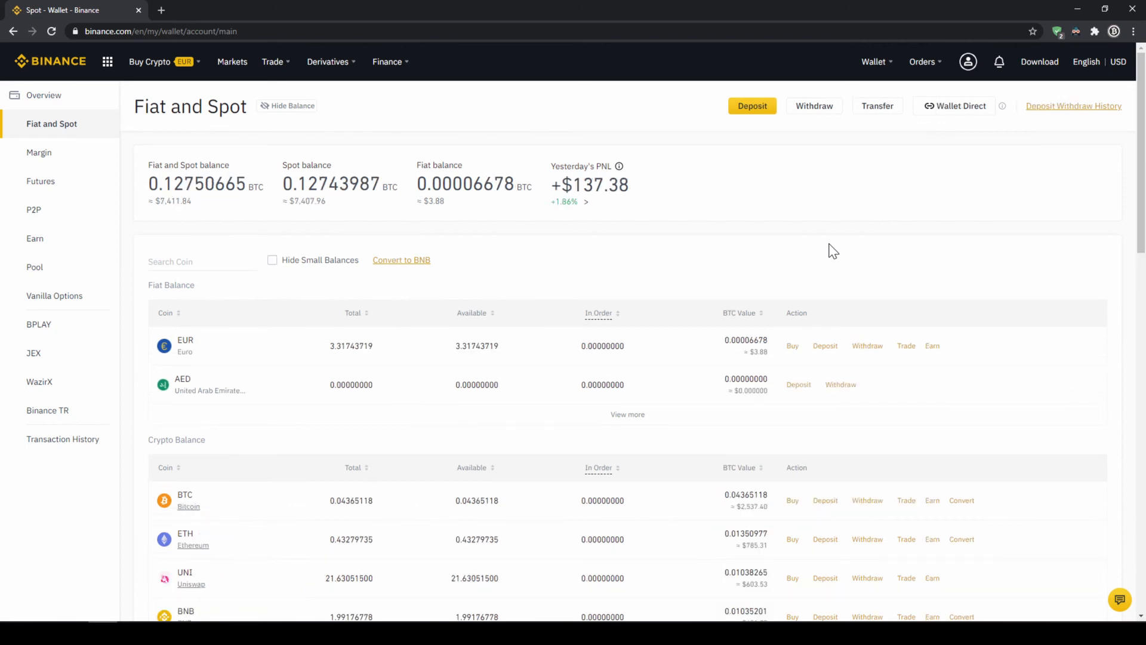
{"action": "left_click", "coordinate": [232, 61]}
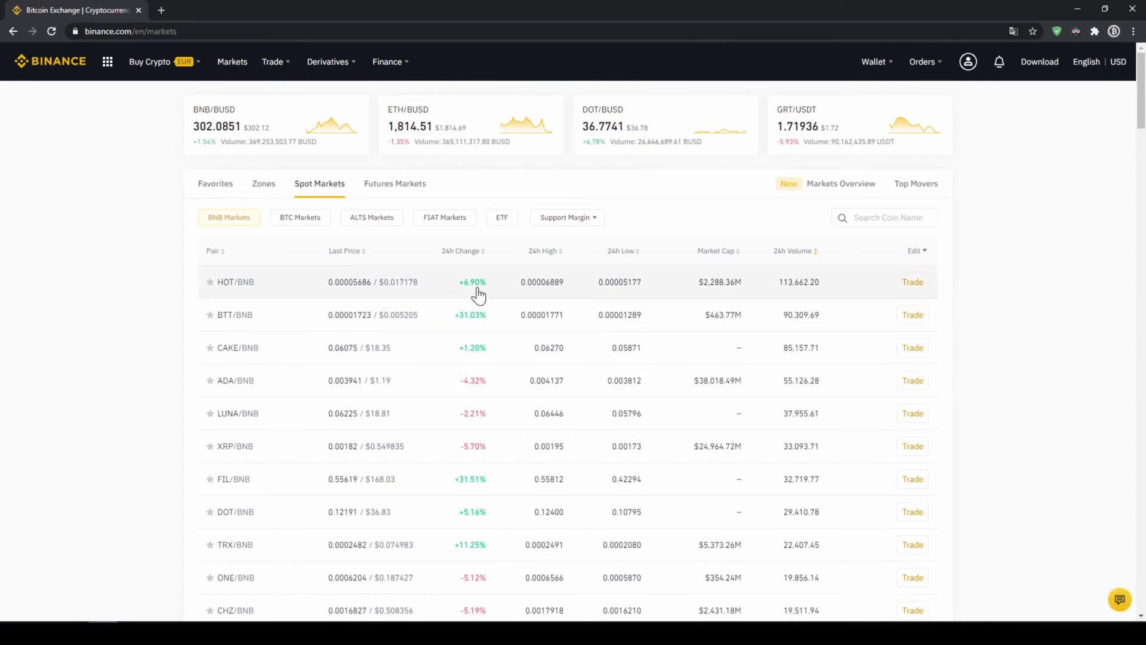
{"action": "mouse_move", "coordinate": [544, 486]}
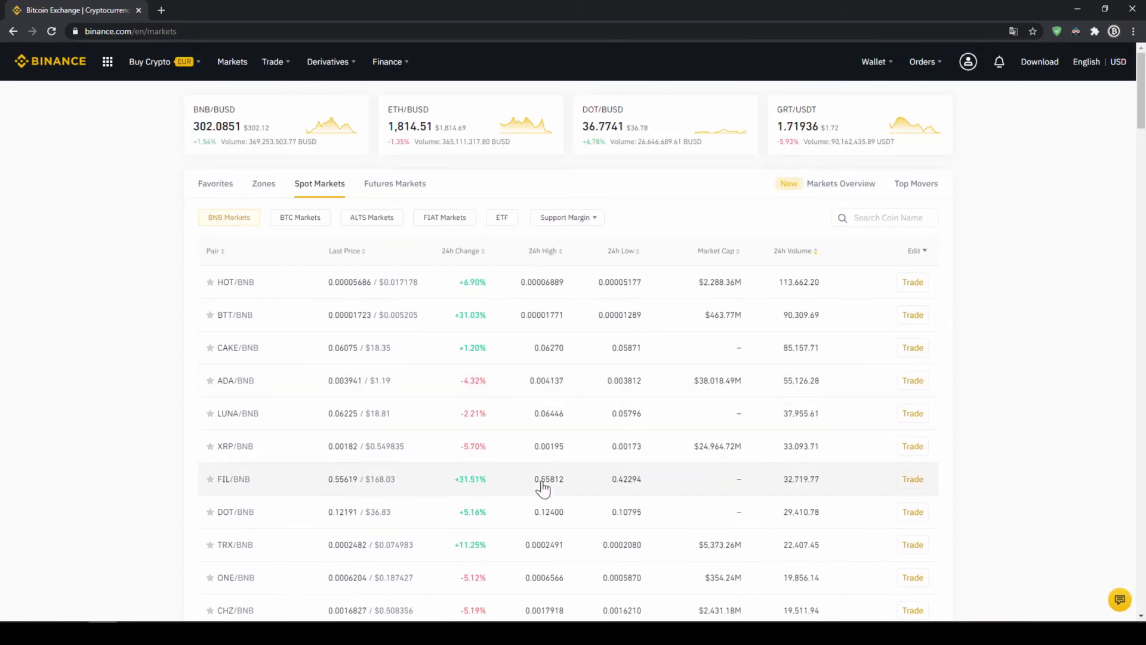
{"action": "mouse_move", "coordinate": [344, 226]}
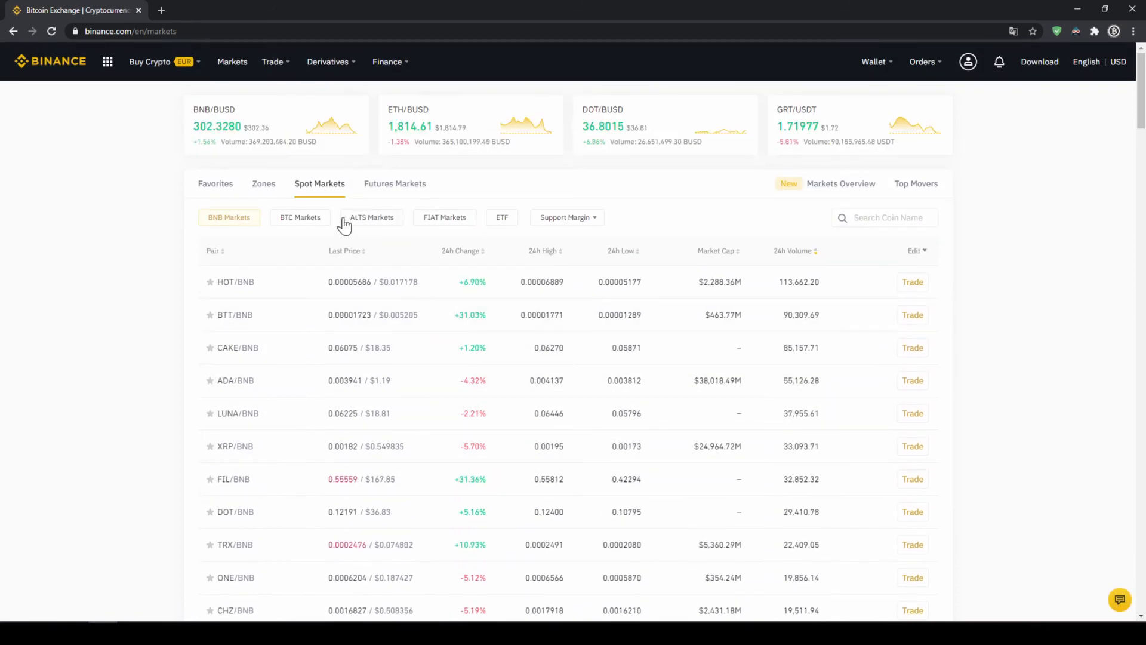
{"action": "mouse_move", "coordinate": [444, 218]}
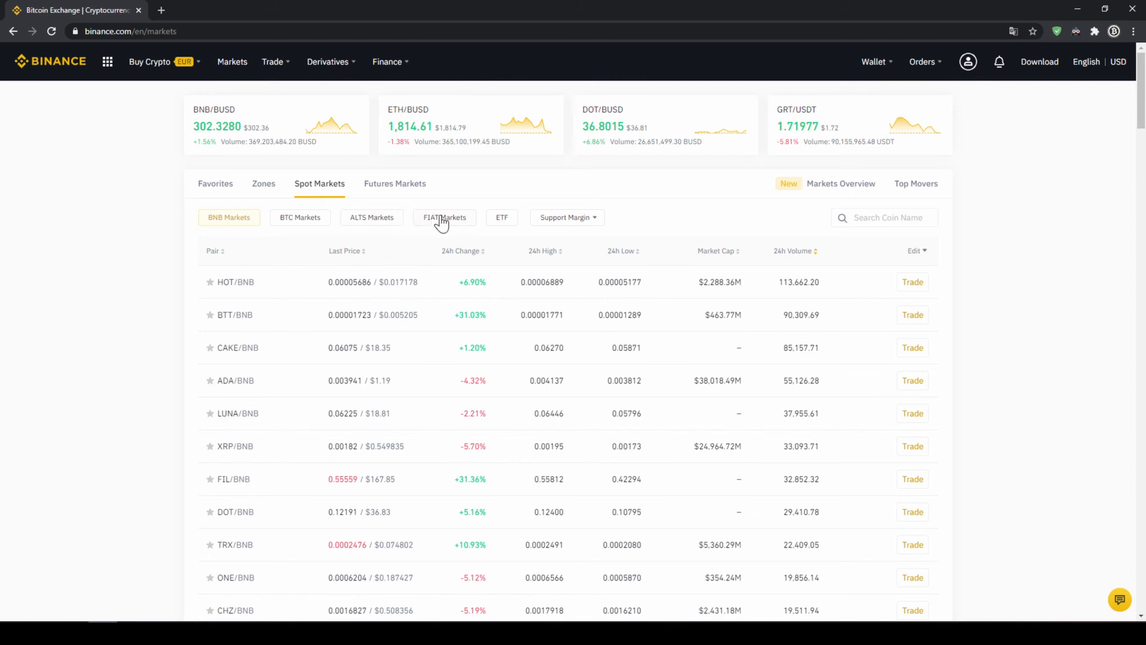
Step: Filter FIAT spot markets by 'thetausdt' and open the THETA/USDT trading page
{"action": "left_click", "coordinate": [444, 218]}
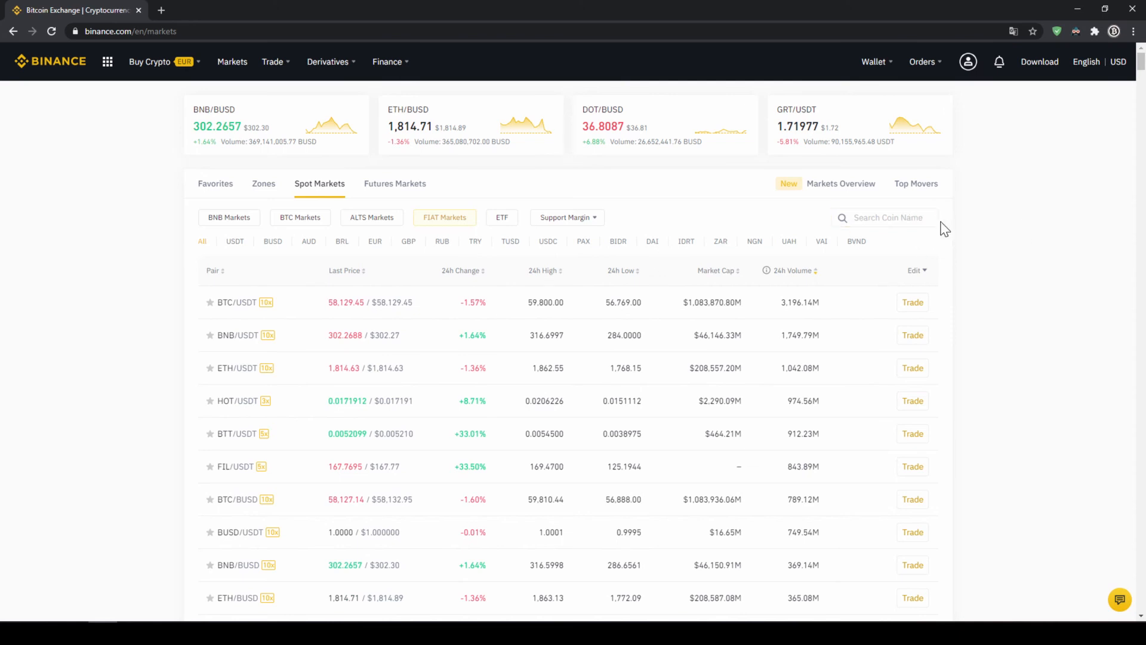
{"action": "mouse_move", "coordinate": [960, 229]}
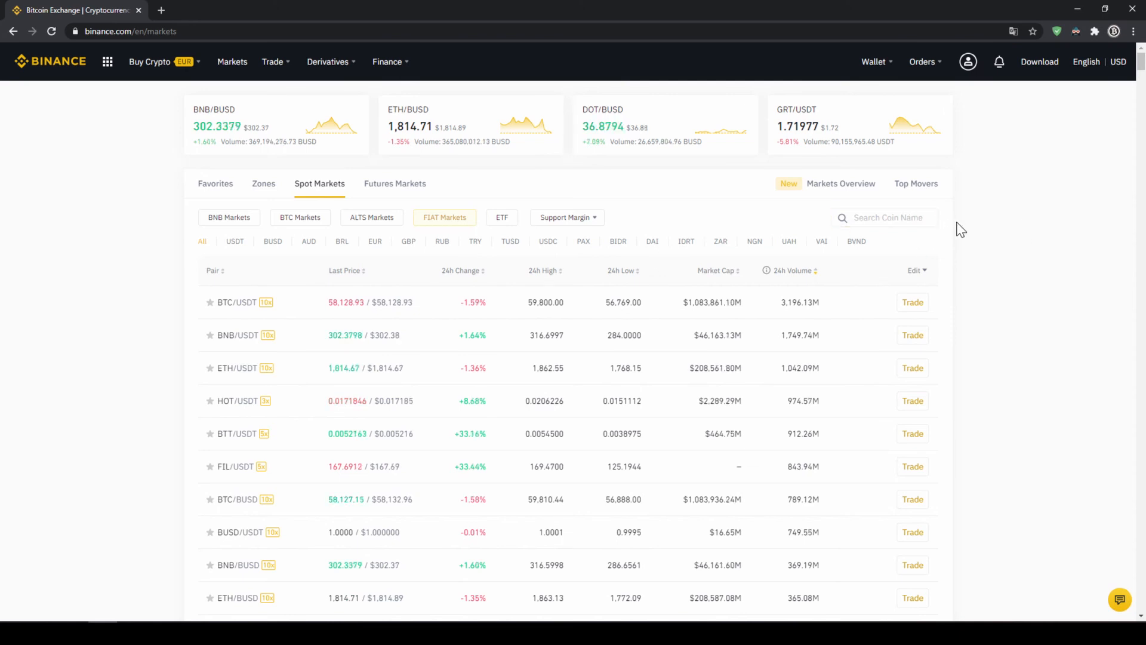
{"action": "left_click", "coordinate": [884, 217]}
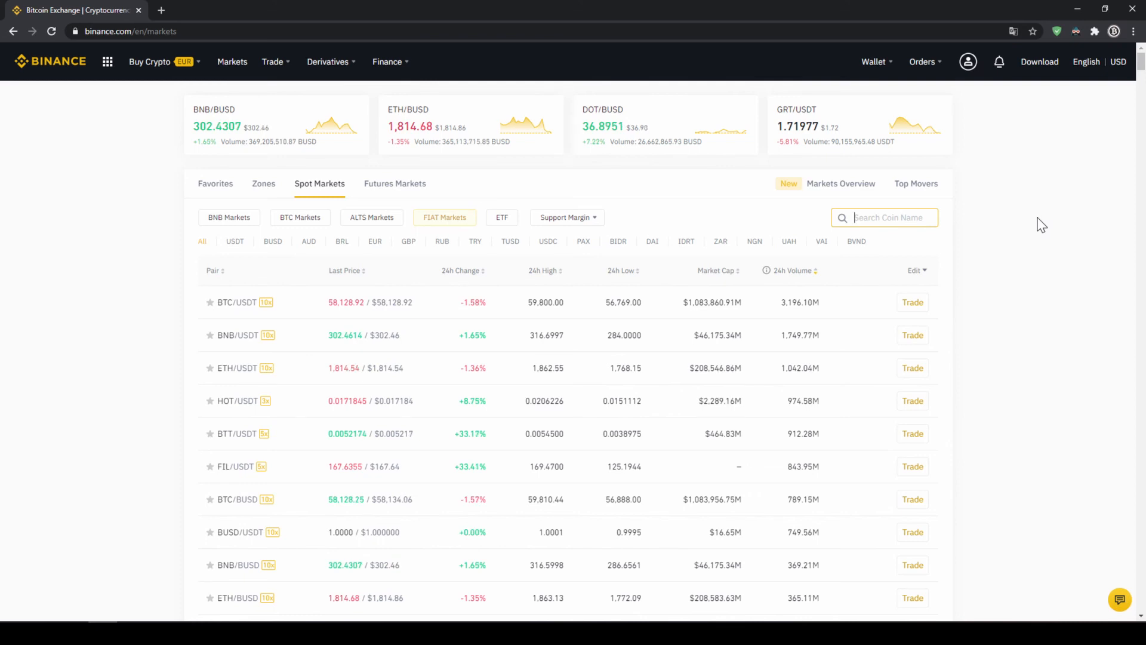
{"action": "type", "text": "th"}
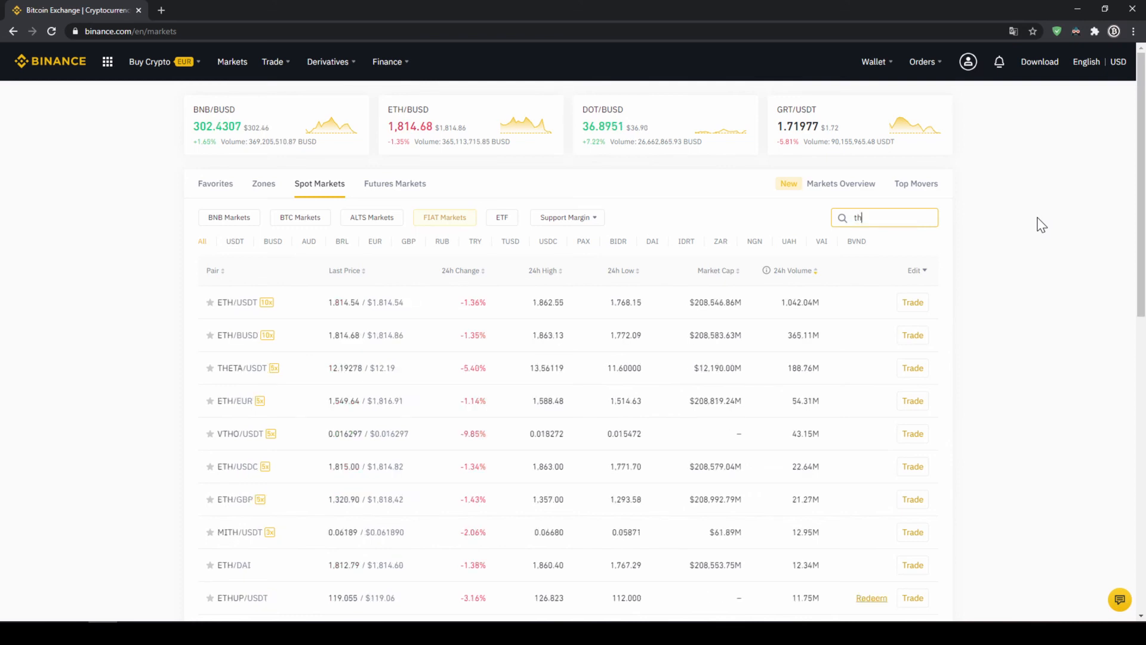
{"action": "type", "text": "eta"}
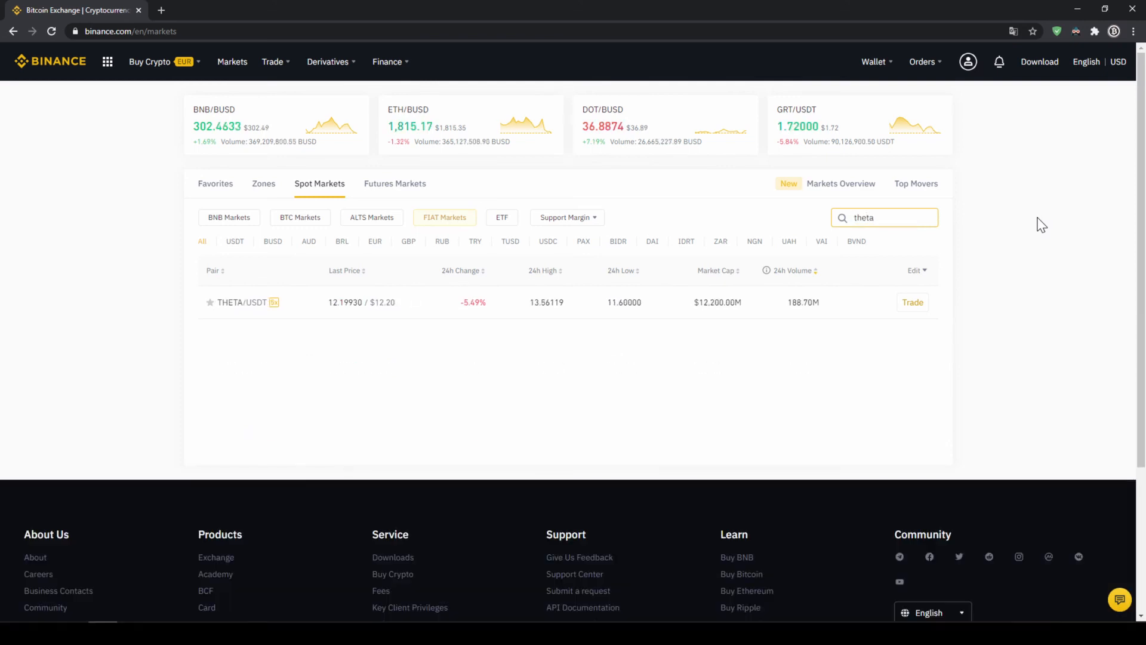
{"action": "type", "text": "usdt"}
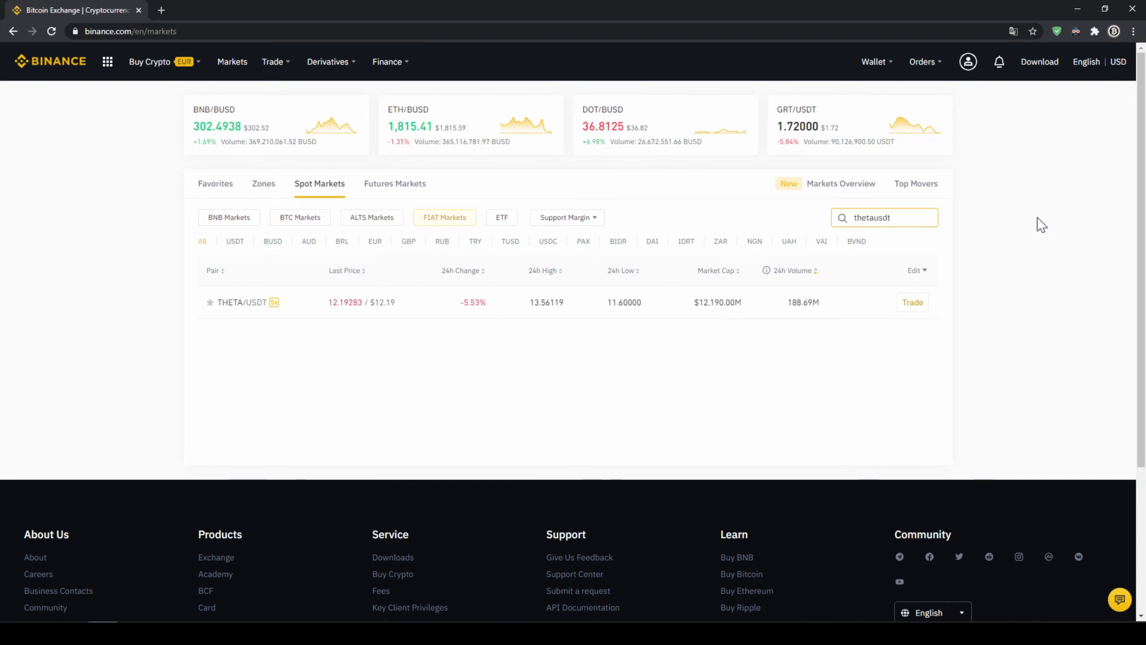
{"action": "mouse_move", "coordinate": [321, 322]}
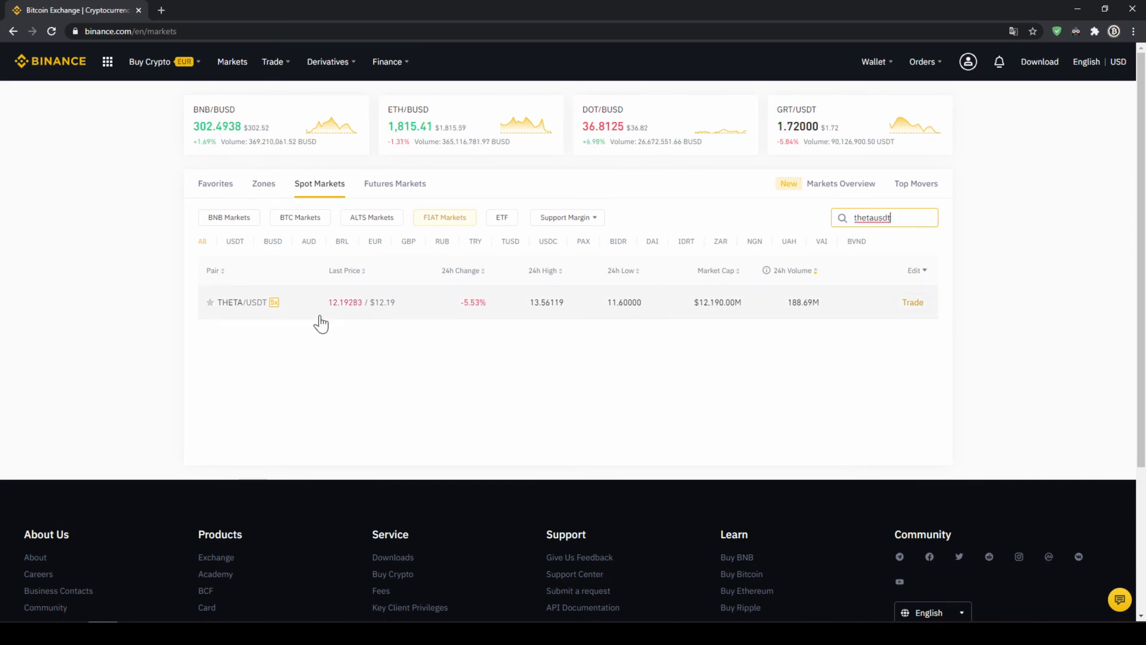
{"action": "left_click", "coordinate": [912, 302]}
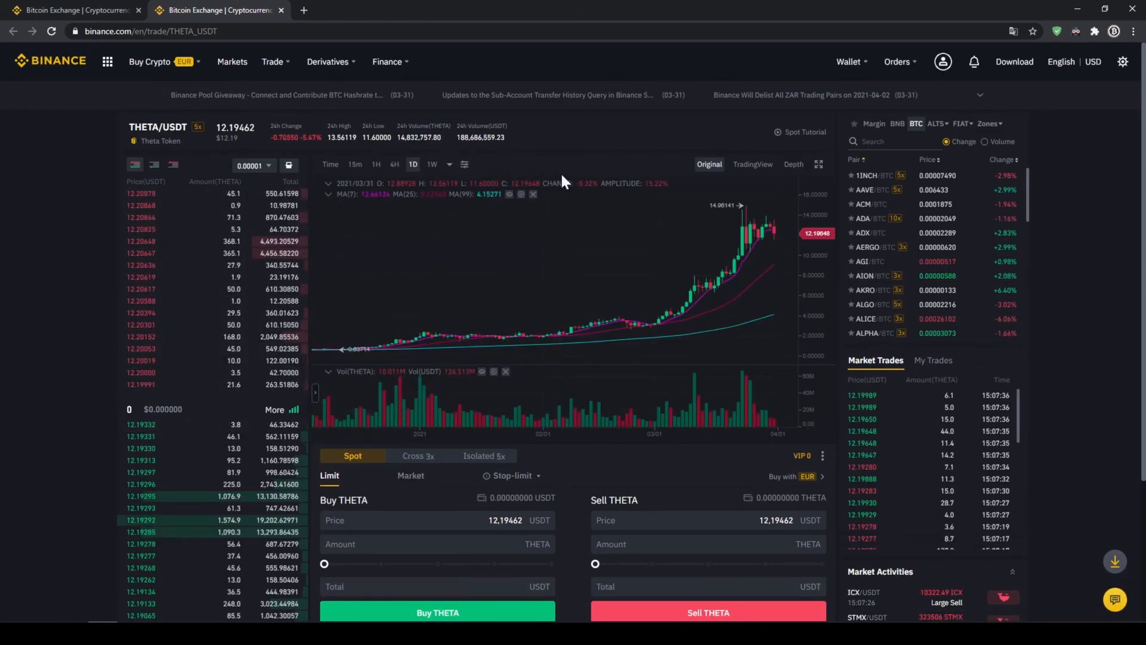
{"action": "mouse_move", "coordinate": [585, 306]}
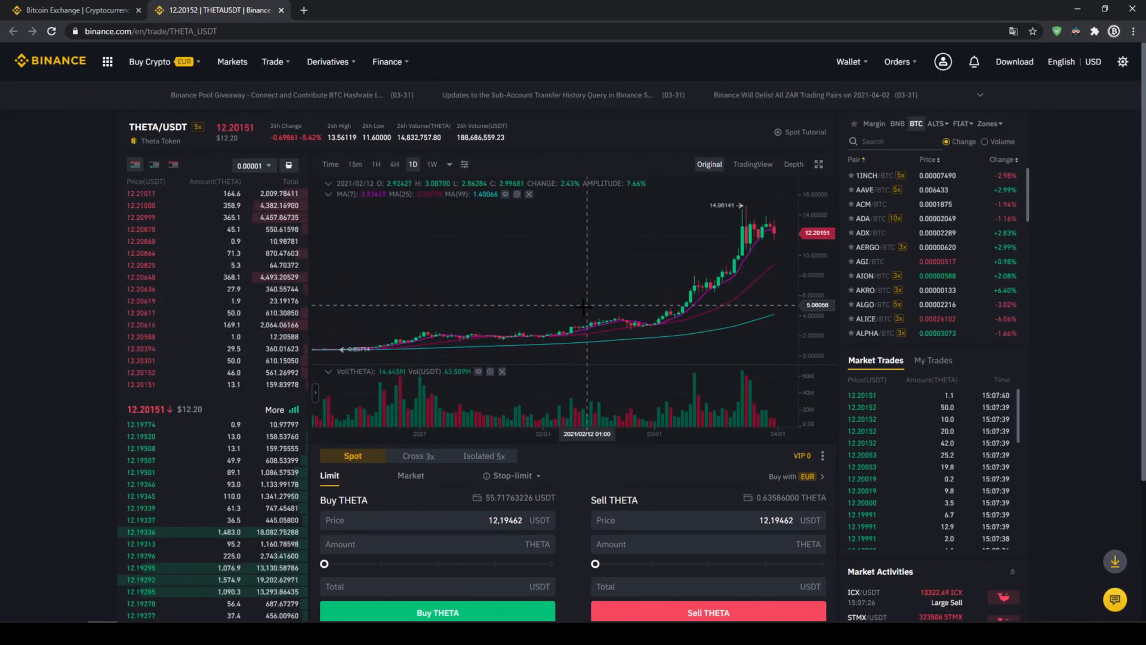
{"action": "mouse_move", "coordinate": [221, 475]}
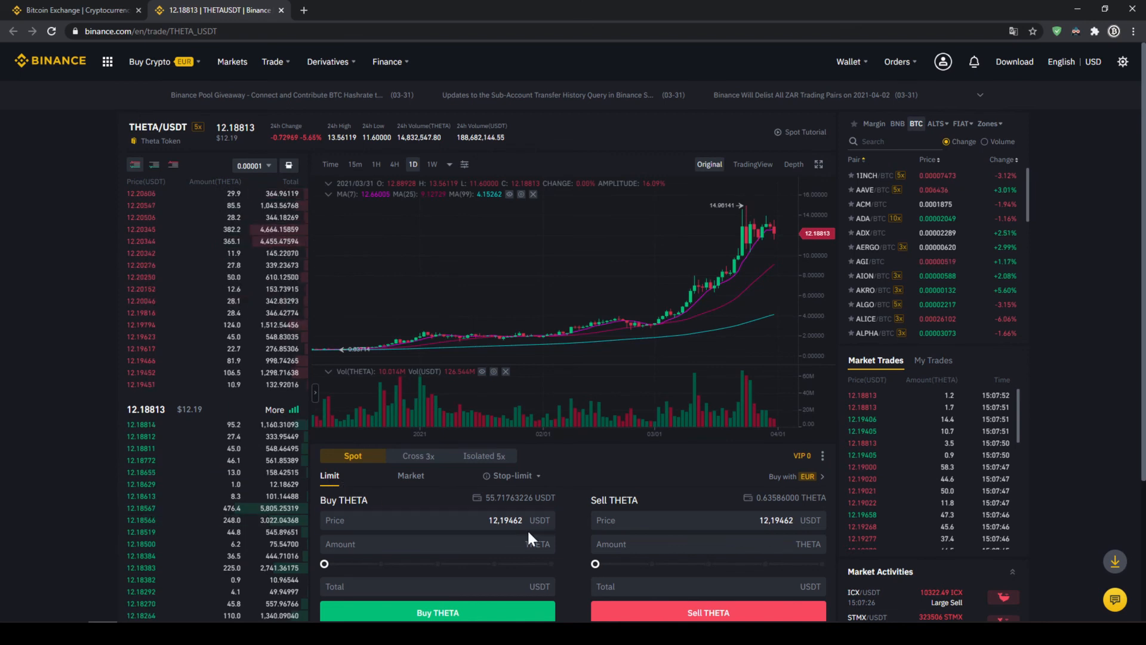
Step: Switch the THETA/USDT buy form to a market order
{"action": "left_click", "coordinate": [437, 544]}
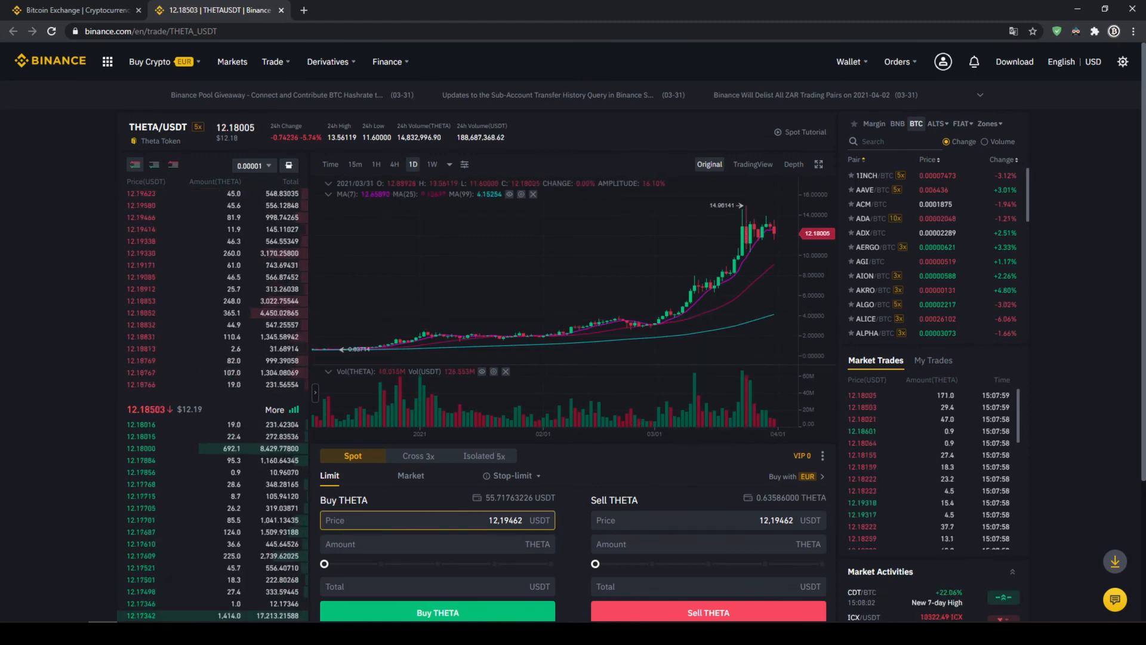
{"action": "left_click", "coordinate": [410, 475]}
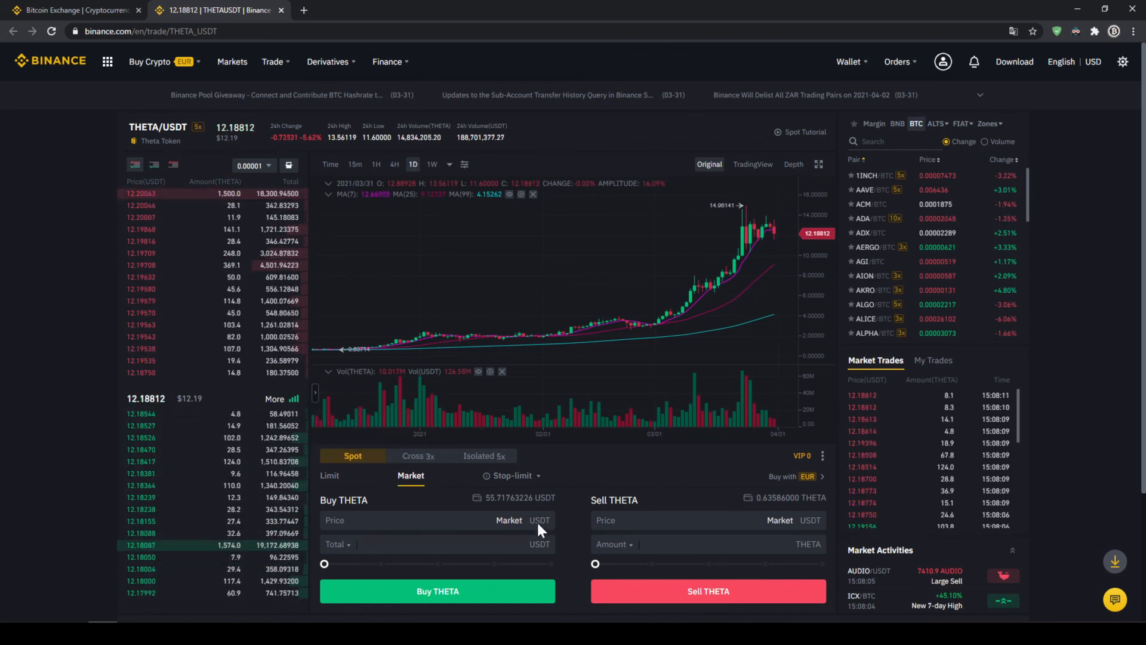
{"action": "mouse_move", "coordinate": [512, 502]}
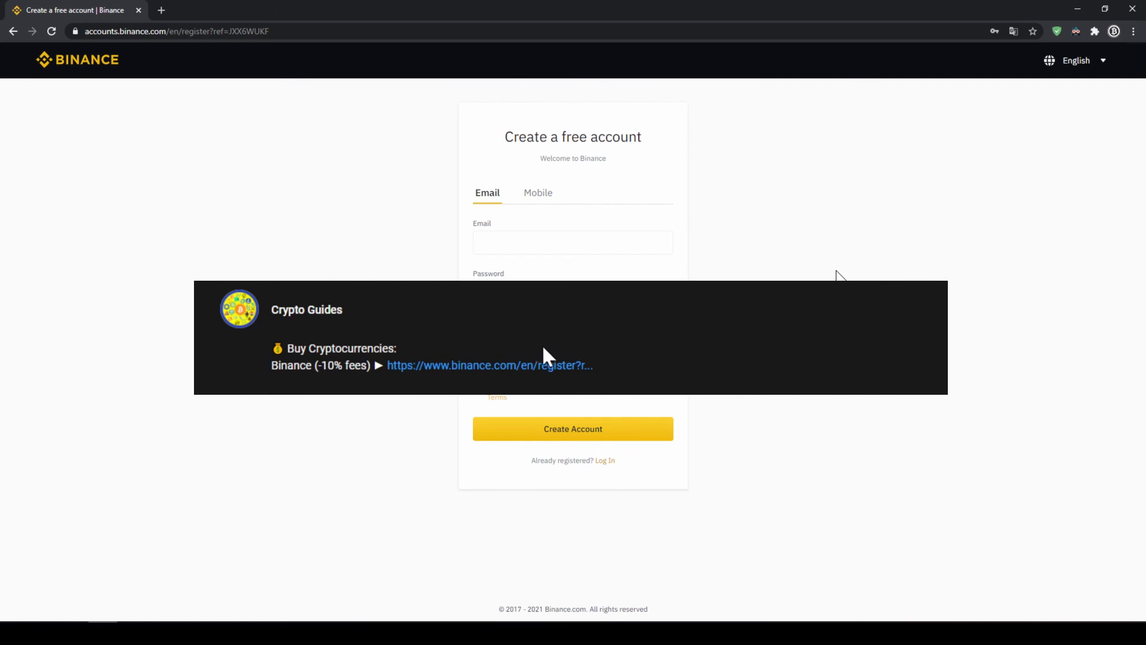
{"action": "mouse_move", "coordinate": [497, 373]}
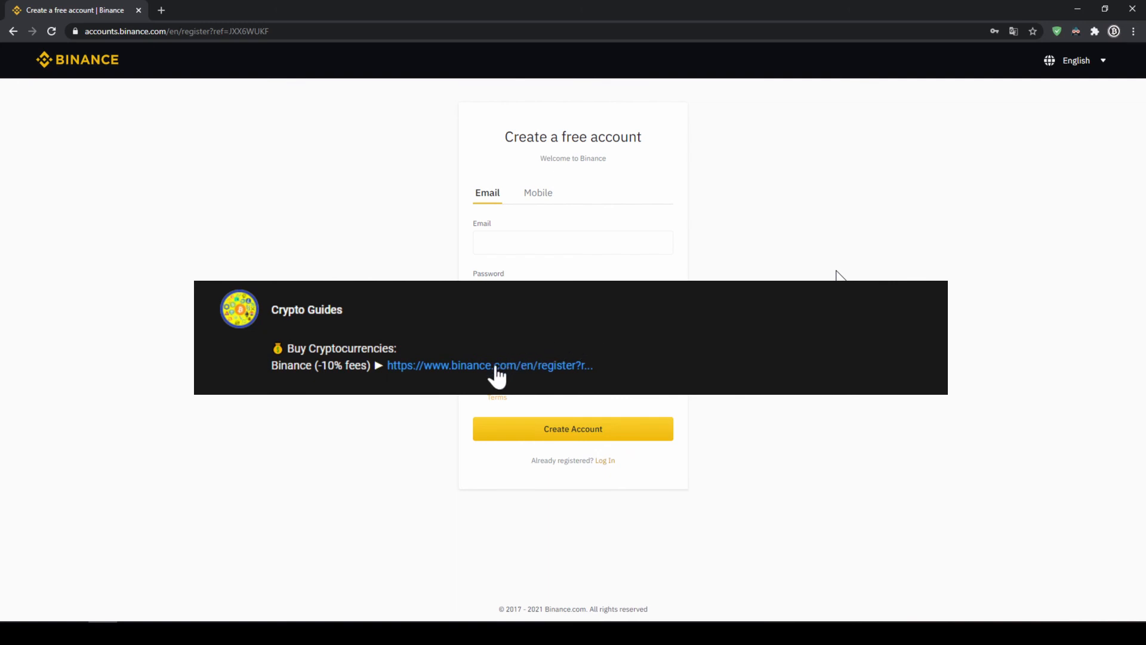